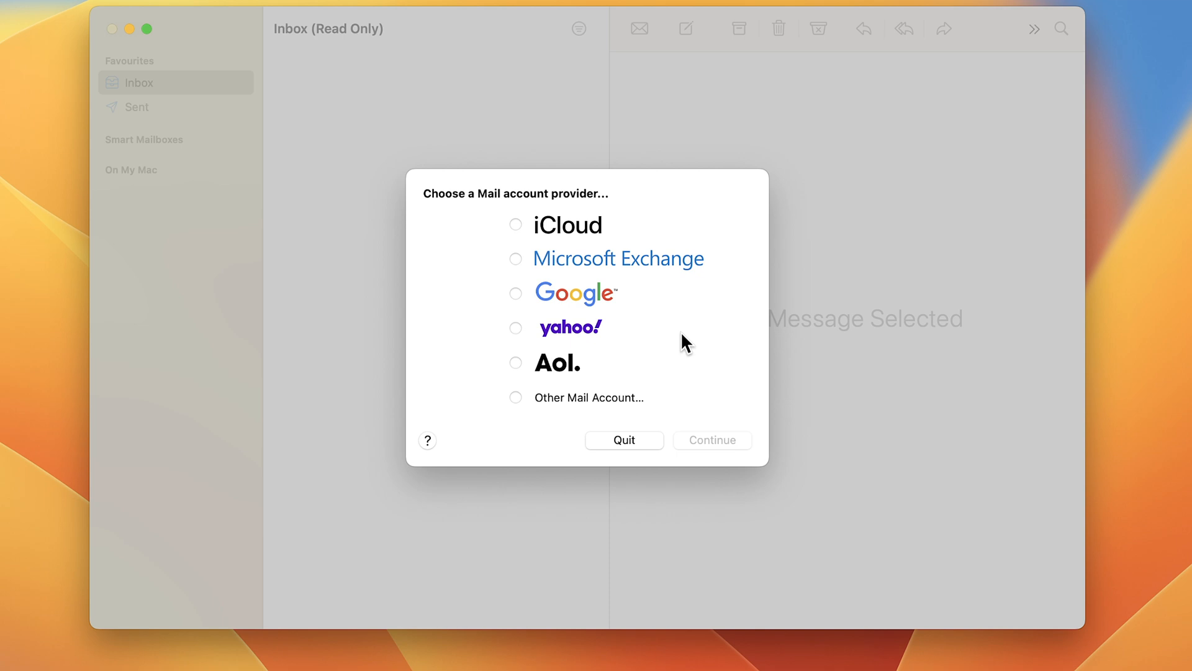
{"action": "mouse_move", "coordinate": [554, 405]}
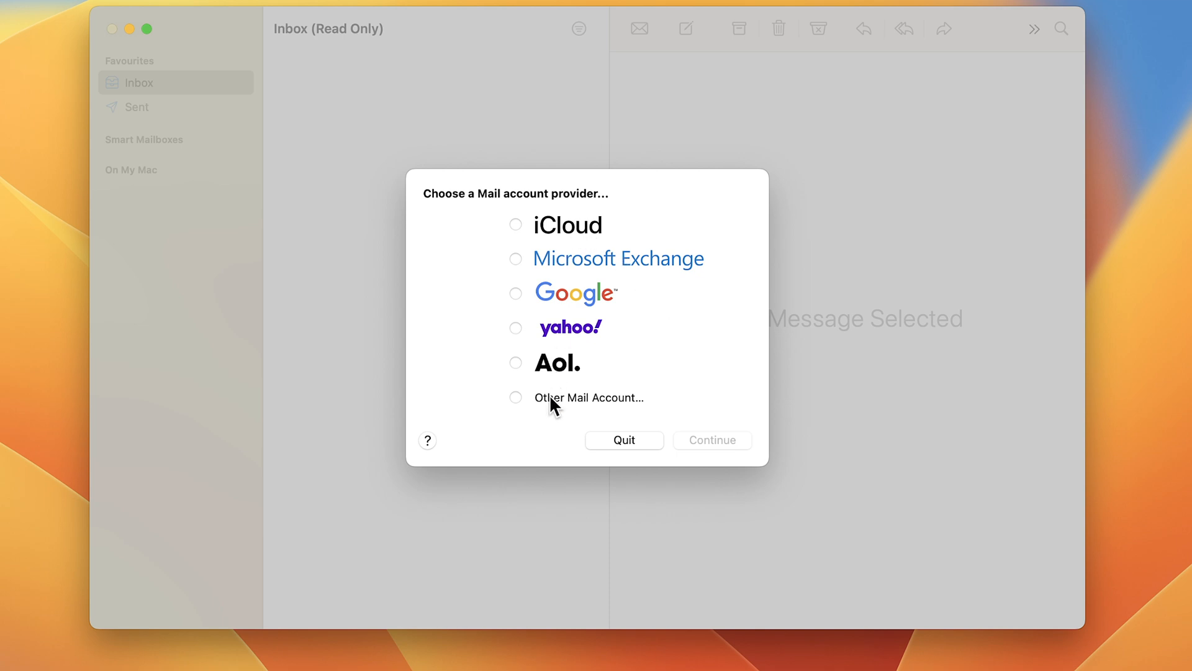
Choose Google as the new mail account provider and continue setup
{"action": "left_click", "coordinate": [515, 293]}
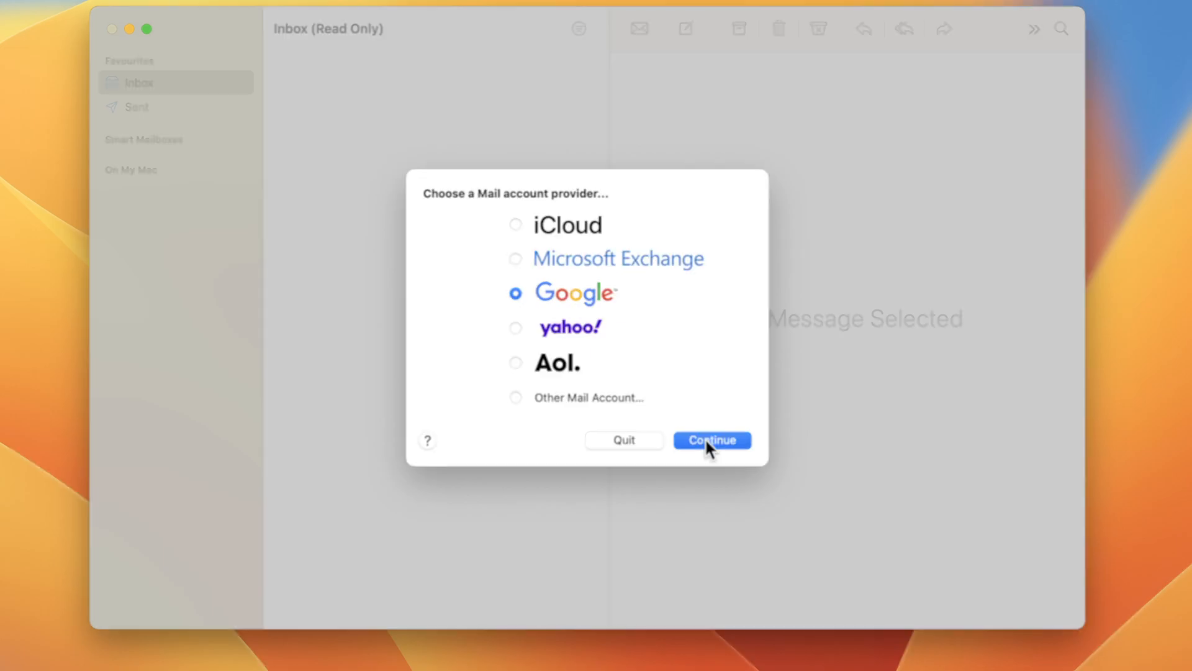
{"action": "left_click", "coordinate": [711, 440]}
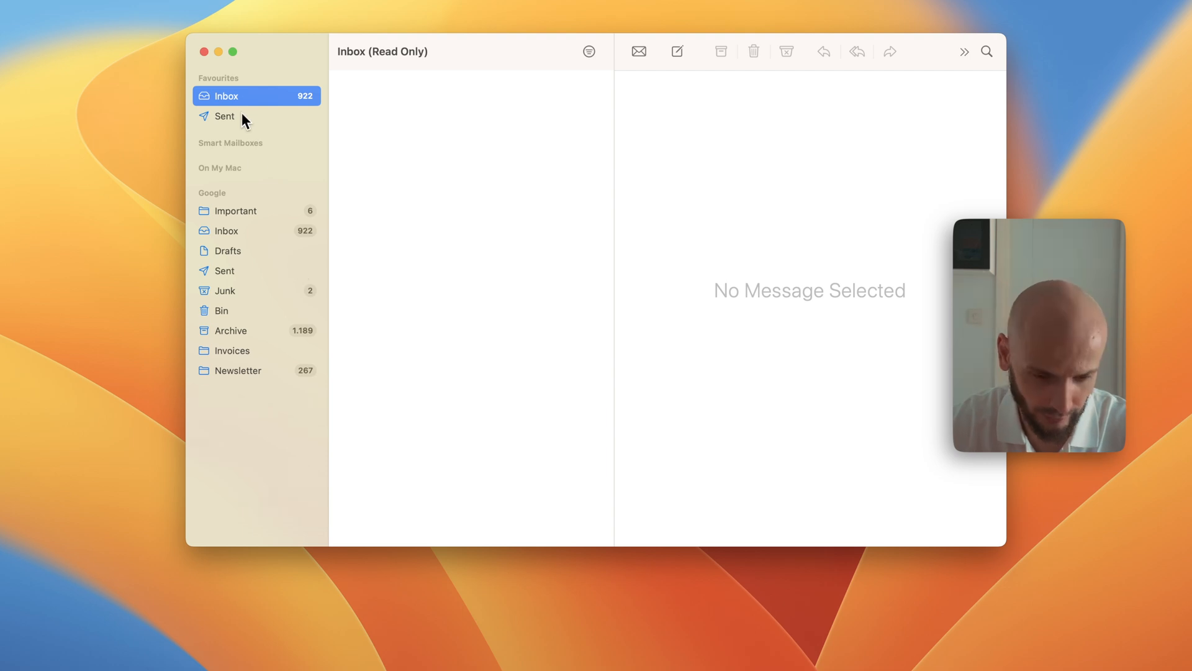
{"action": "mouse_move", "coordinate": [236, 148]}
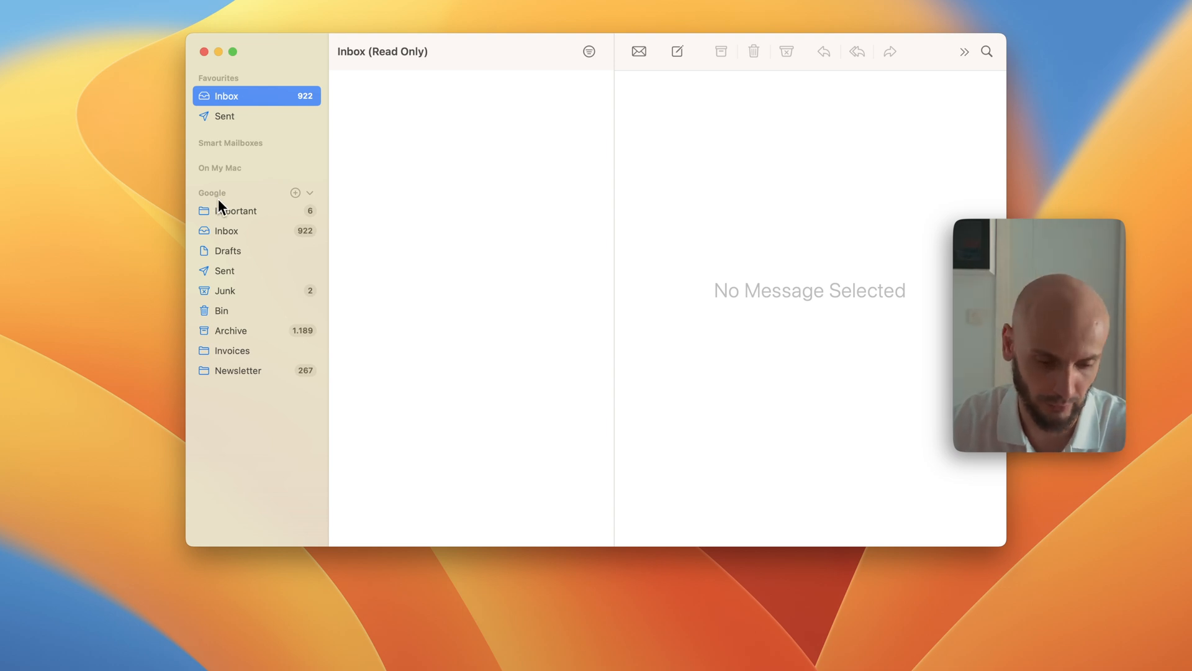
{"action": "mouse_move", "coordinate": [211, 358]}
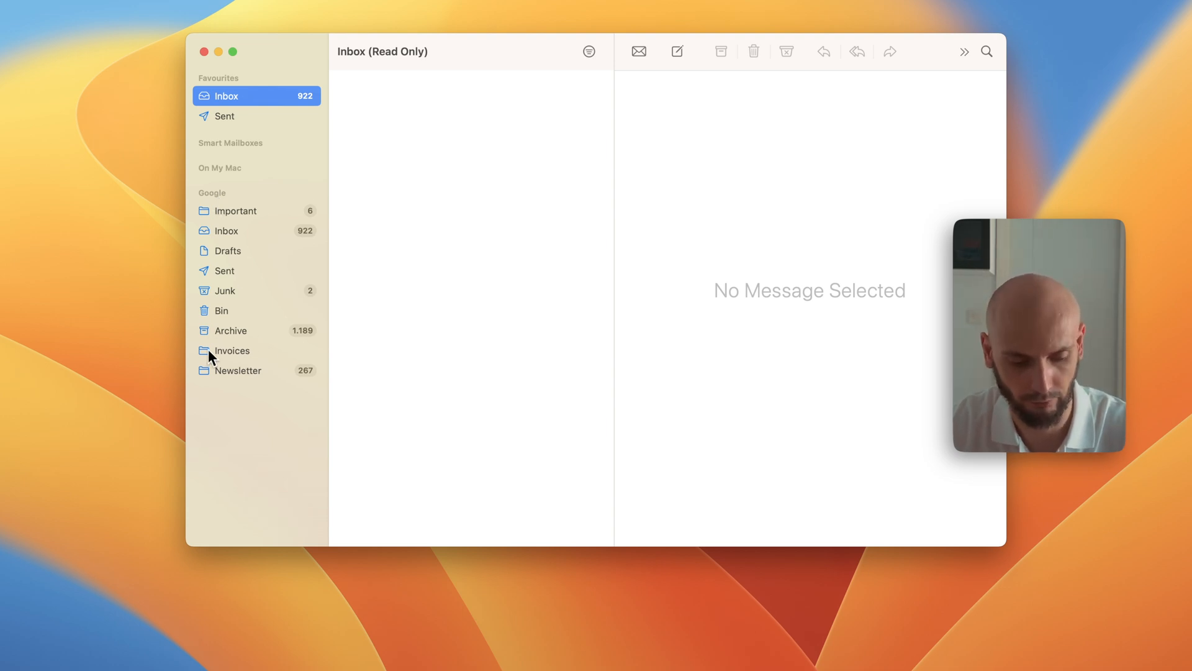
{"action": "mouse_move", "coordinate": [232, 359]}
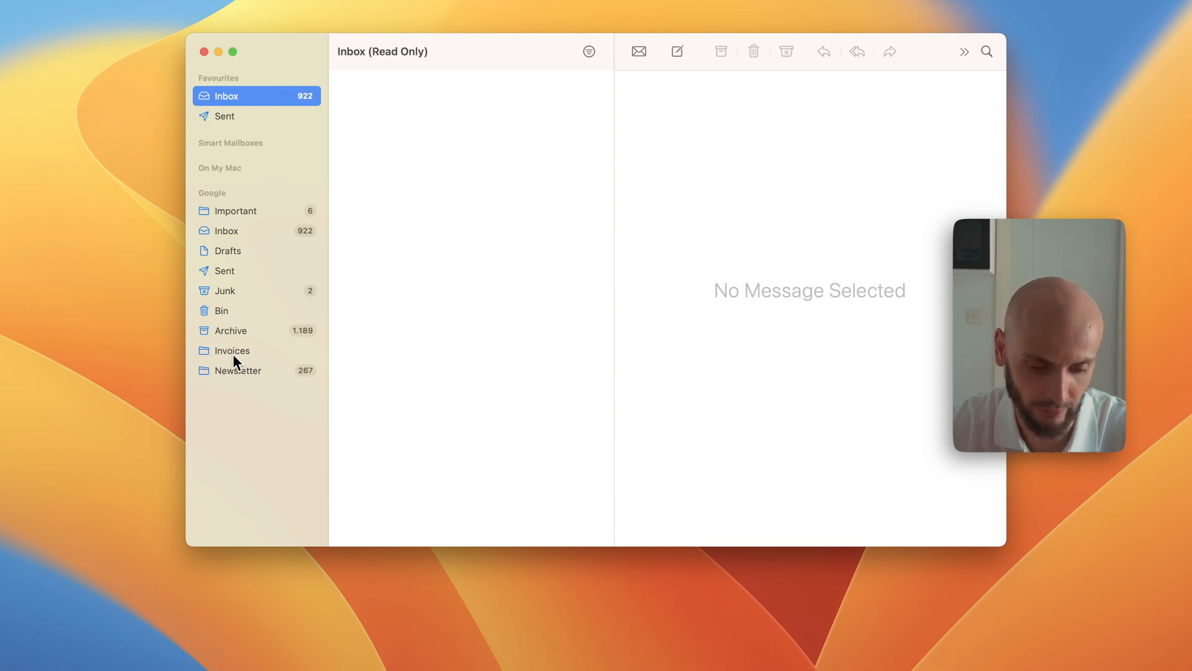
{"action": "mouse_move", "coordinate": [240, 375]}
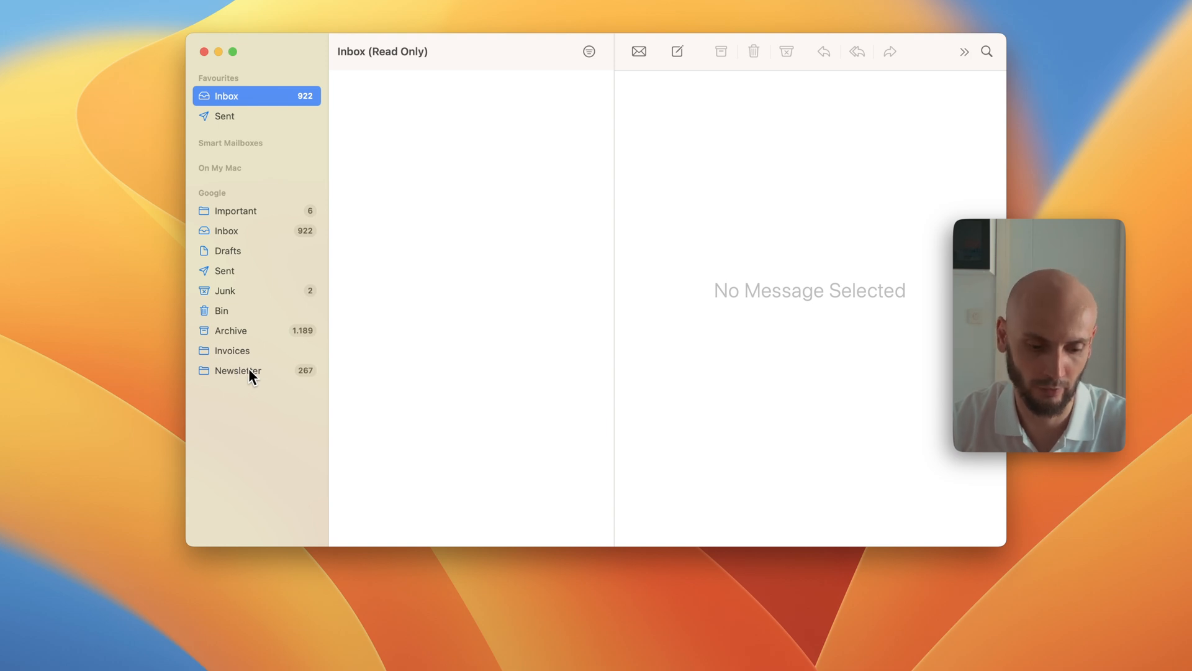
{"action": "mouse_move", "coordinate": [226, 381]}
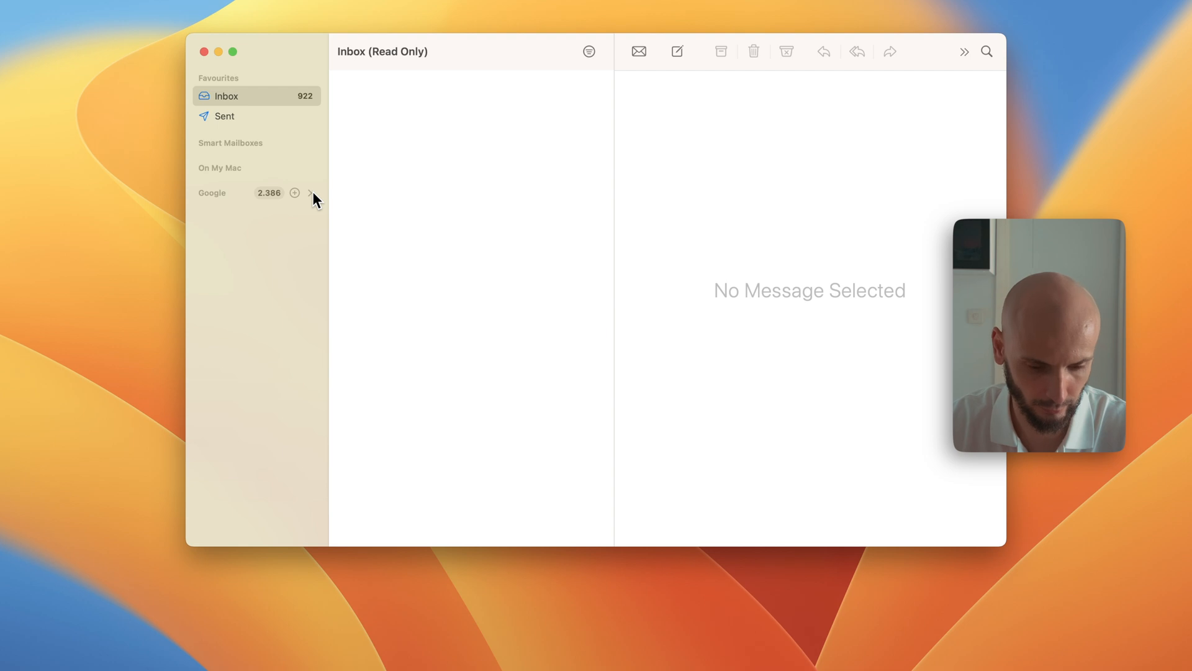
Expand then collapse the Google account's mailboxes so only its total count shows
{"action": "left_click", "coordinate": [309, 192]}
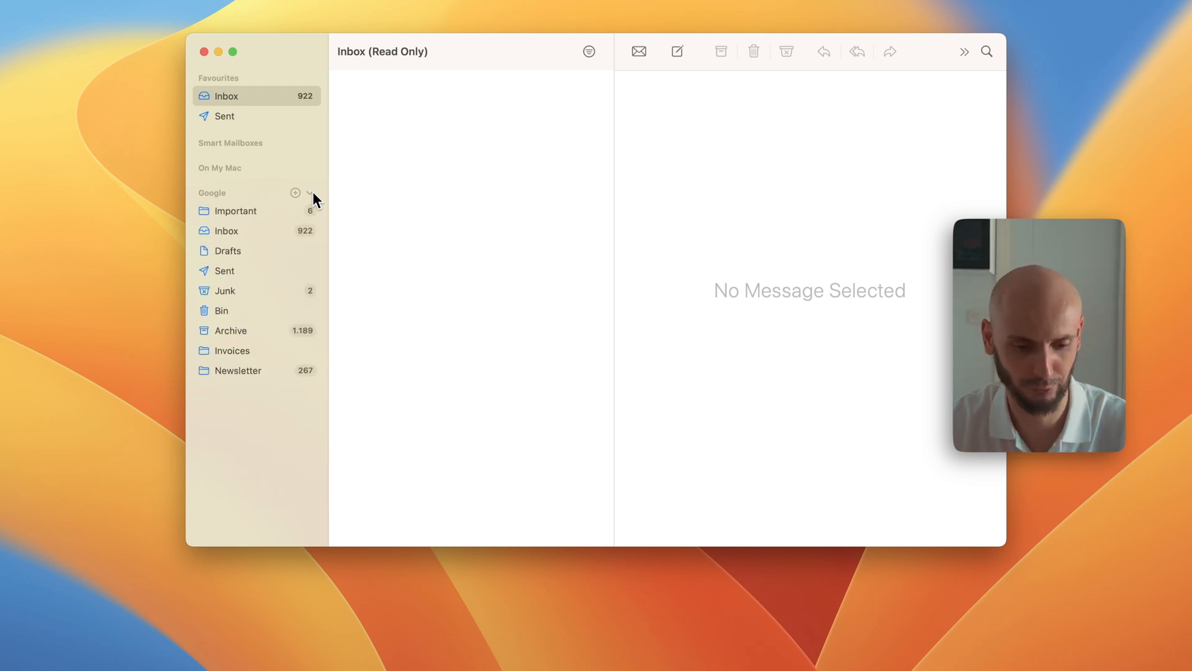
{"action": "left_click", "coordinate": [309, 192]}
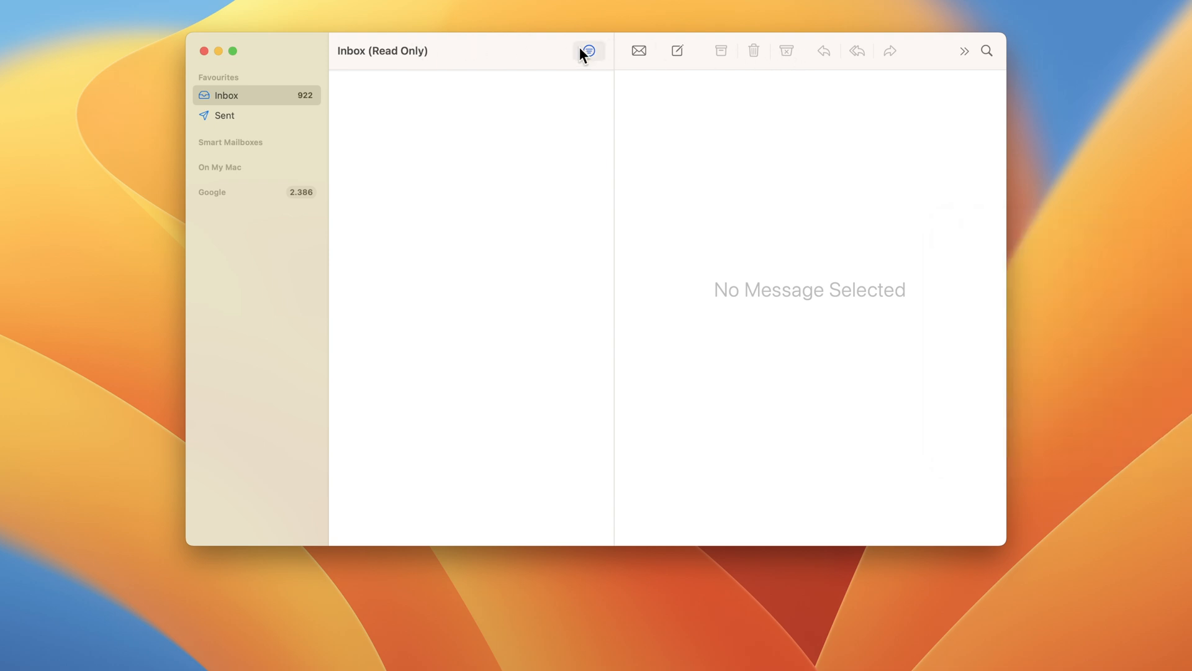
{"action": "right_click", "coordinate": [588, 51]}
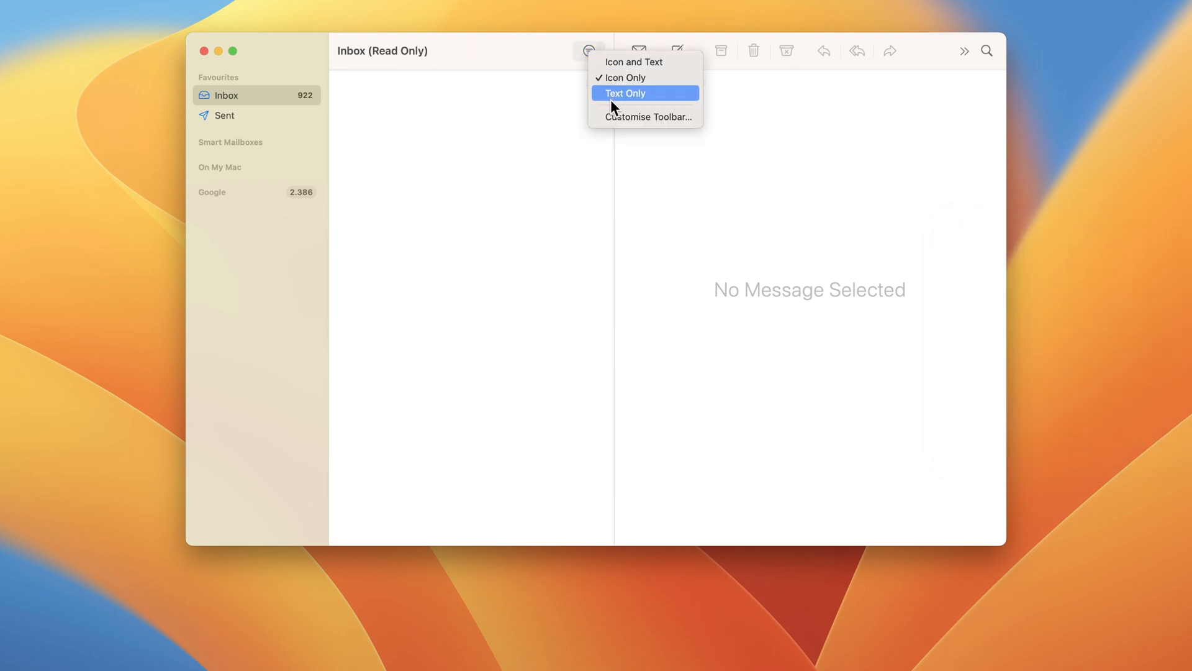
{"action": "left_click", "coordinate": [624, 94]}
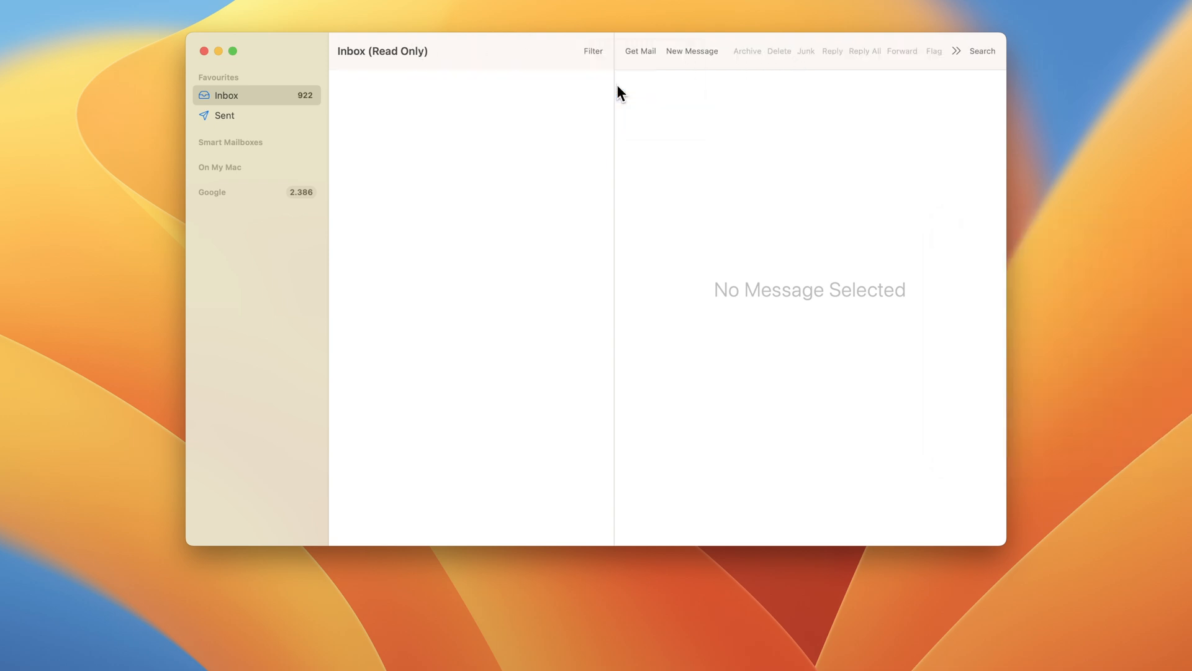
{"action": "mouse_move", "coordinate": [658, 76]}
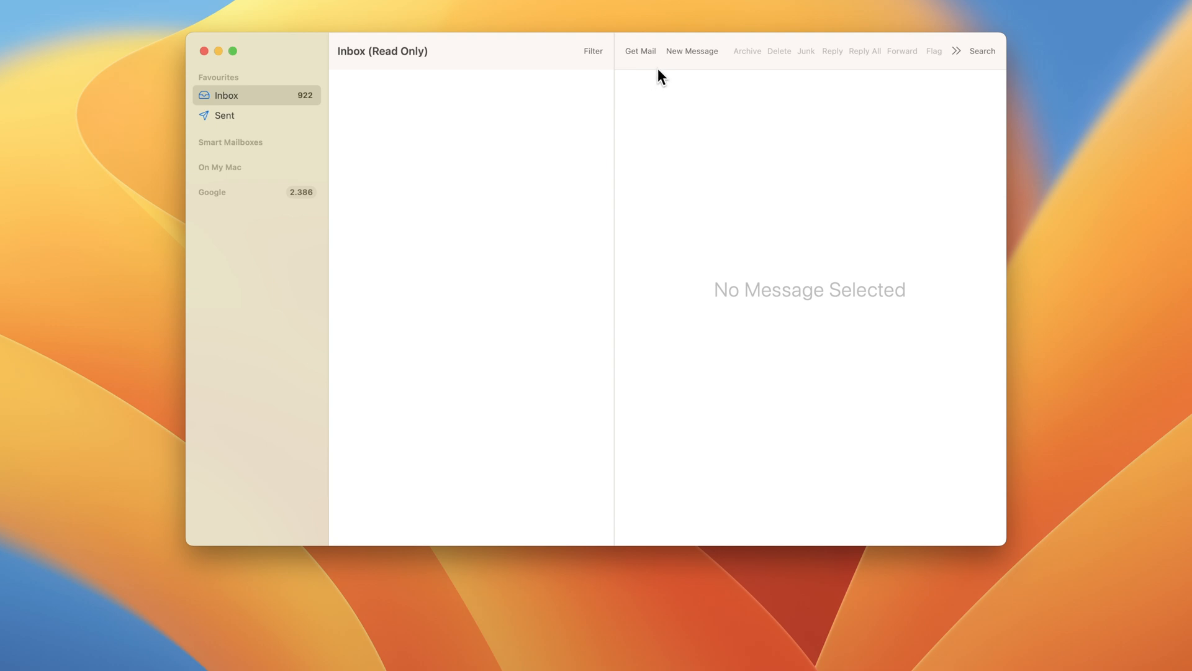
{"action": "right_click", "coordinate": [641, 51]}
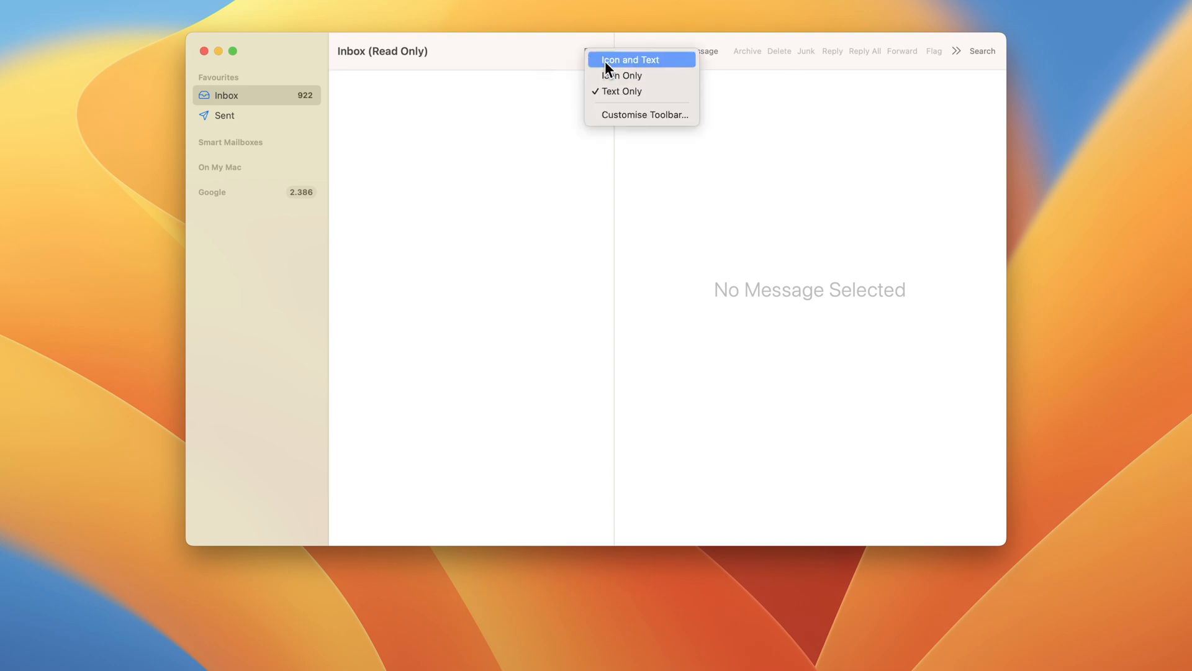
{"action": "left_click", "coordinate": [628, 59]}
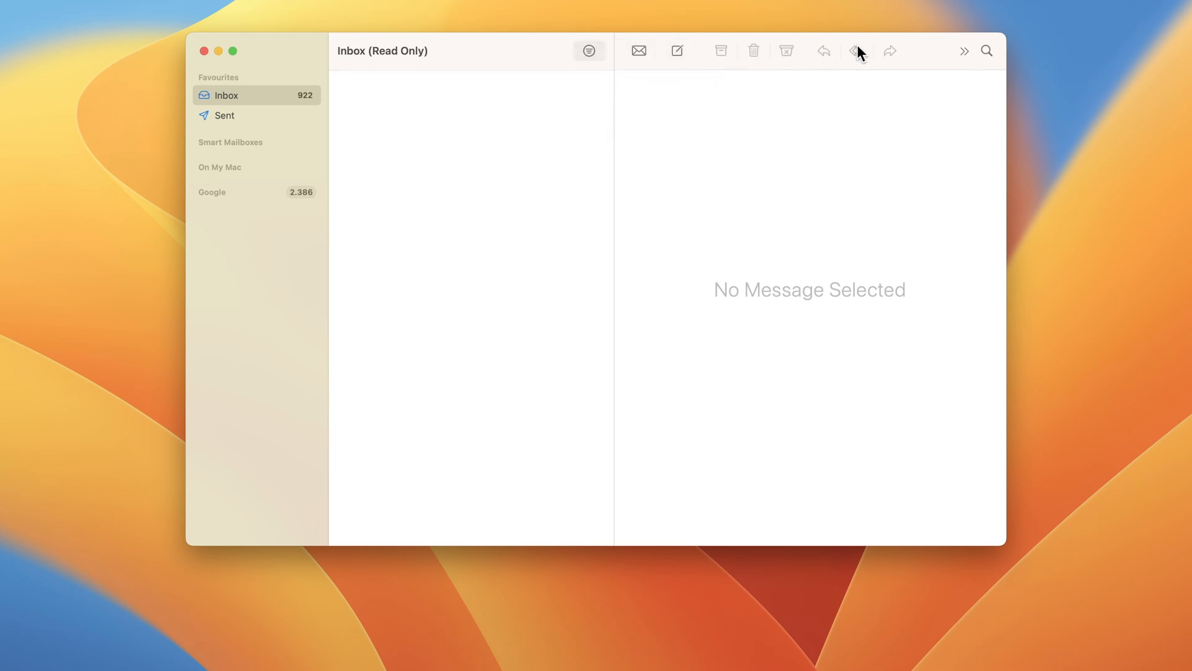
Load the Inbox messages, showing the latest CoSchedule email
{"action": "left_click", "coordinate": [226, 94]}
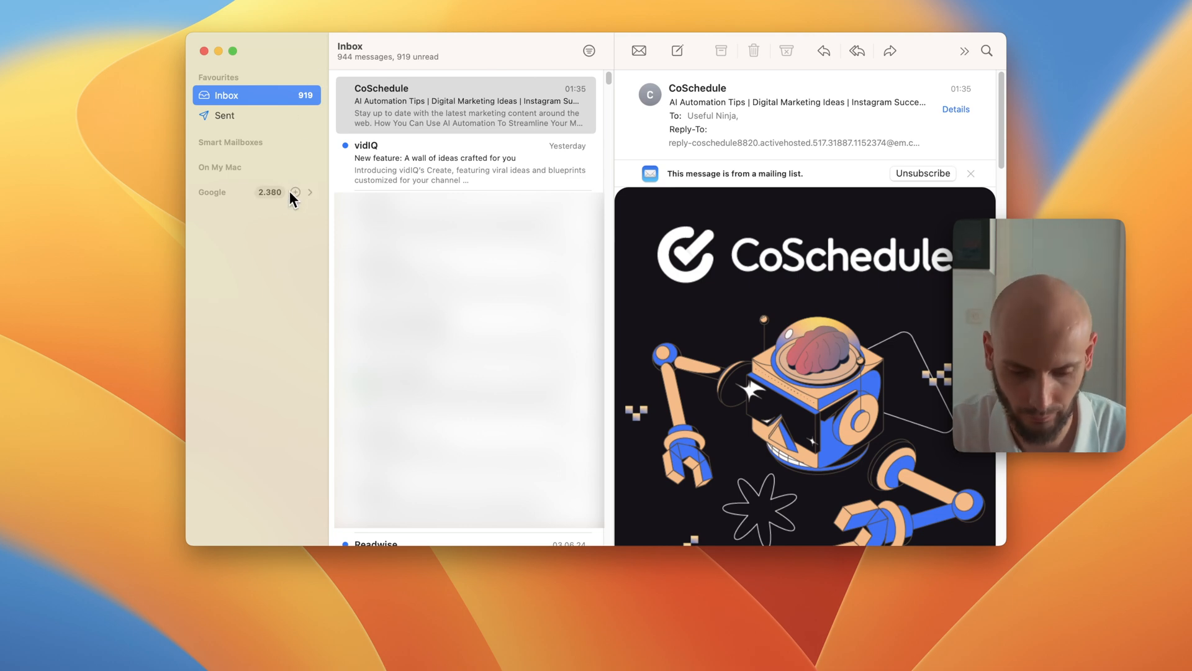
{"action": "mouse_move", "coordinate": [295, 191]}
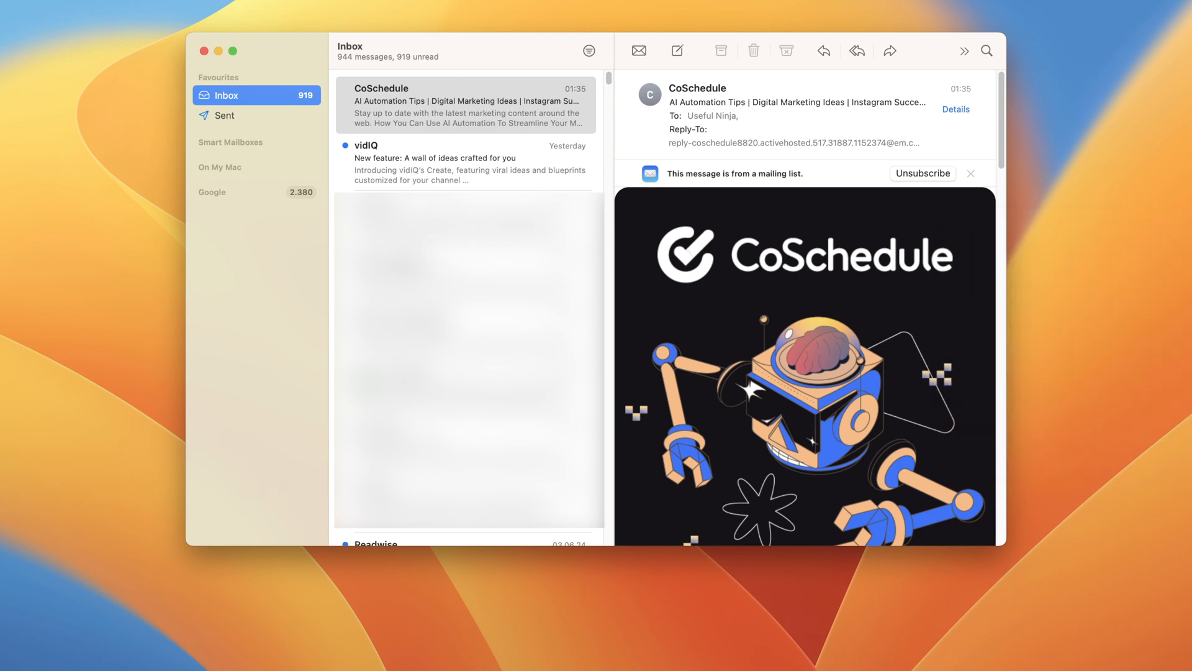
{"action": "mouse_move", "coordinate": [754, 182]}
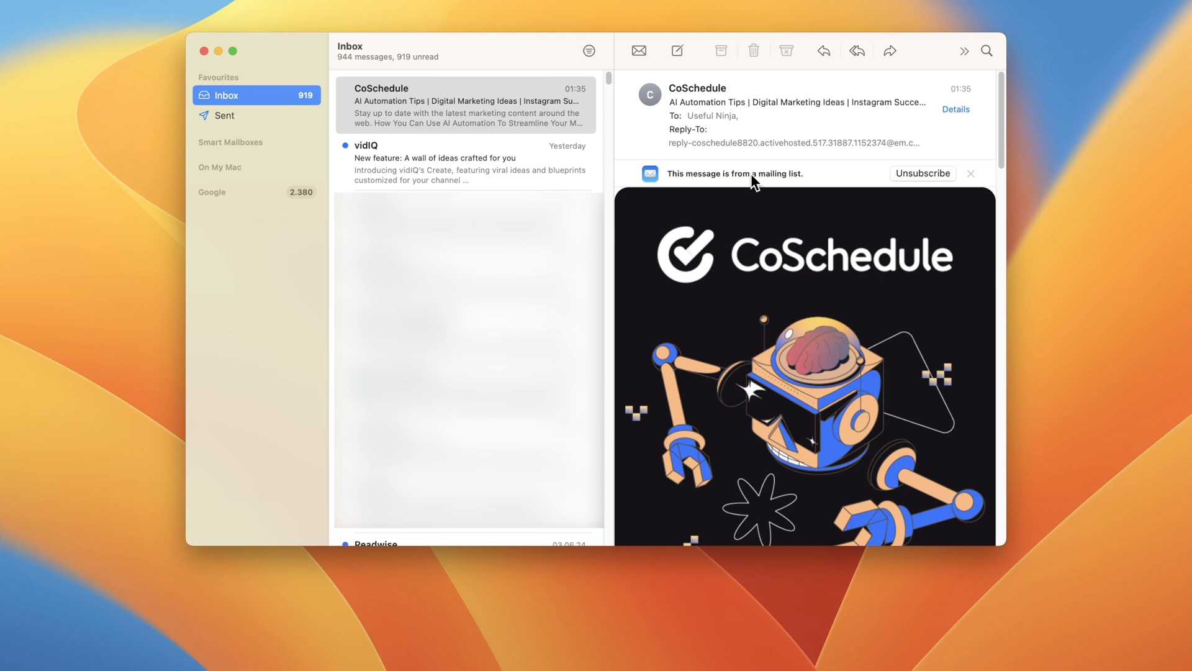
{"action": "mouse_move", "coordinate": [733, 105]}
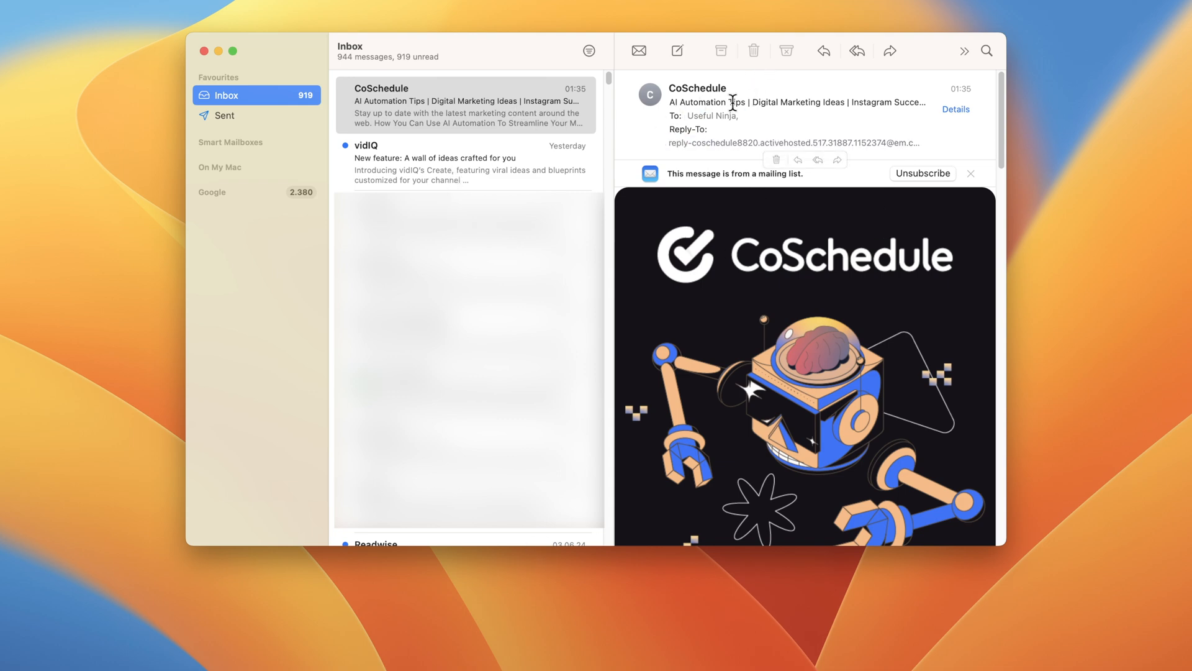
{"action": "mouse_move", "coordinate": [399, 170]}
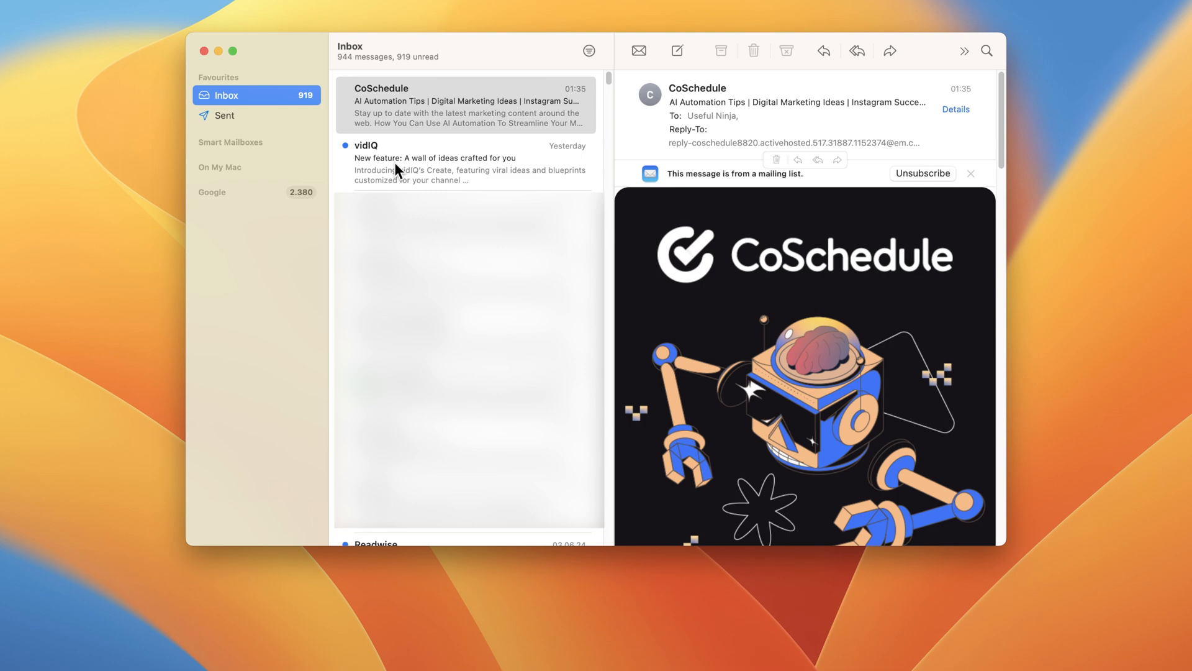
In Mail Settings > Accounts, change the Google account description to 'Personal'
{"action": "left_click", "coordinate": [46, 8]}
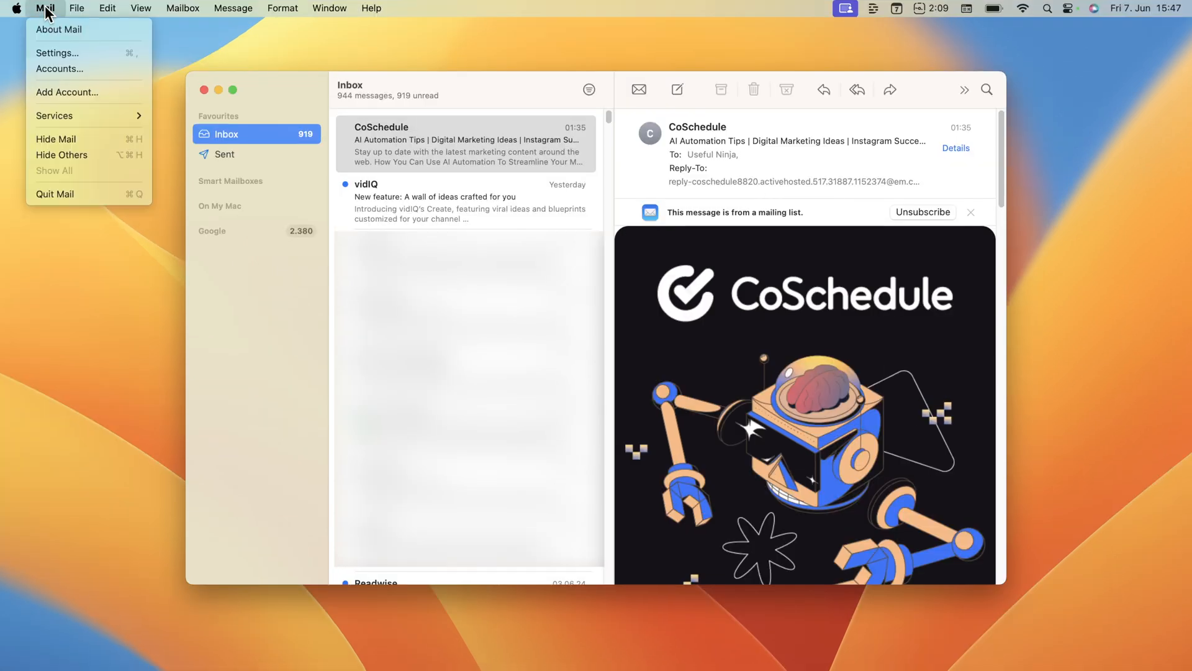
{"action": "left_click", "coordinate": [56, 52]}
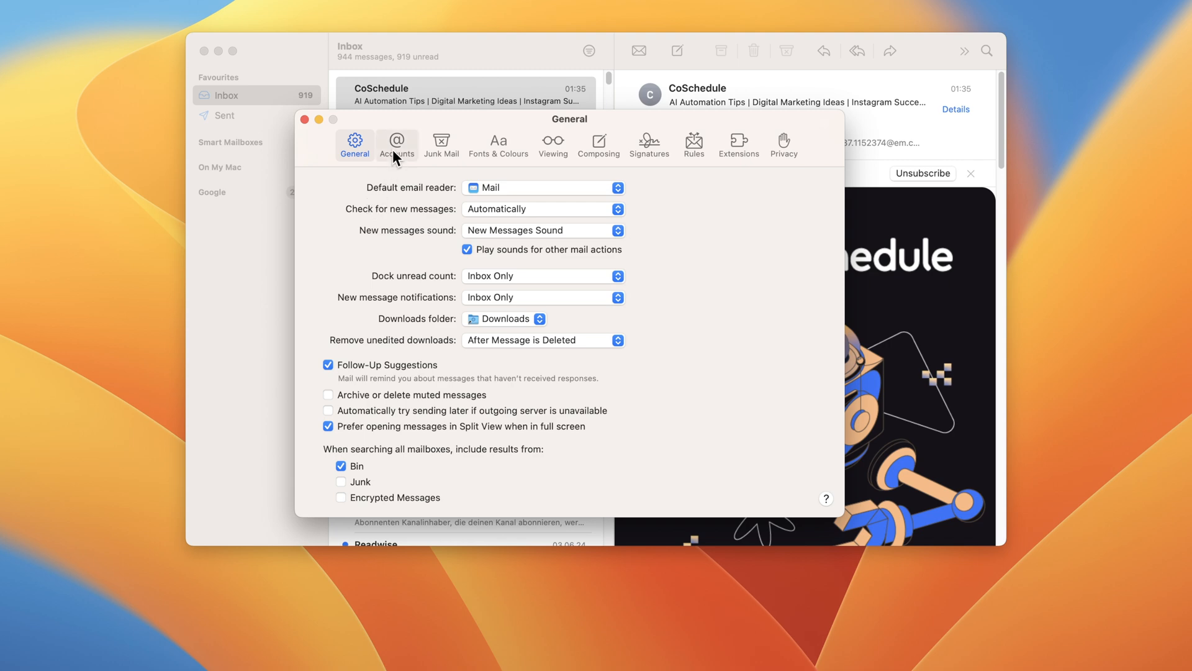
{"action": "left_click", "coordinate": [396, 144]}
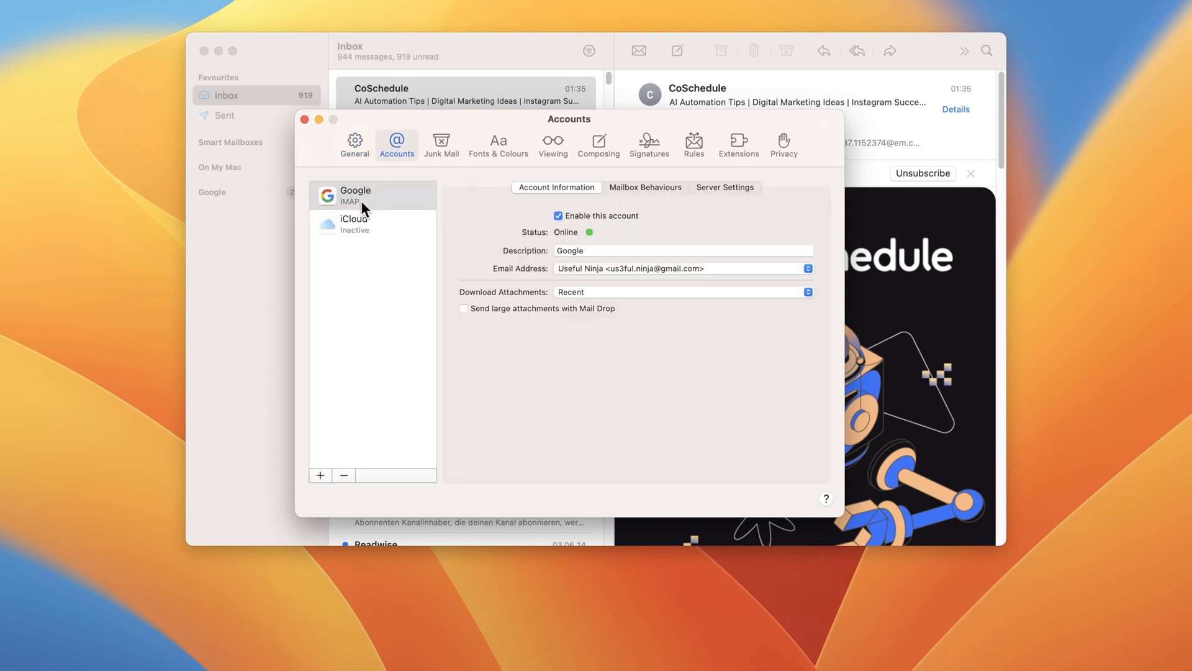
{"action": "mouse_move", "coordinate": [550, 262]}
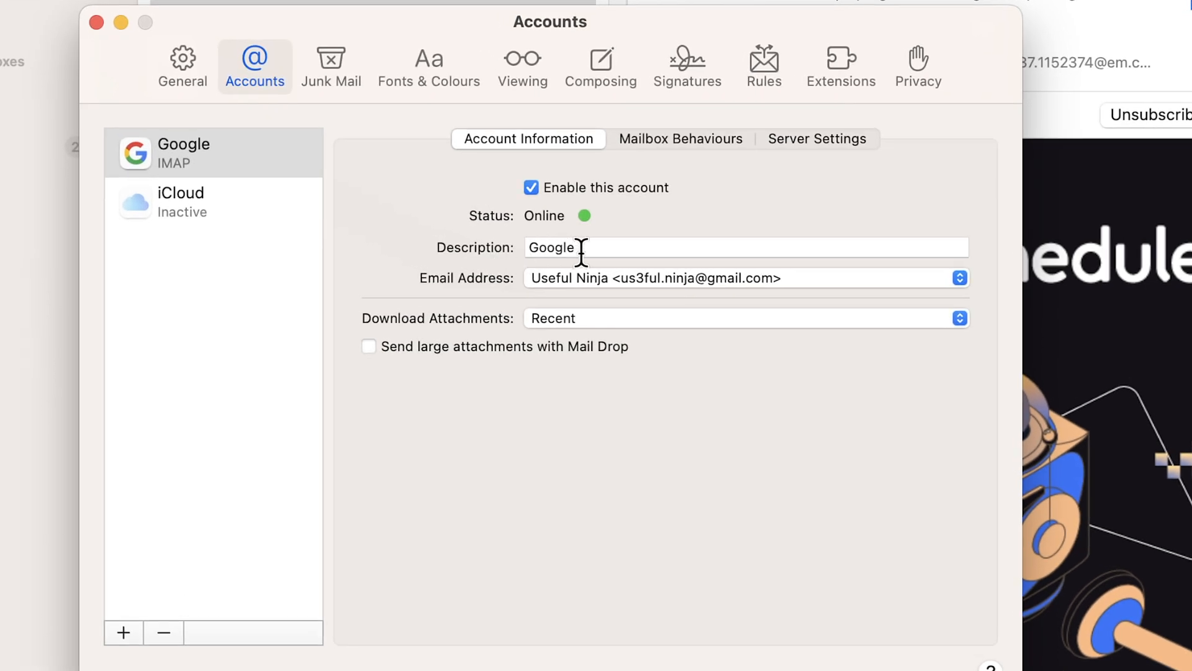
{"action": "left_click", "coordinate": [684, 246]}
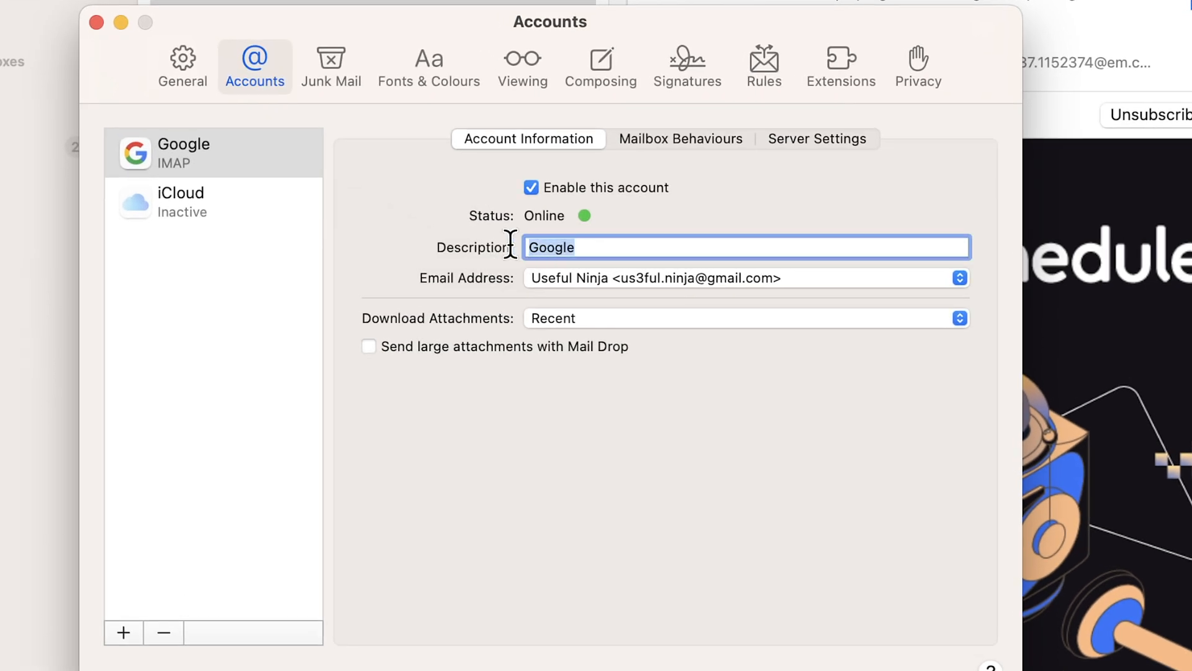
{"action": "type", "text": "Personal"}
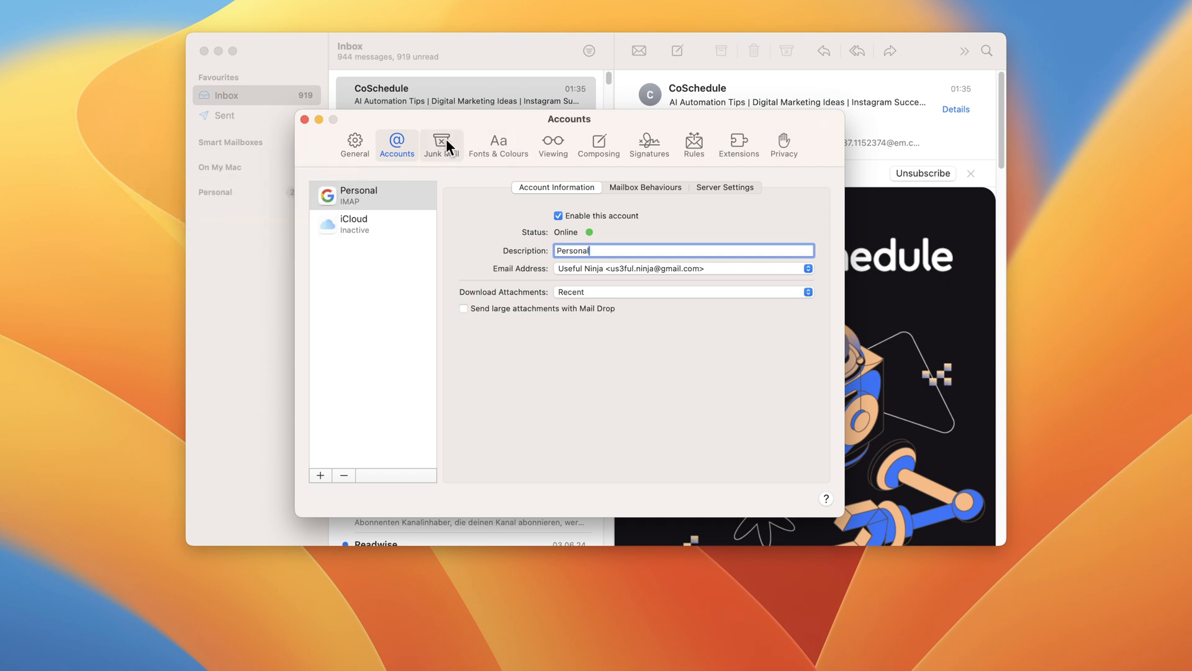
Show the Junk Mail settings, where junk filtering is off
{"action": "left_click", "coordinate": [441, 144]}
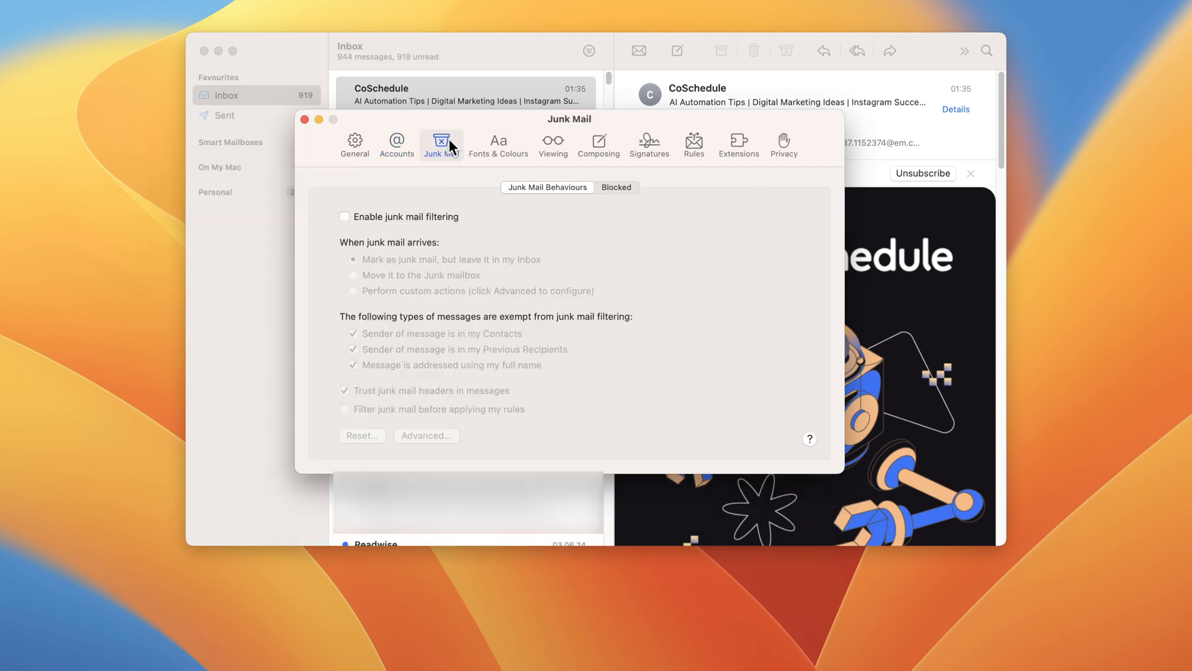
{"action": "mouse_move", "coordinate": [365, 236]}
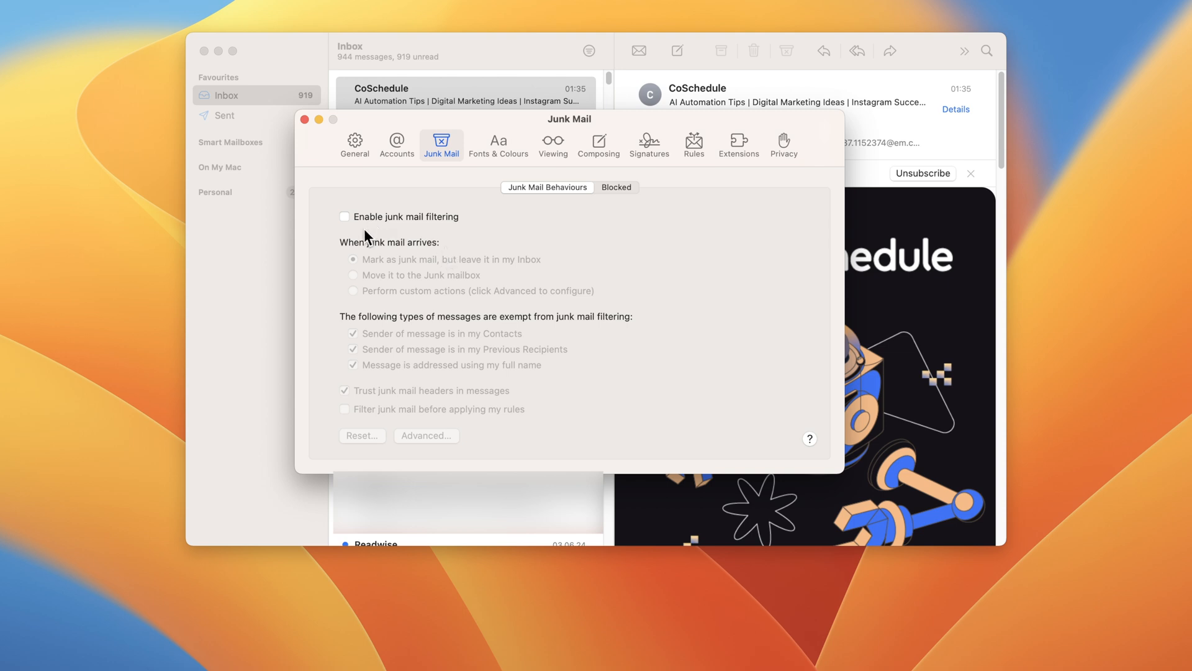
{"action": "mouse_move", "coordinate": [422, 225]}
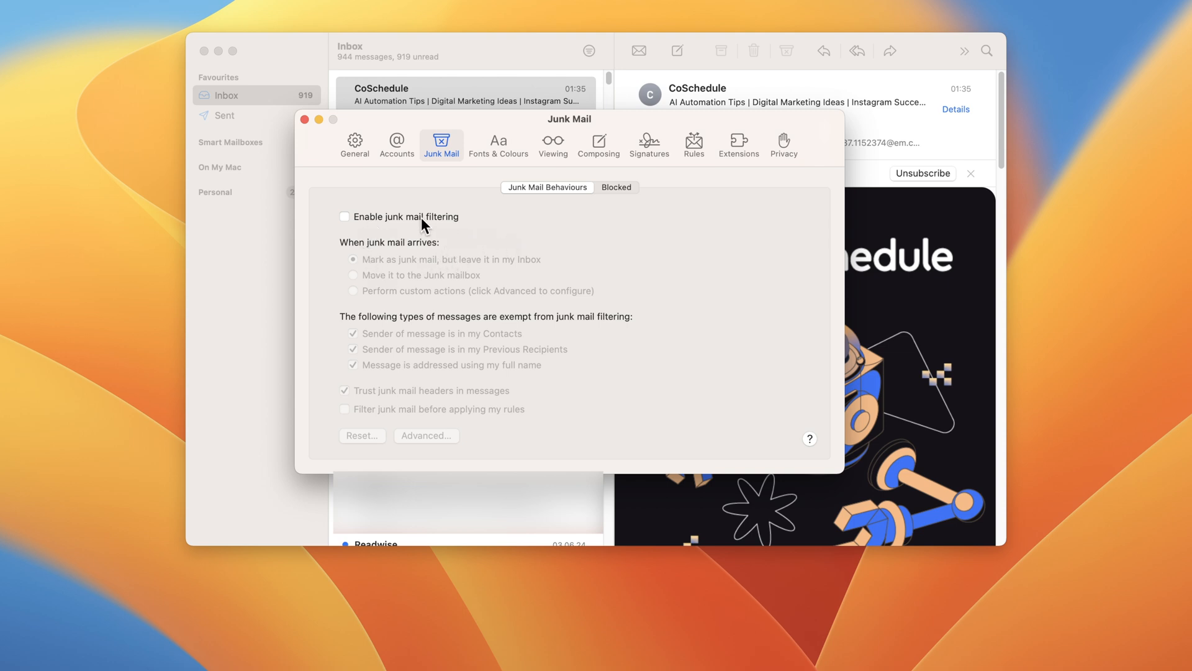
{"action": "mouse_move", "coordinate": [453, 245]}
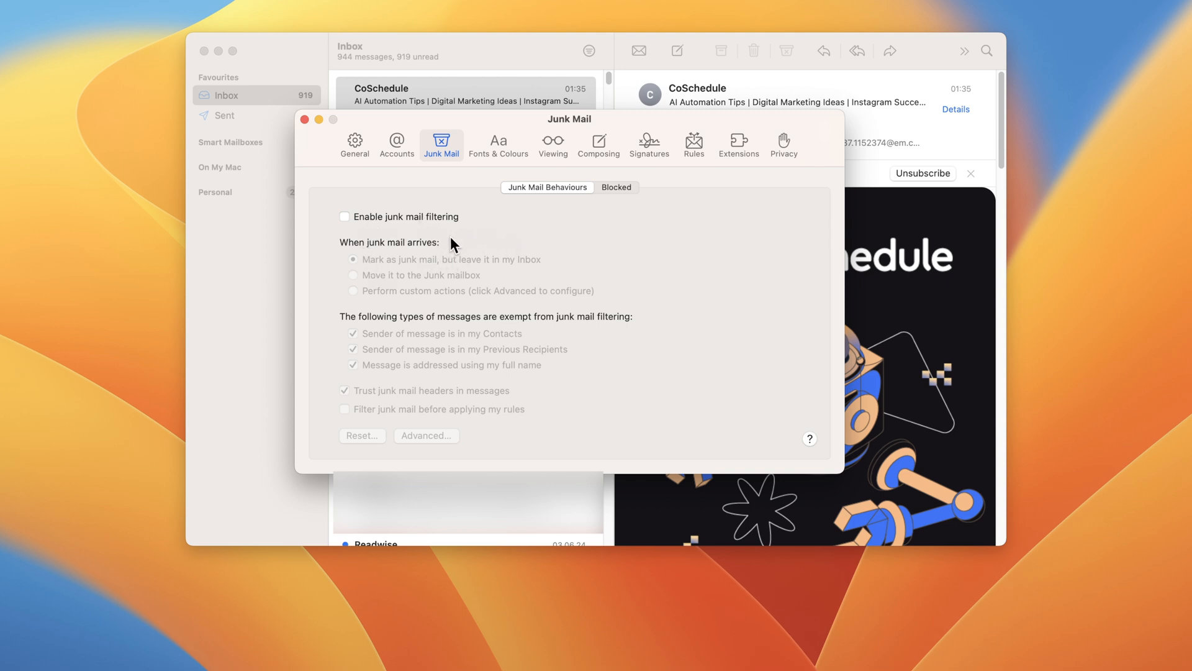
Show the Fonts & Colours settings with message fonts and quoted-text colours
{"action": "left_click", "coordinate": [499, 144]}
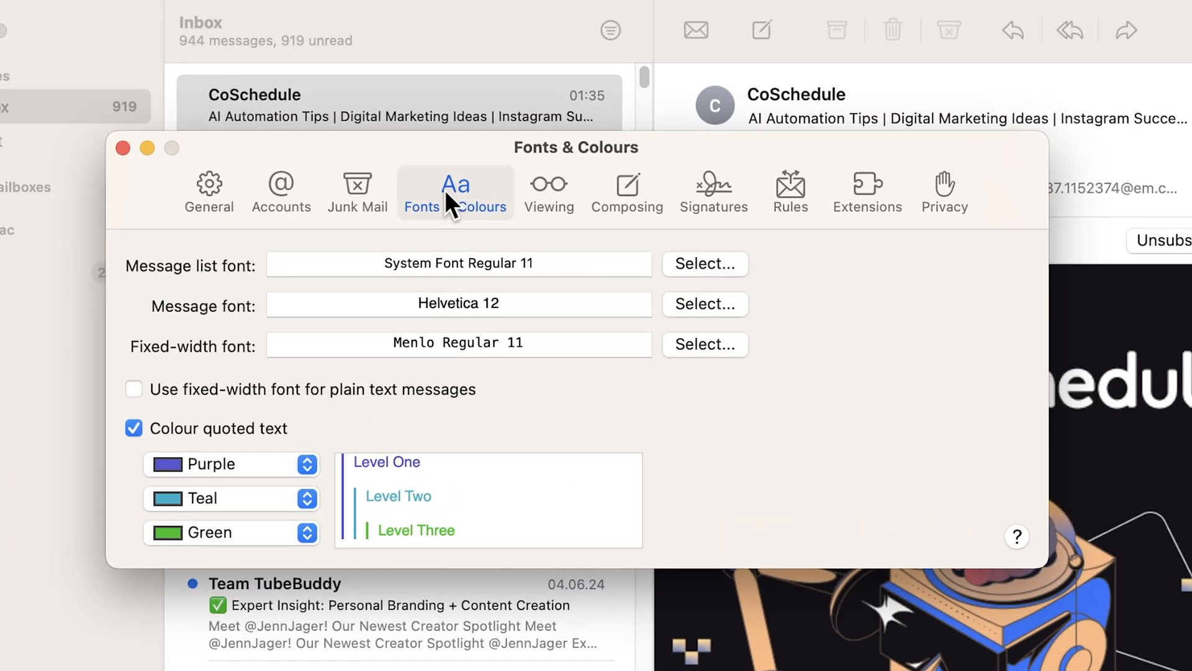
{"action": "mouse_move", "coordinate": [465, 274]}
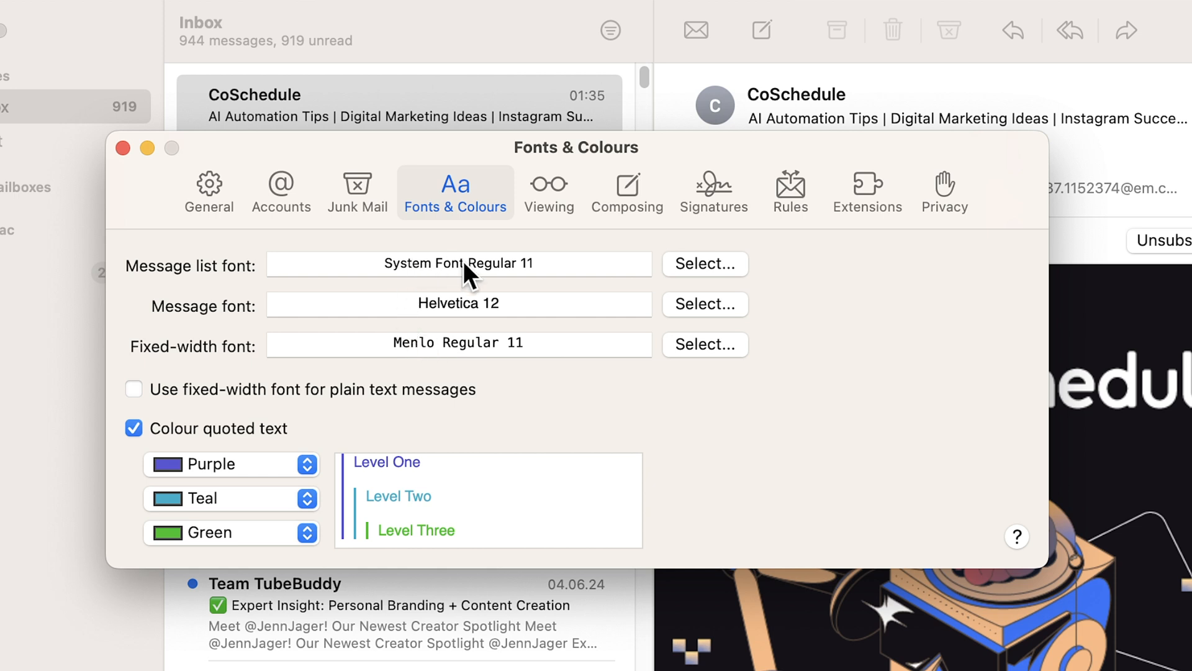
{"action": "mouse_move", "coordinate": [450, 320]}
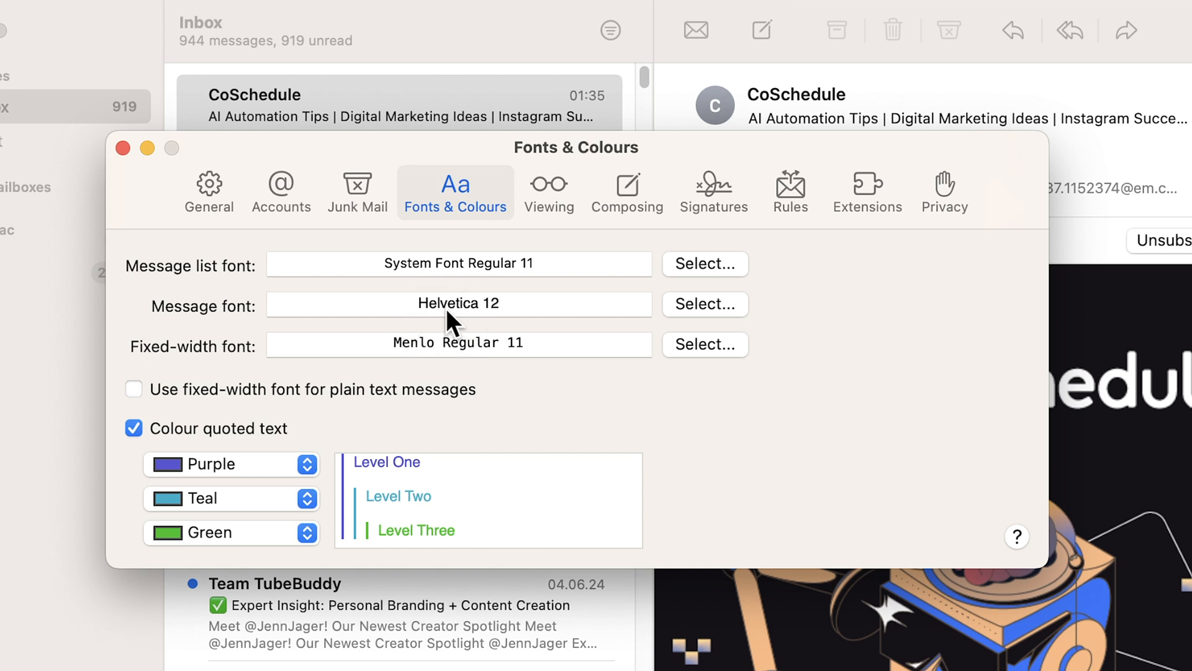
{"action": "mouse_move", "coordinate": [175, 452]}
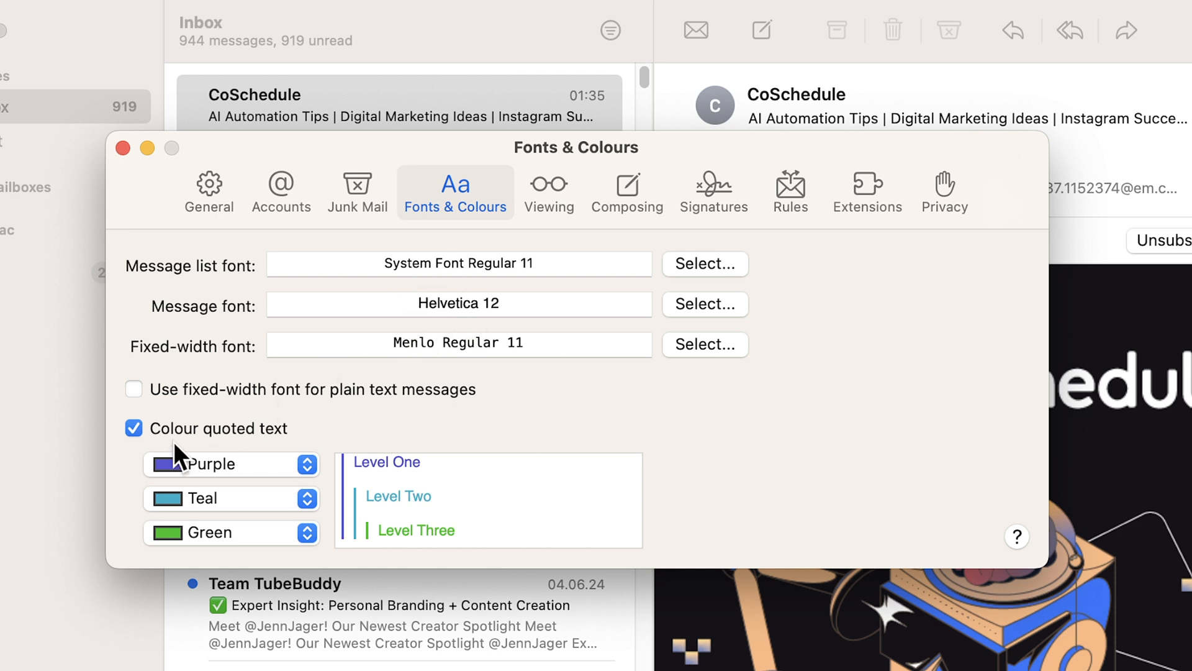
{"action": "mouse_move", "coordinate": [417, 504]}
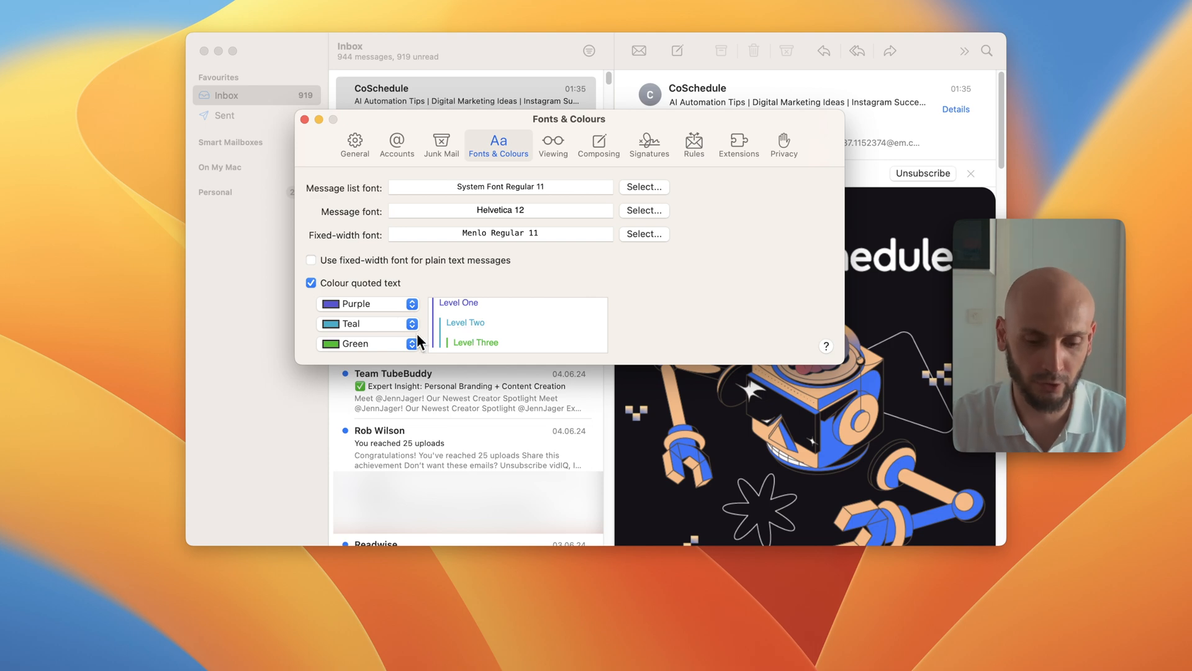
{"action": "mouse_move", "coordinate": [348, 344]}
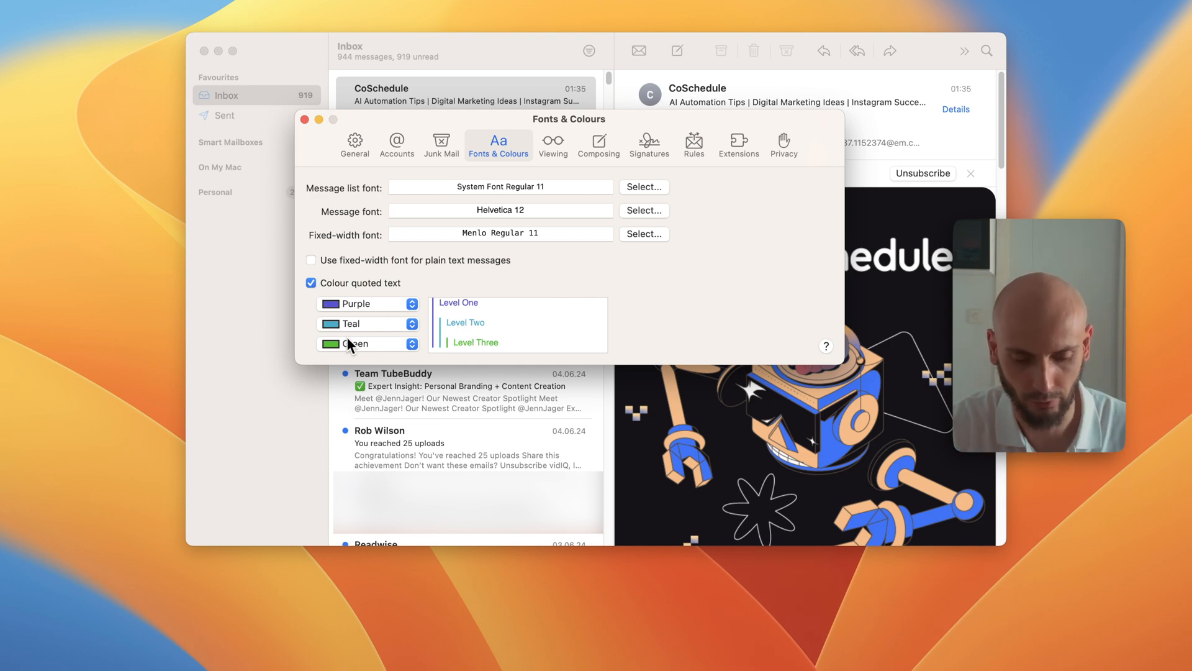
{"action": "mouse_move", "coordinate": [394, 321]}
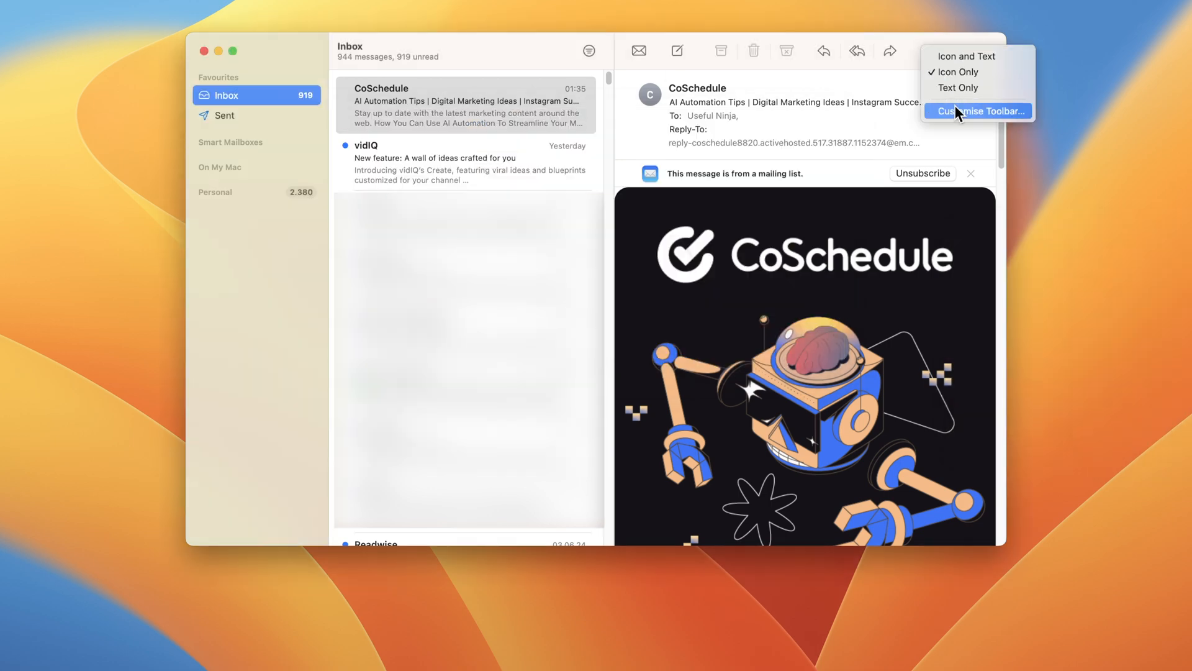
Add Flag, Mute, Move and a Space to the toolbar, then reopen customisation to rearrange
{"action": "left_click", "coordinate": [981, 111]}
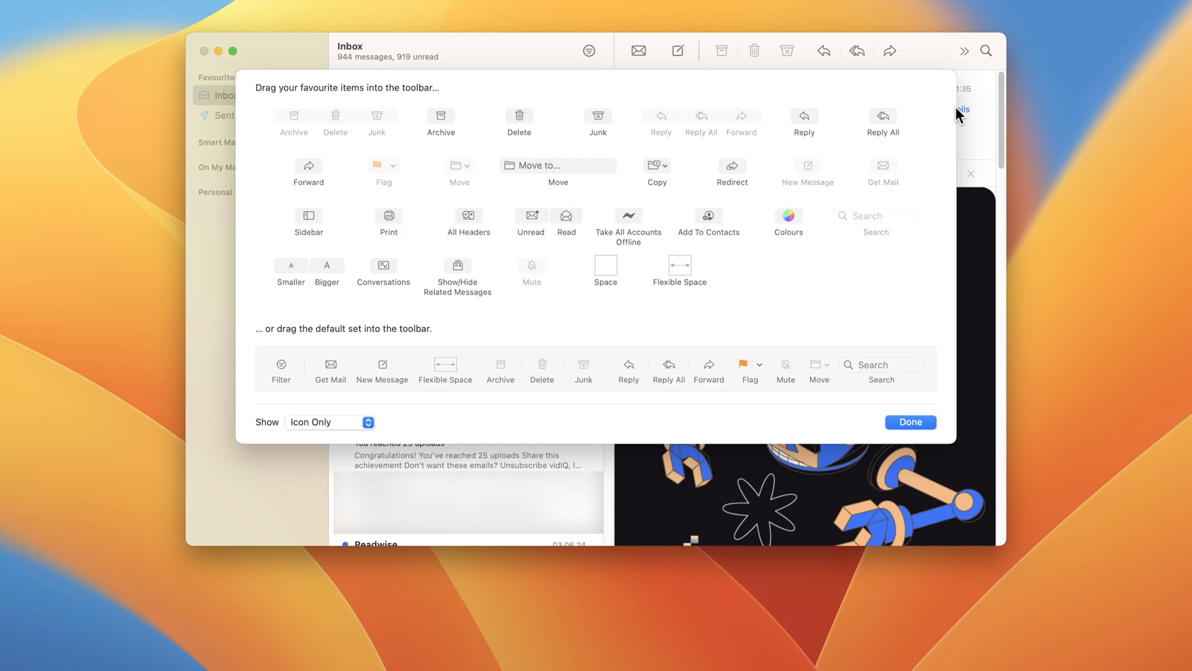
{"action": "mouse_move", "coordinate": [820, 228]}
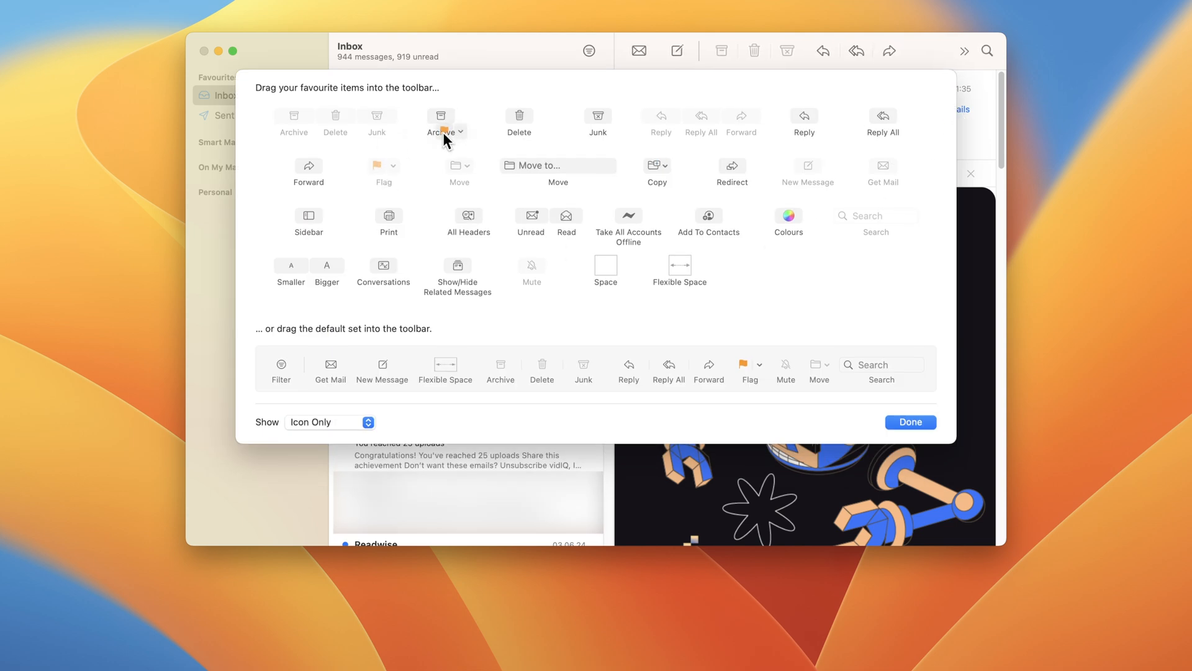
{"action": "mouse_move", "coordinate": [920, 57]}
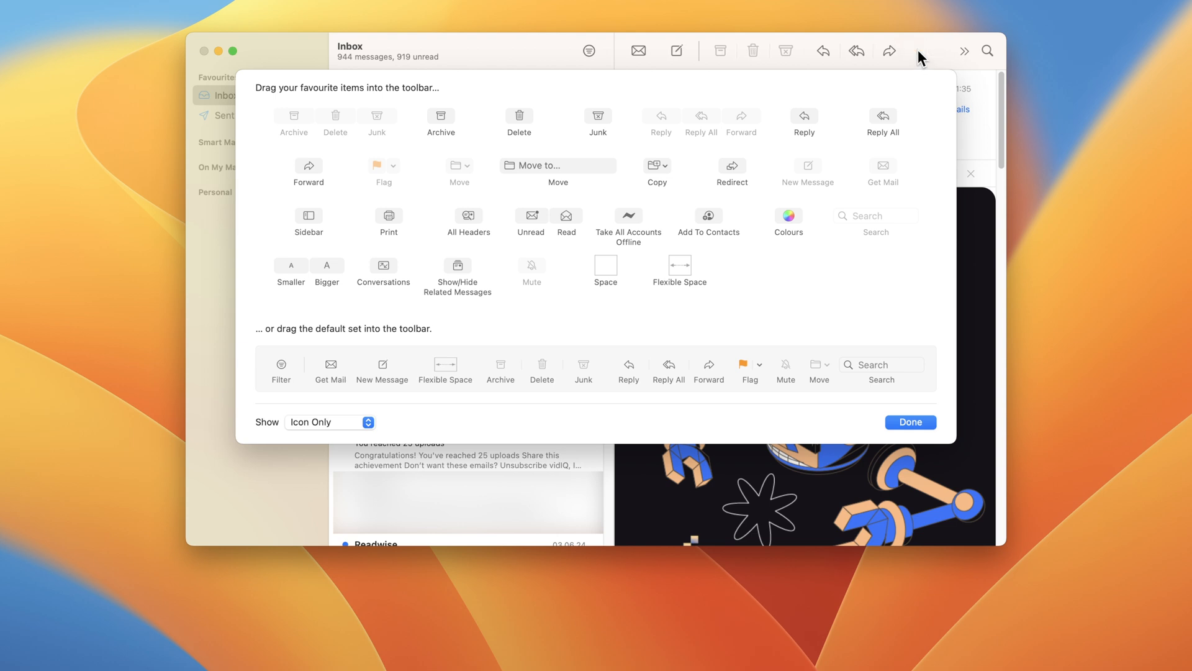
{"action": "left_click", "coordinate": [909, 422]}
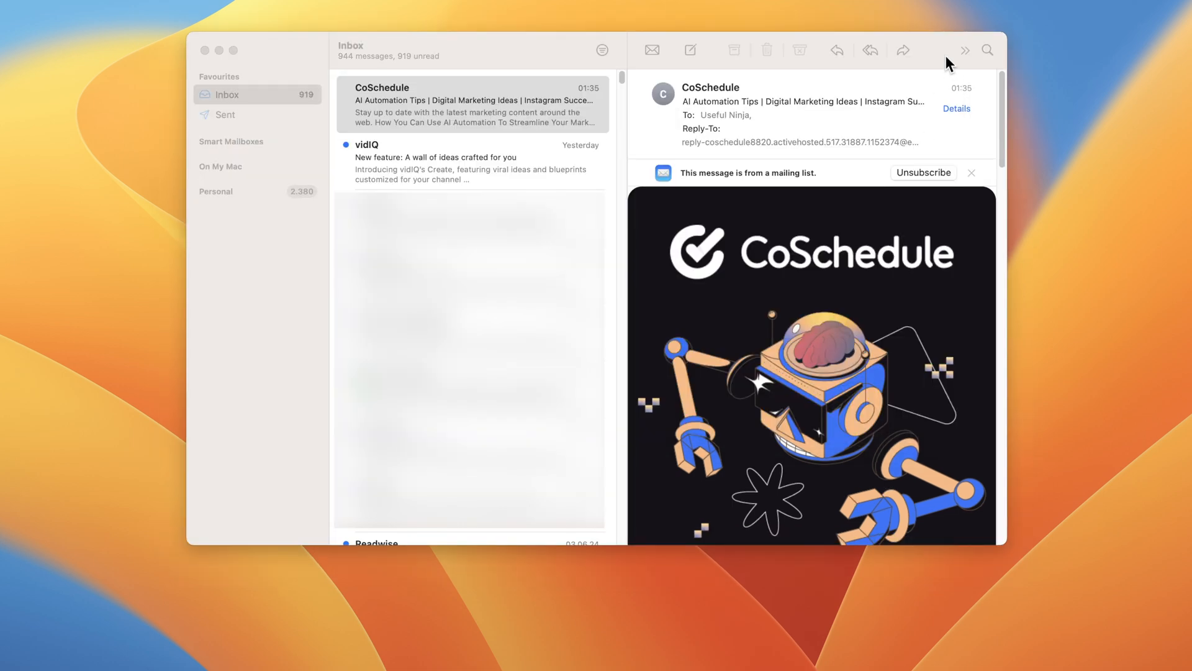
{"action": "mouse_move", "coordinate": [630, 49]}
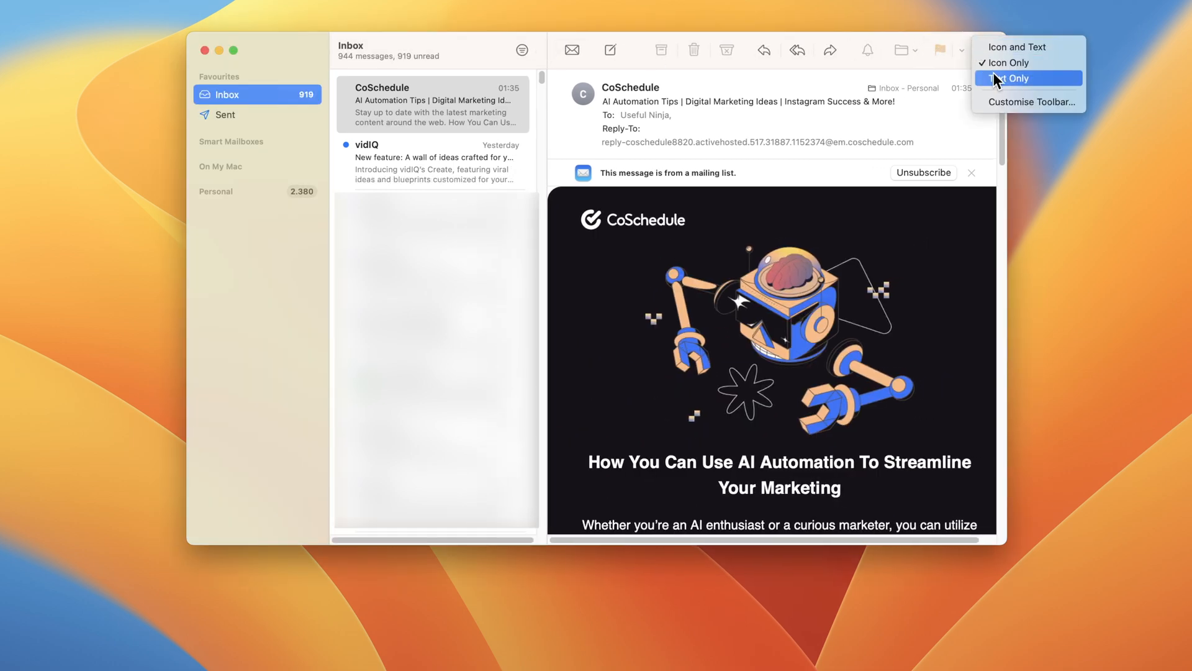
{"action": "left_click", "coordinate": [1032, 102]}
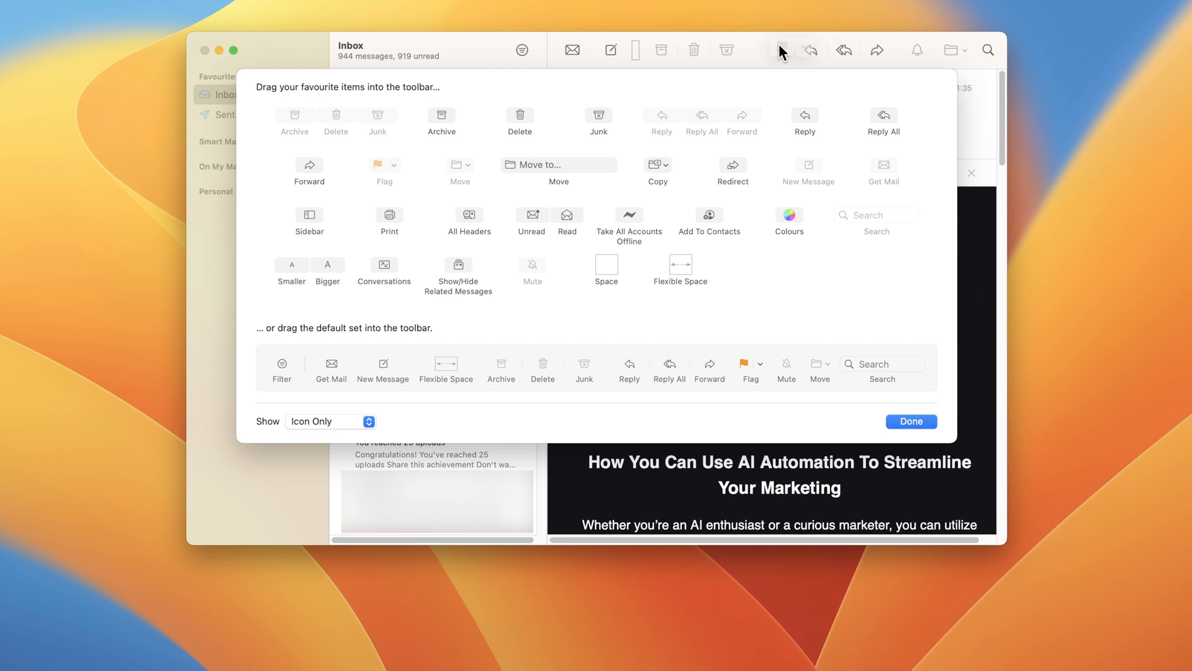
{"action": "mouse_move", "coordinate": [870, 49]}
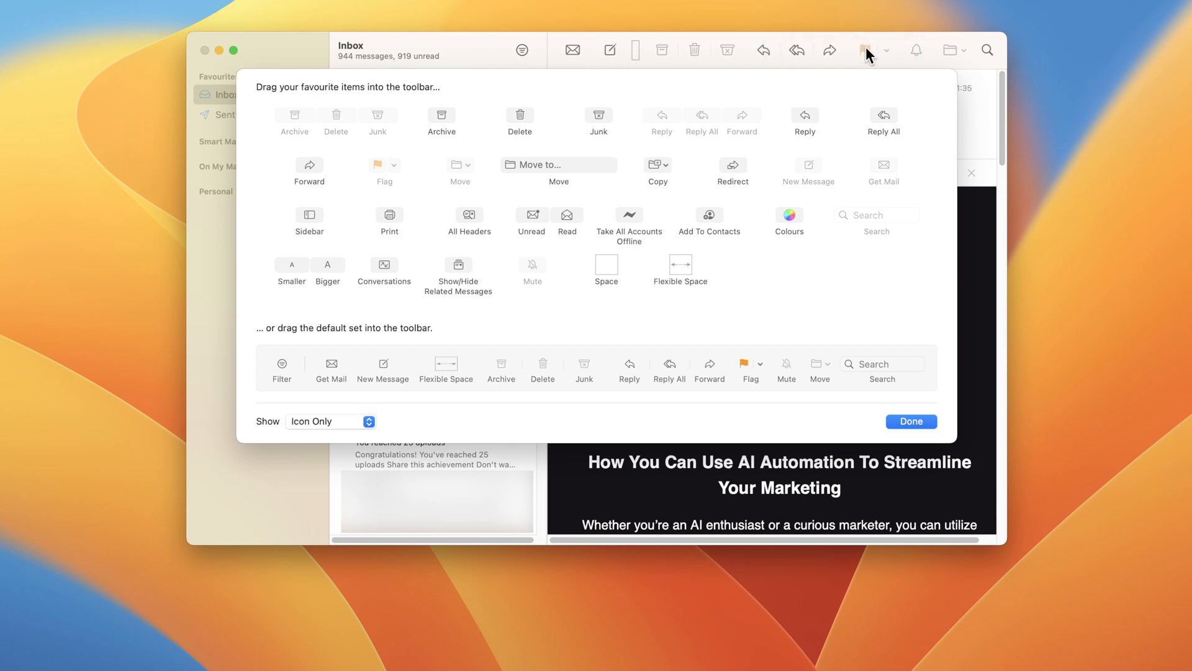
{"action": "mouse_move", "coordinate": [606, 266]}
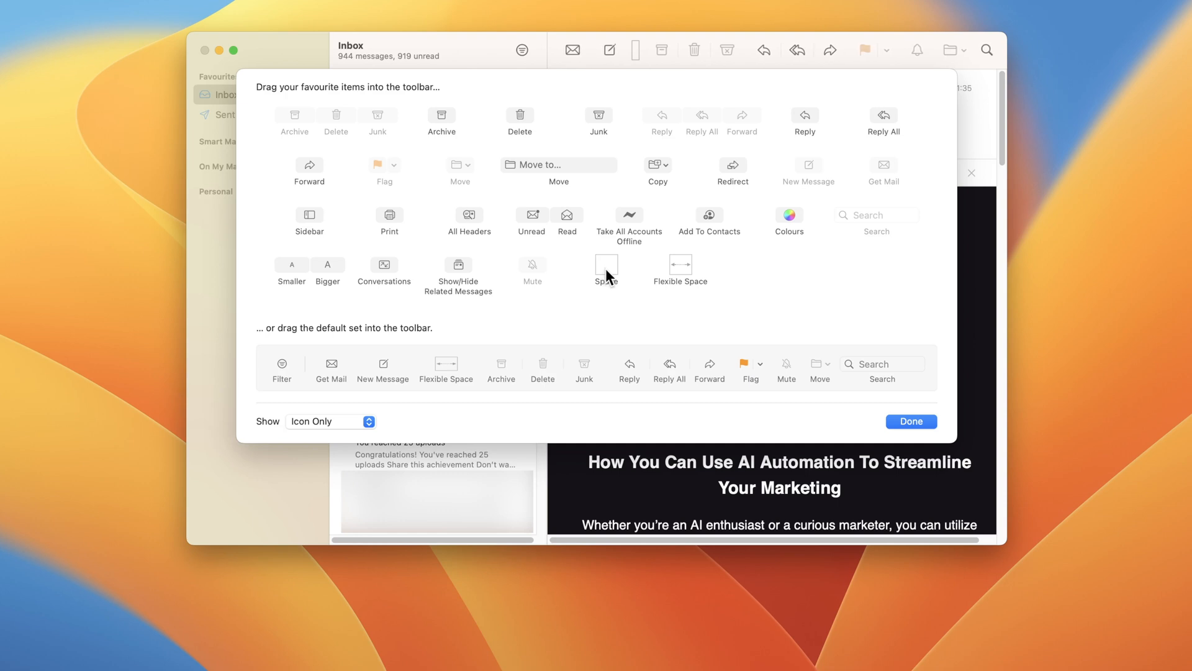
Finish toolbar customisation, flag the CoSchedule message and show the flag colour choices
{"action": "left_click", "coordinate": [910, 421]}
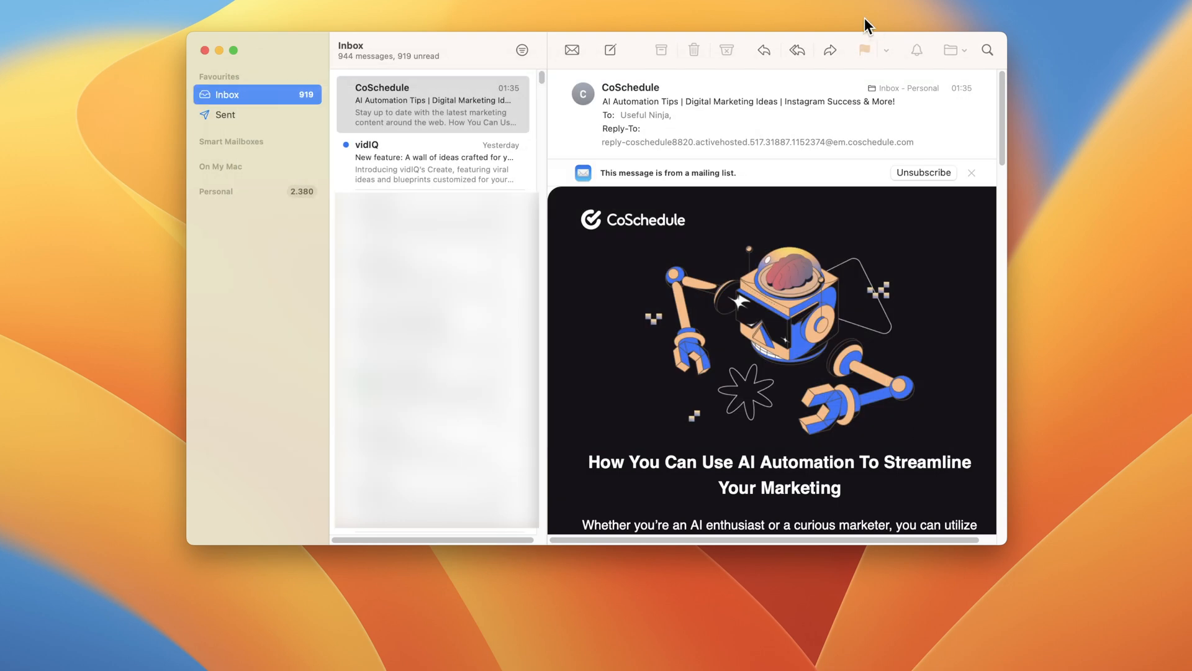
{"action": "mouse_move", "coordinate": [865, 49]}
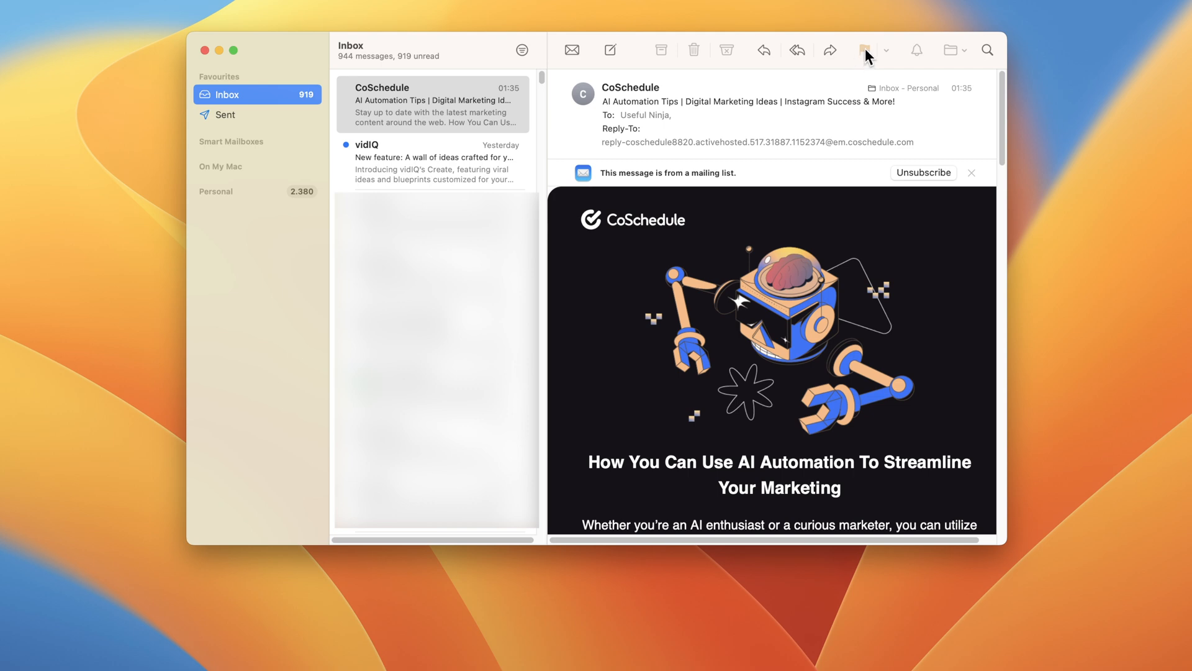
{"action": "mouse_move", "coordinate": [864, 49]}
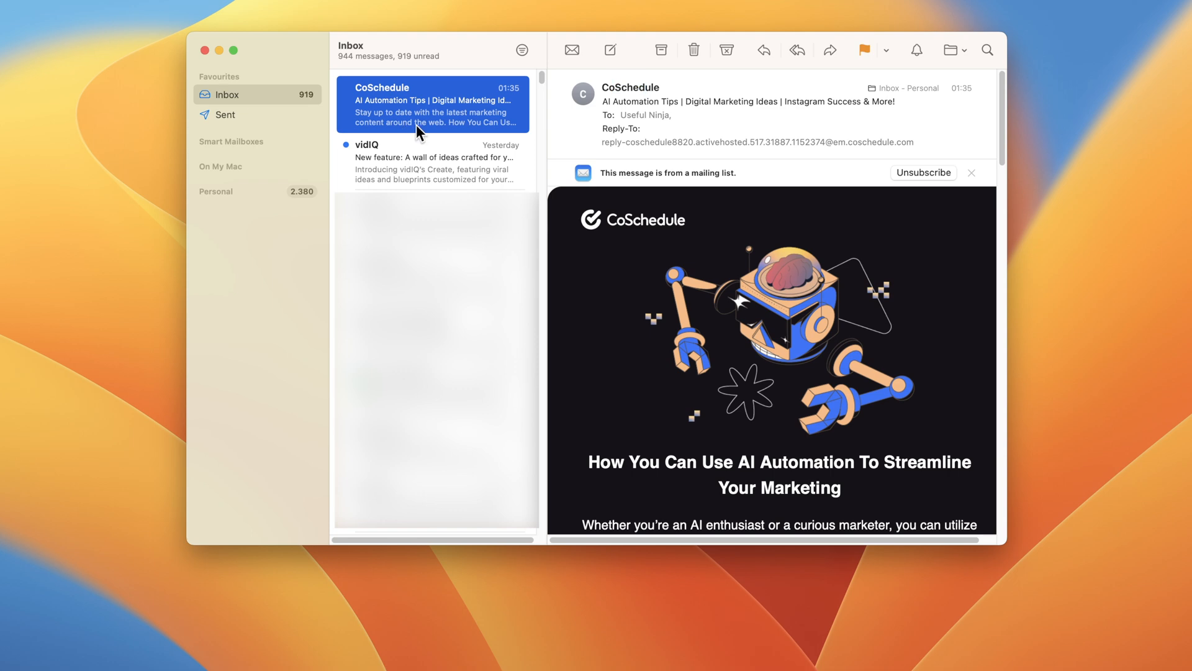
{"action": "left_click", "coordinate": [863, 50]}
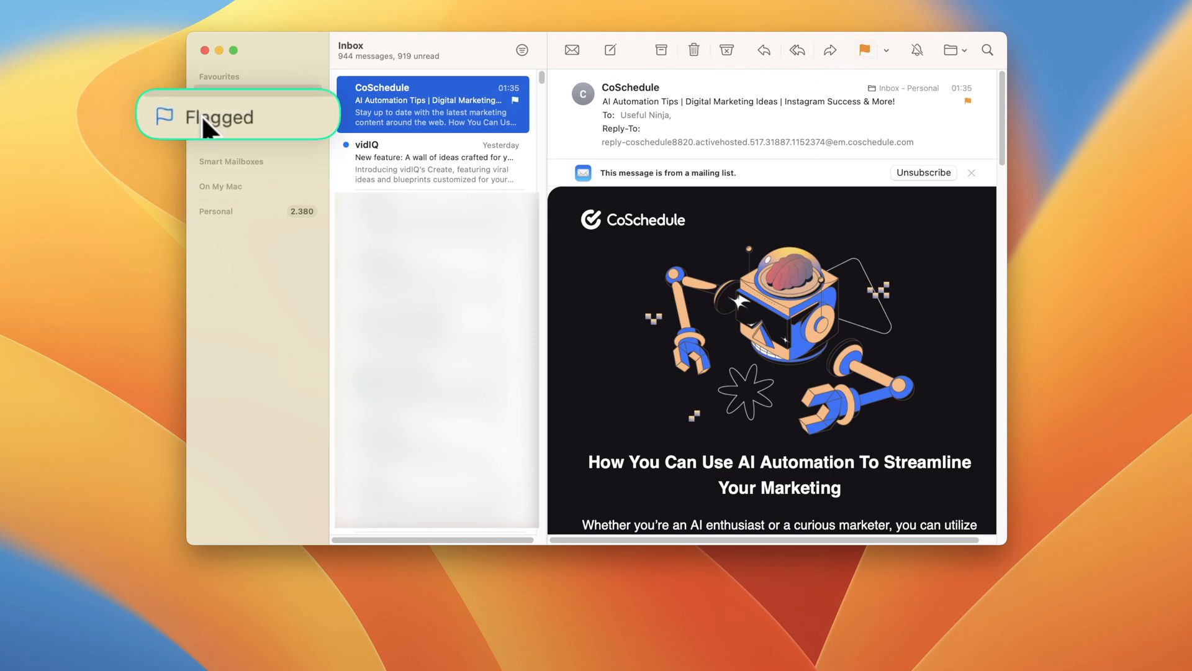
{"action": "mouse_move", "coordinate": [197, 128]}
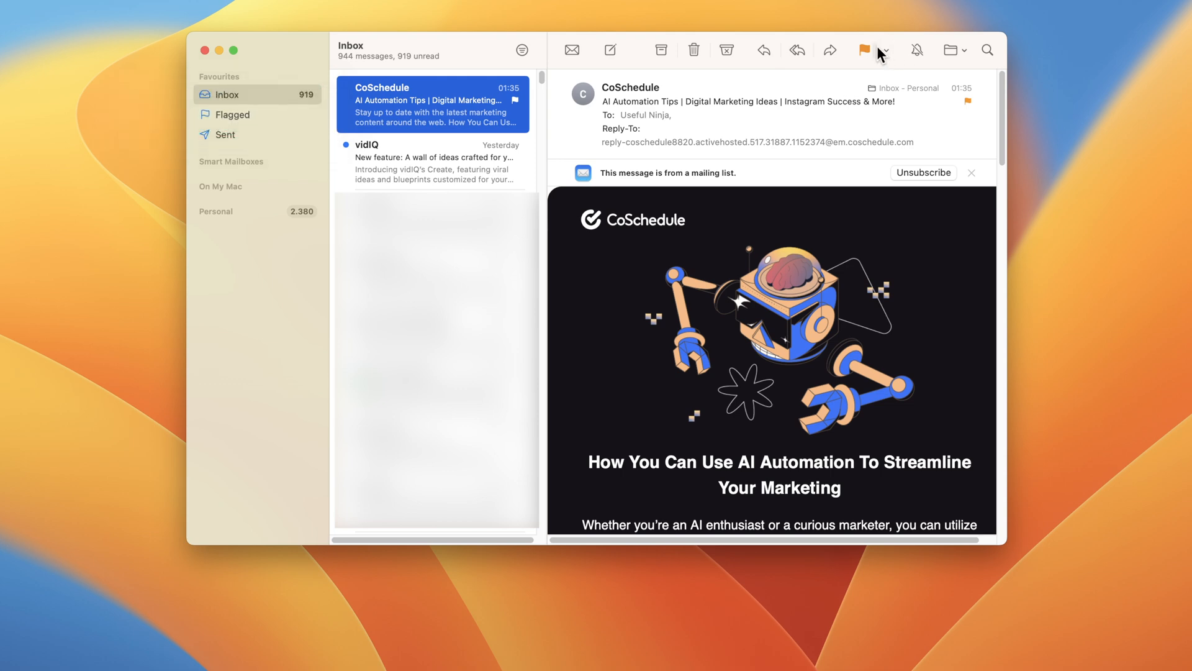
{"action": "left_click", "coordinate": [884, 50]}
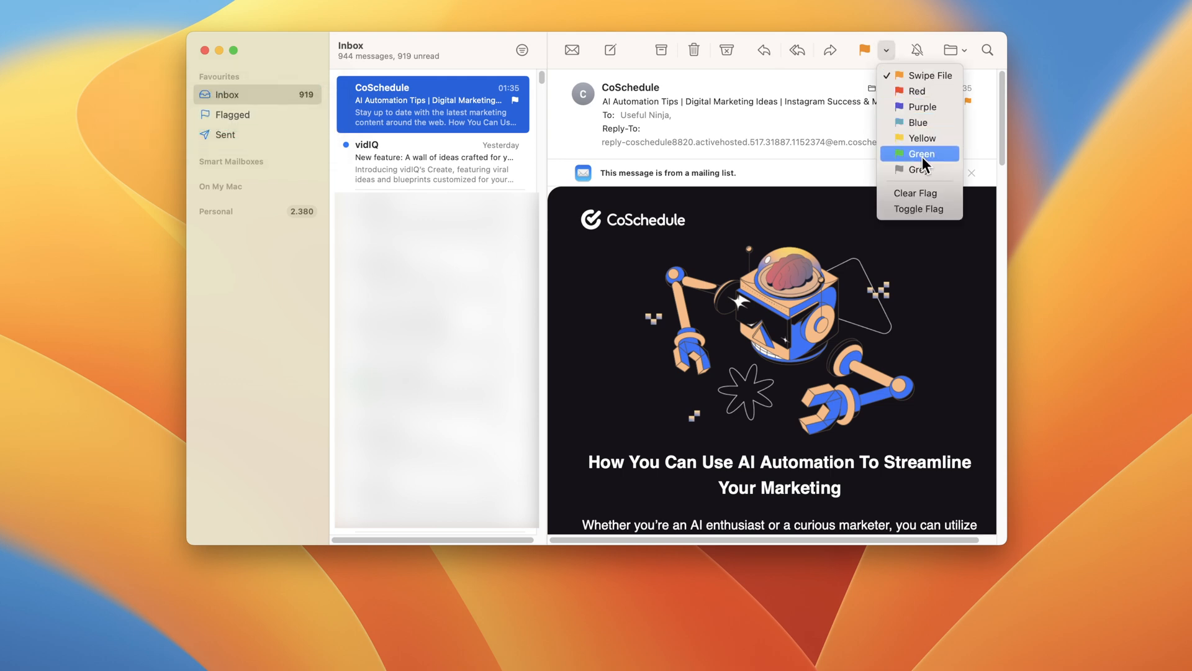
{"action": "mouse_move", "coordinate": [920, 107]}
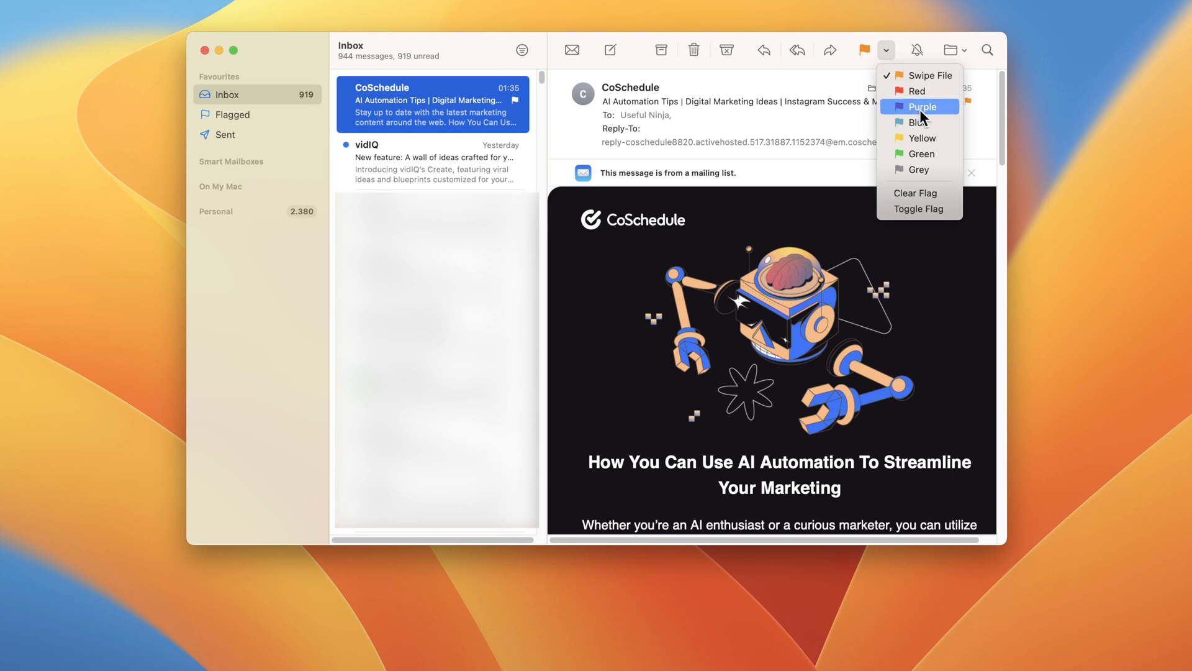
{"action": "mouse_move", "coordinate": [921, 121]}
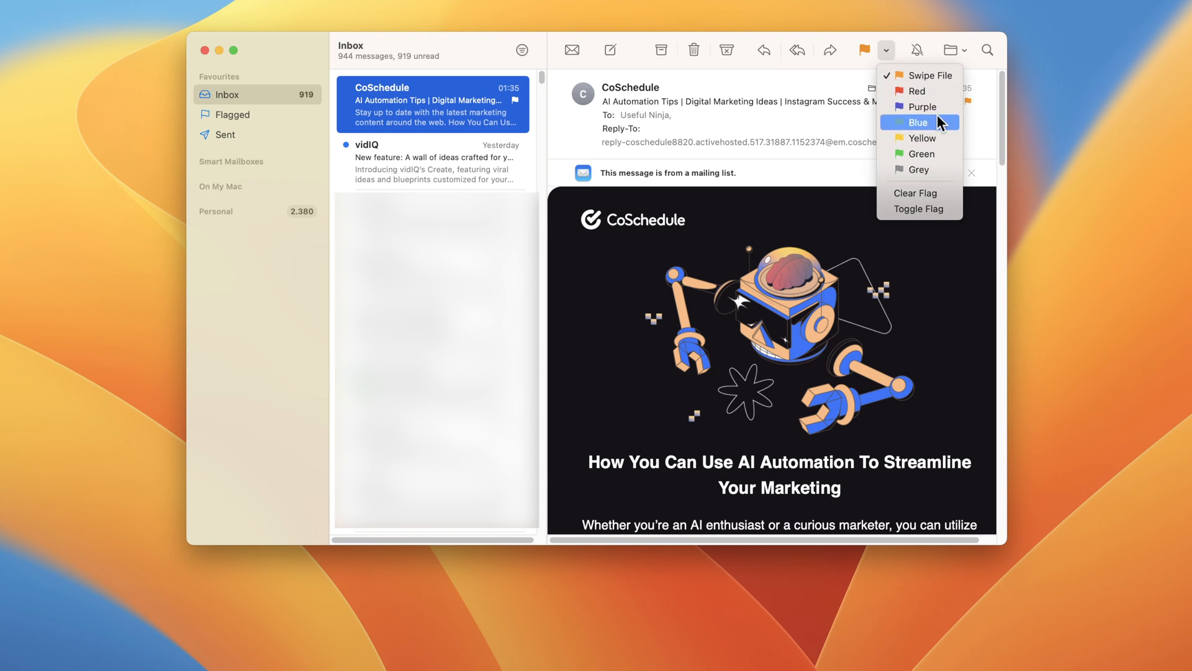
{"action": "mouse_move", "coordinate": [943, 157]}
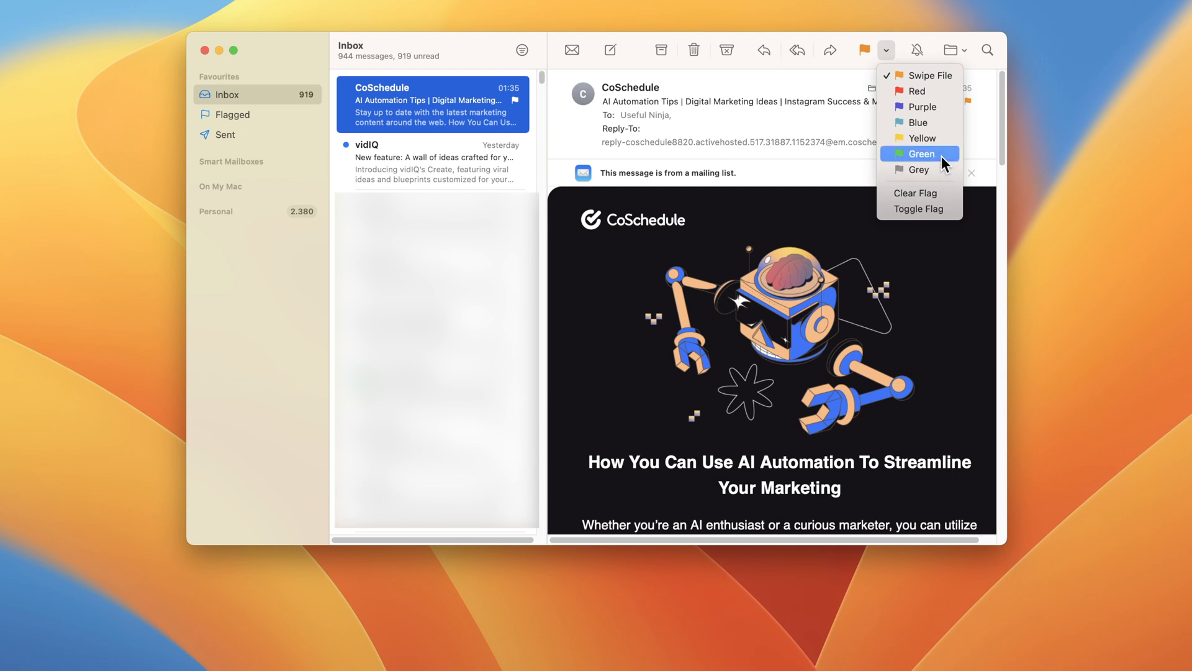
{"action": "mouse_move", "coordinate": [919, 76]}
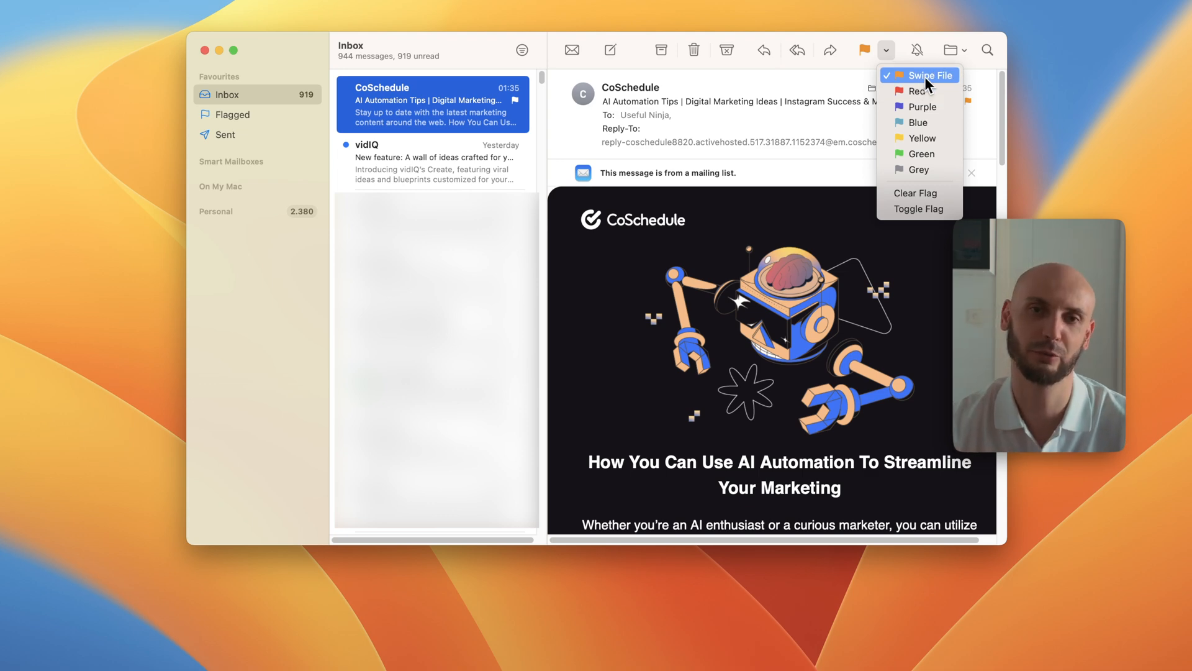
{"action": "mouse_move", "coordinate": [846, 67]}
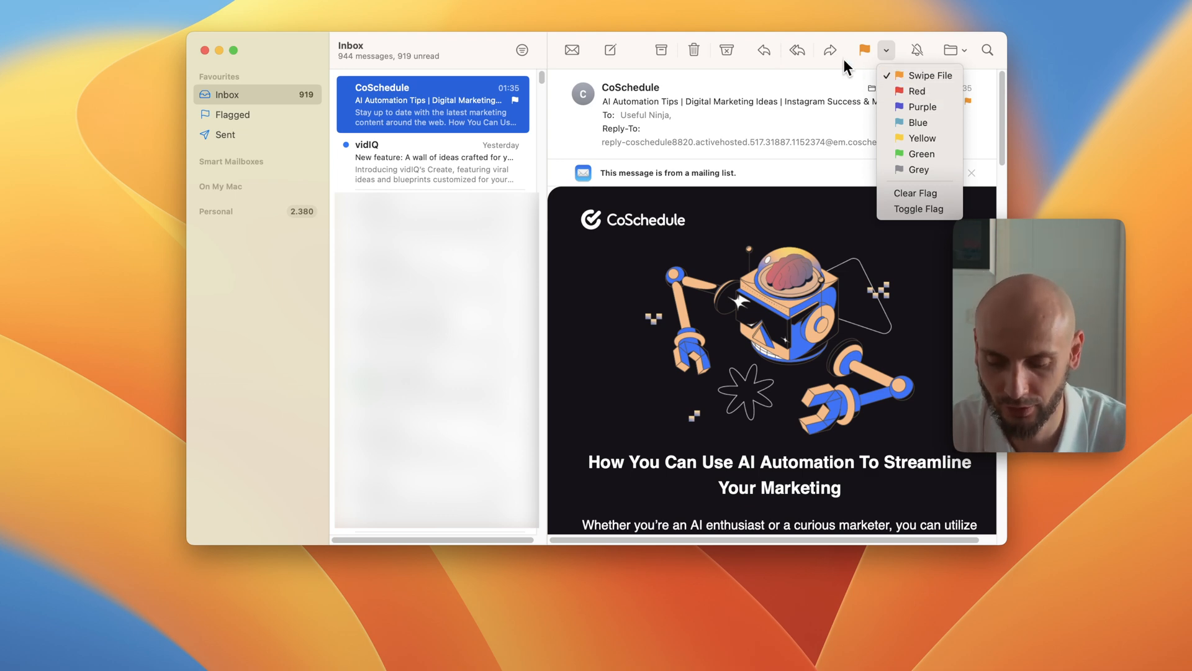
Flag the vidIQ feature email red and expand Flagged into its colour sub-mailboxes
{"action": "left_click", "coordinate": [232, 114]}
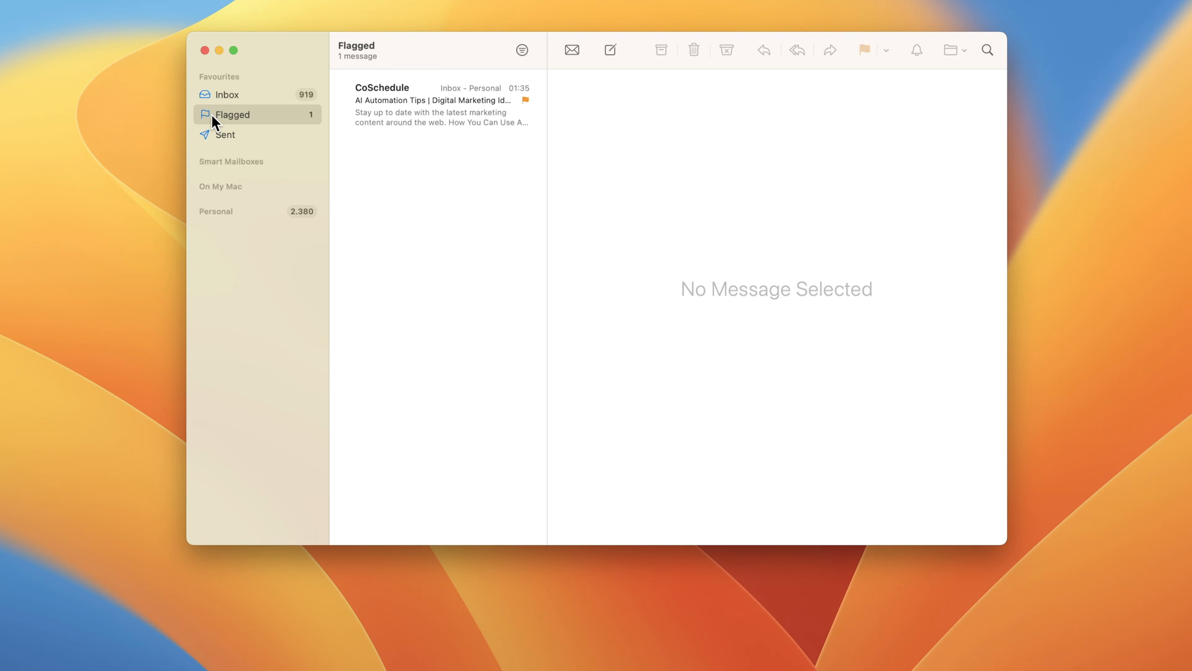
{"action": "mouse_move", "coordinate": [458, 130]}
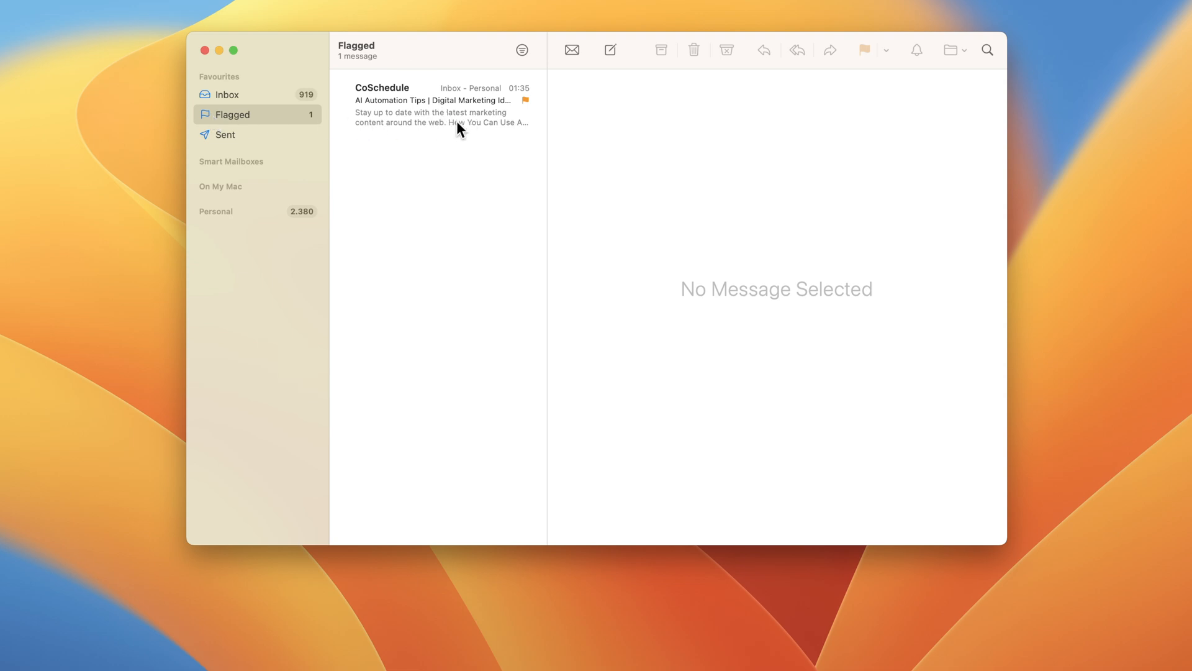
{"action": "mouse_move", "coordinate": [223, 123]}
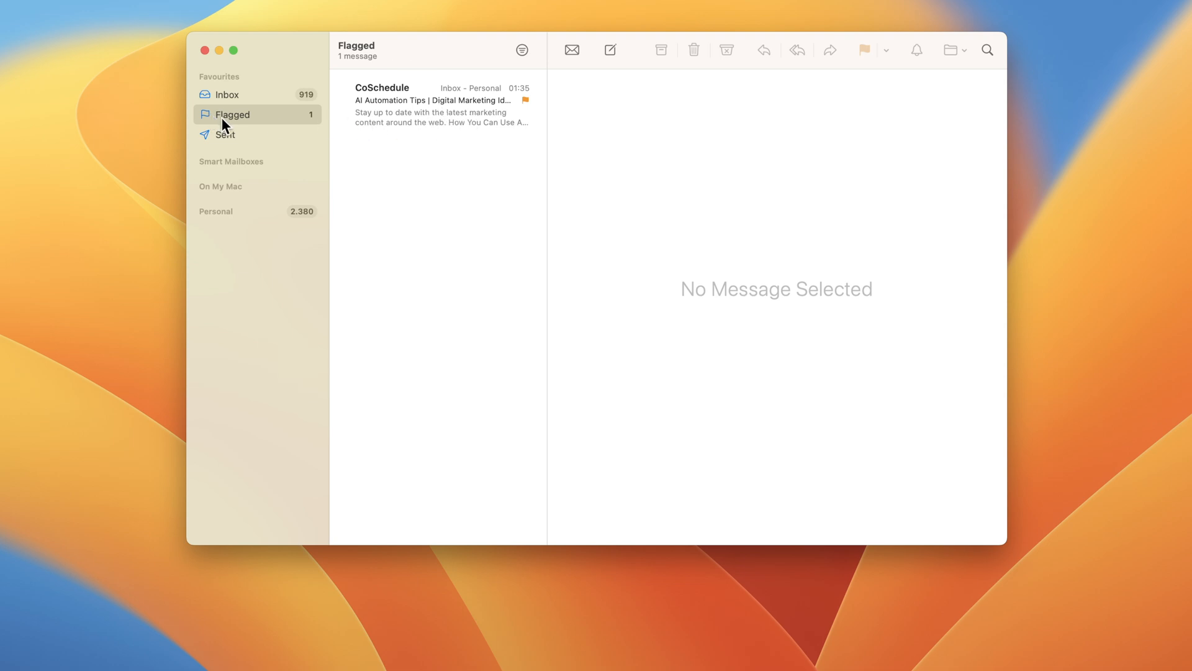
{"action": "left_click", "coordinate": [226, 94]}
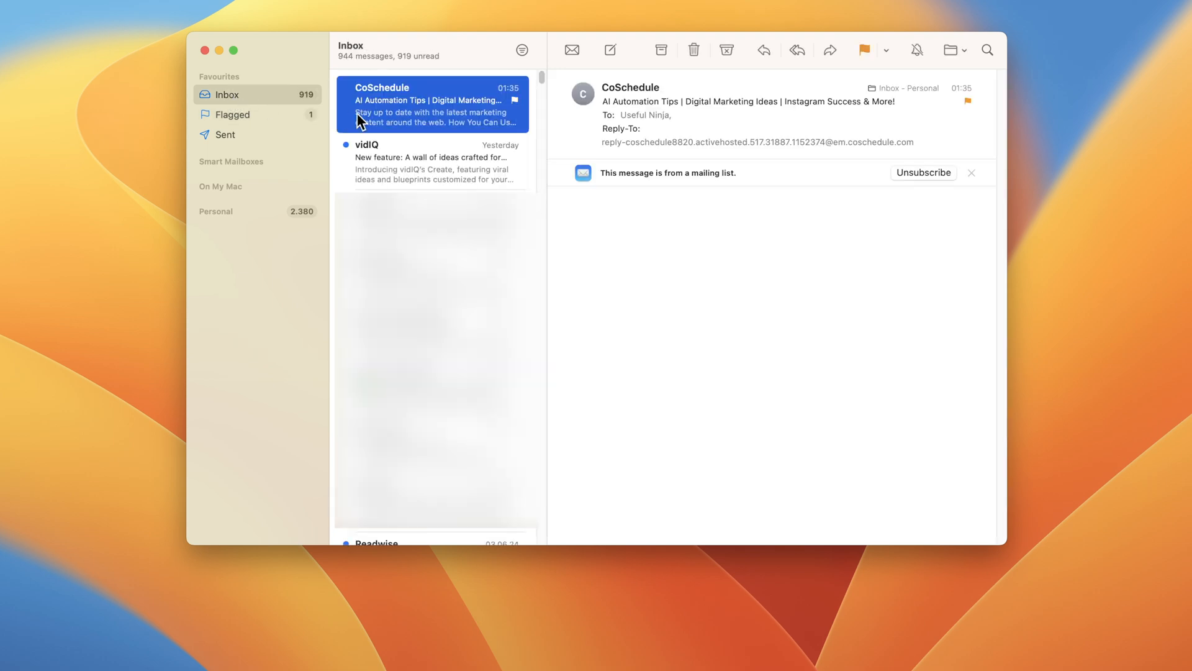
{"action": "left_click", "coordinate": [429, 161]}
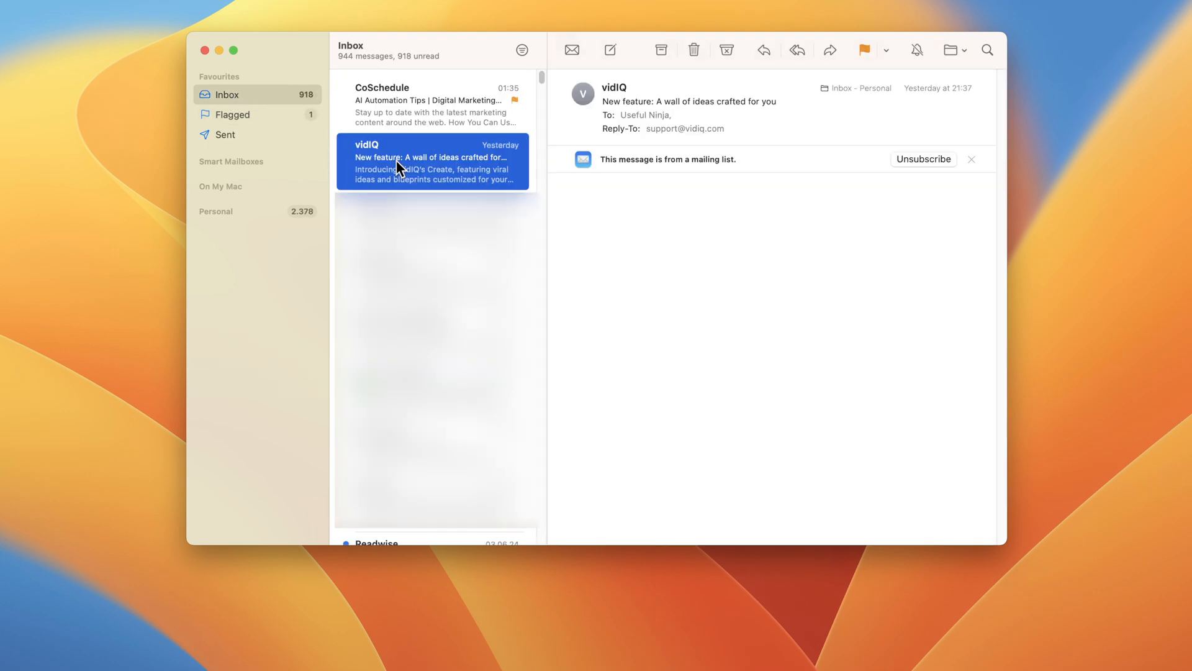
{"action": "left_click", "coordinate": [885, 50]}
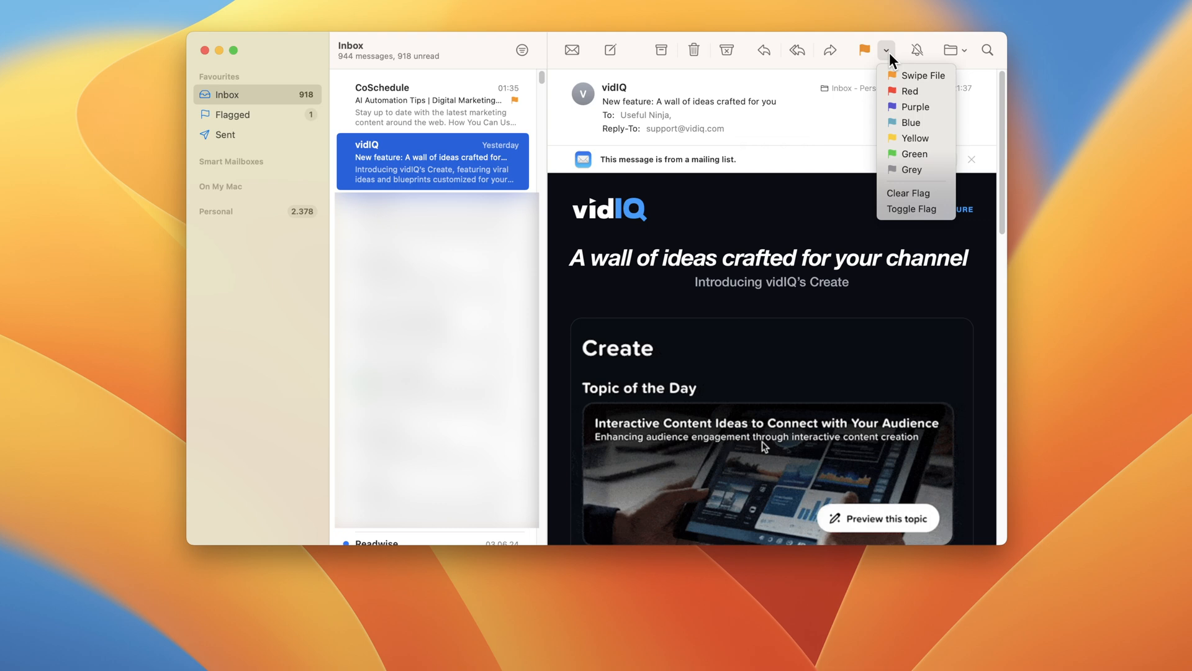
{"action": "left_click", "coordinate": [909, 91]}
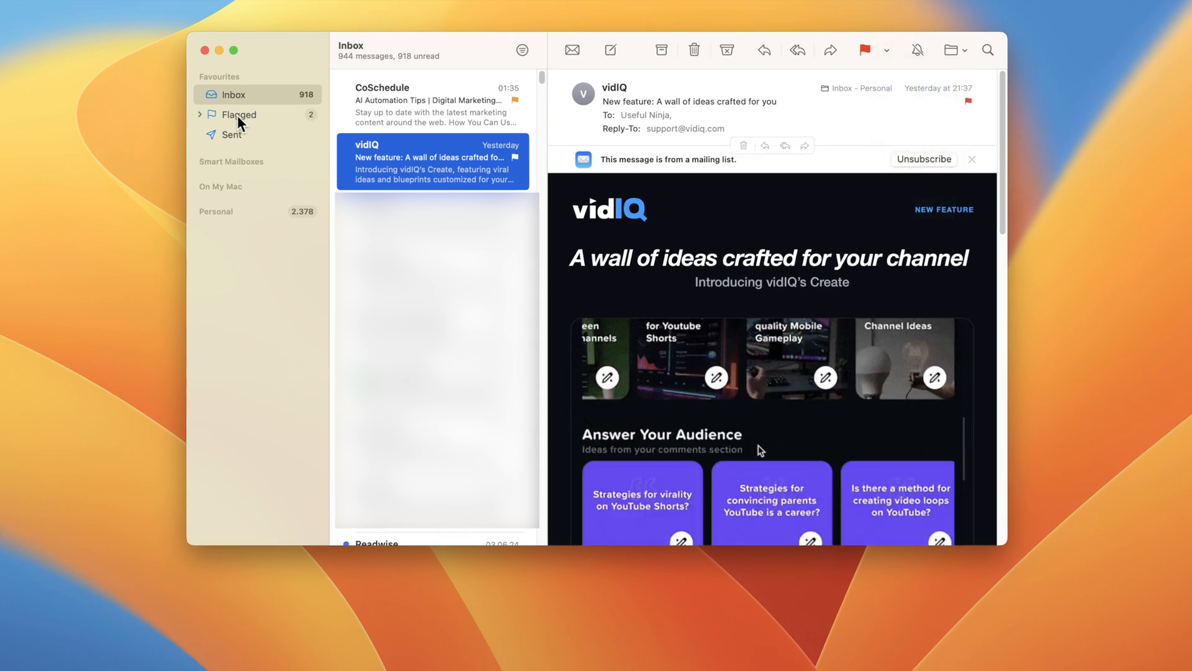
{"action": "left_click", "coordinate": [200, 115]}
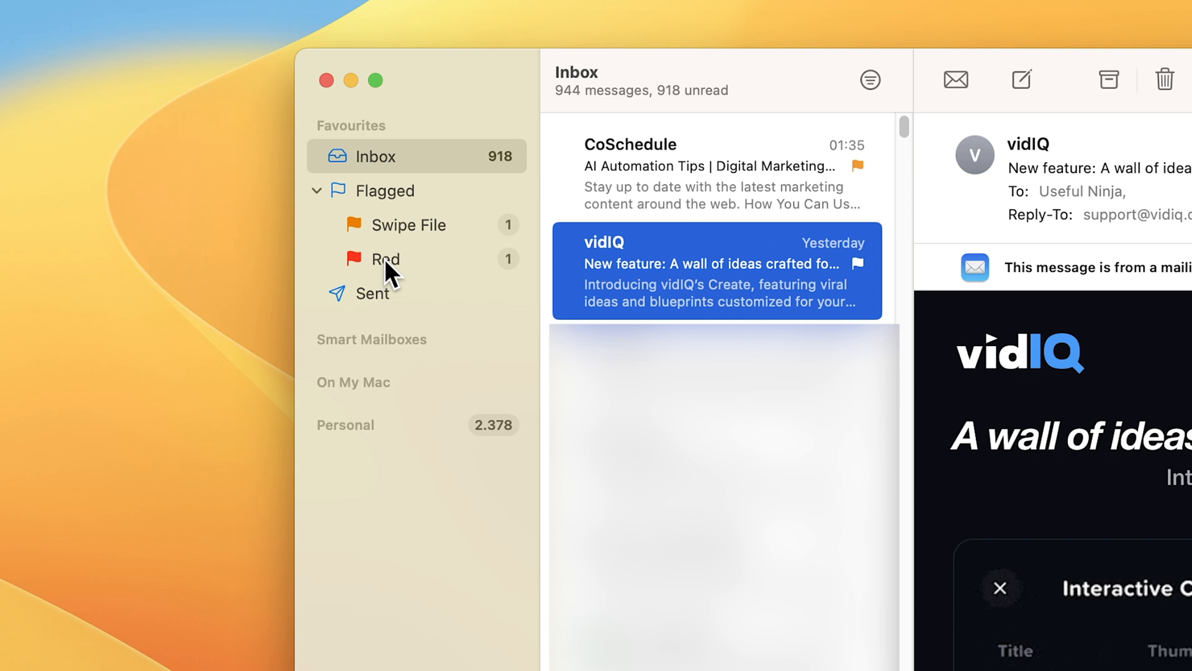
Start renaming the Red flag mailbox to P1
{"action": "right_click", "coordinate": [384, 258]}
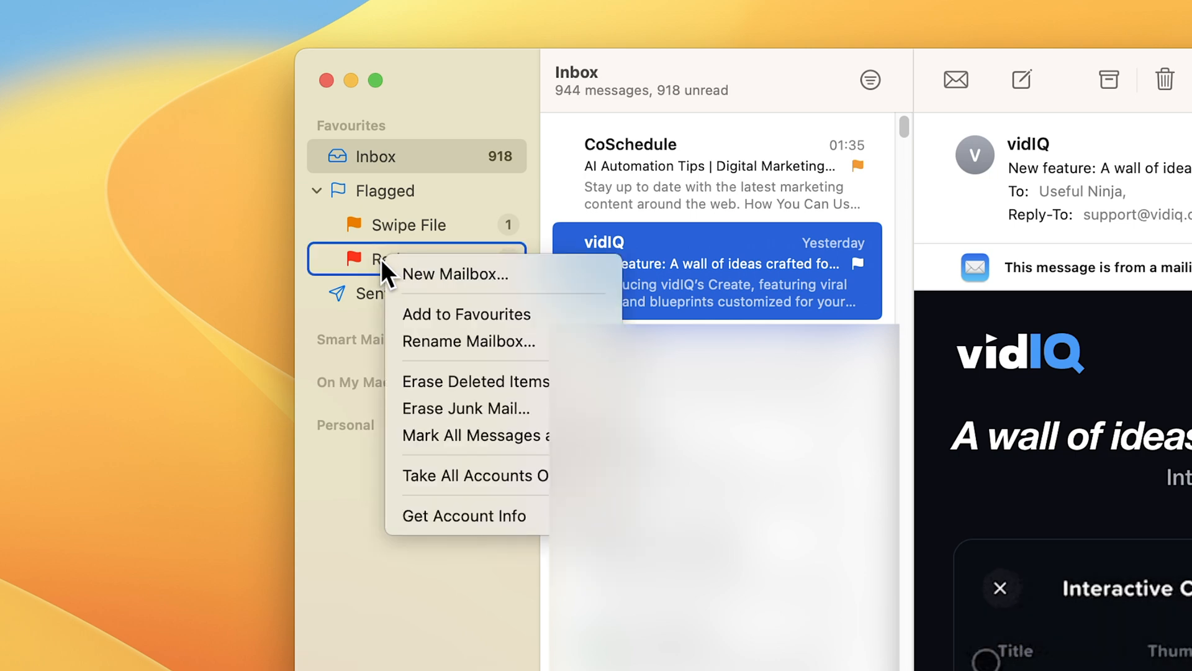
{"action": "mouse_move", "coordinate": [456, 340]}
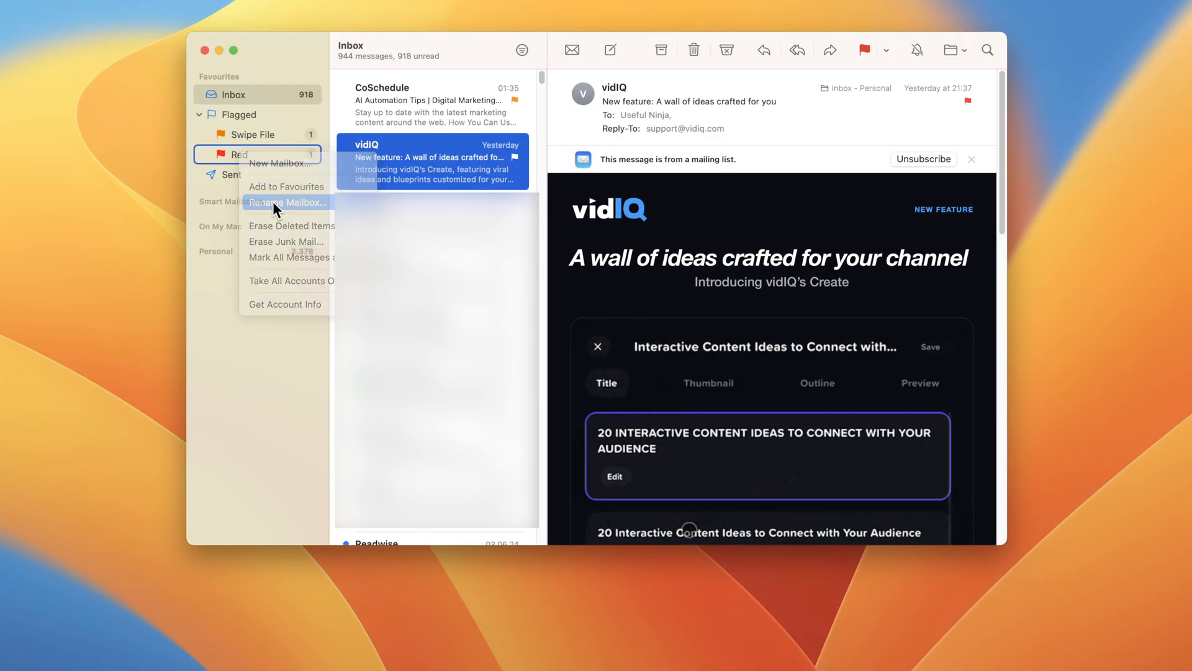
{"action": "left_click", "coordinate": [288, 202]}
{"action": "type", "text": "P1"}
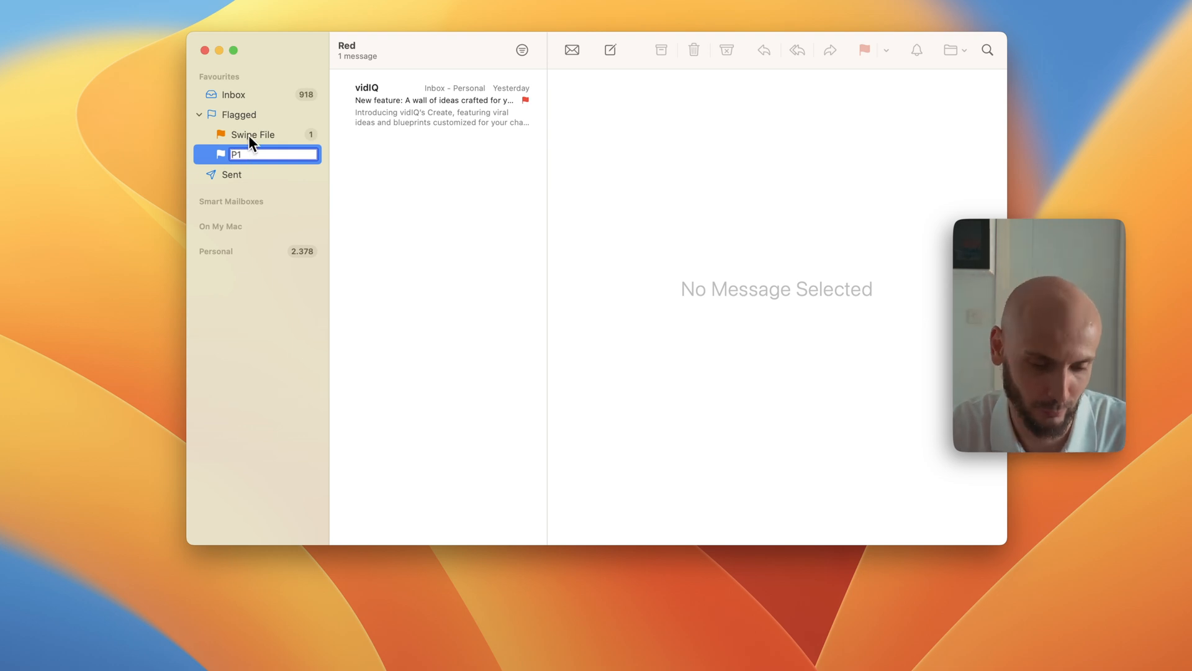
{"action": "mouse_move", "coordinate": [258, 365]}
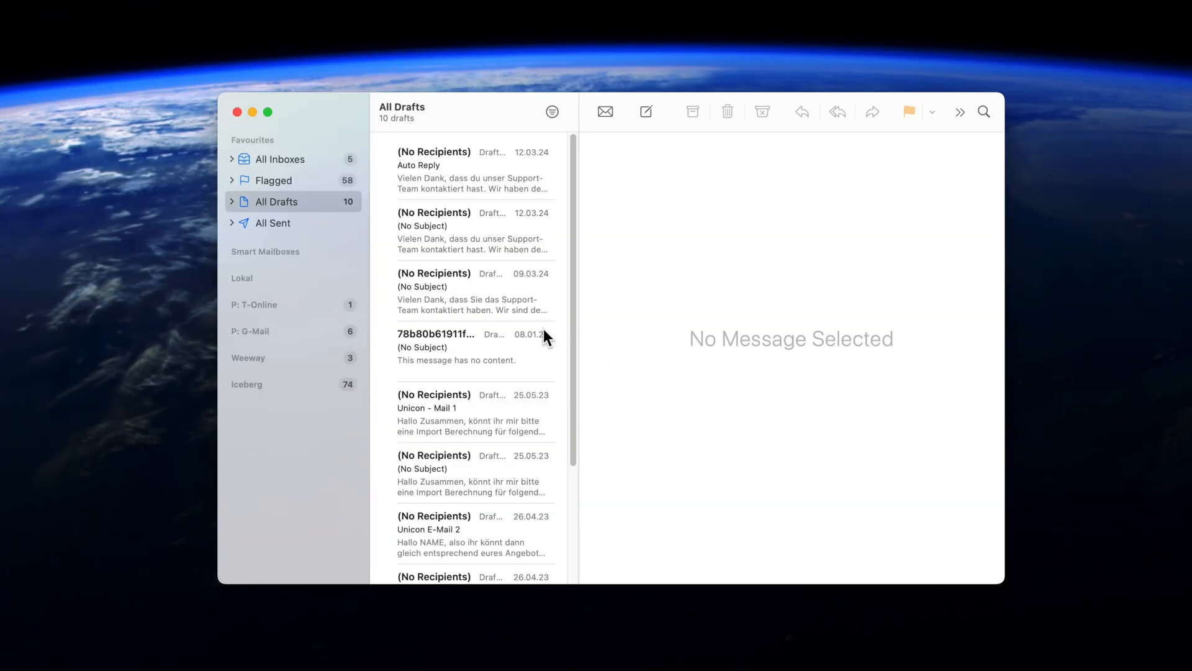
Return to the Inbox showing the vidIQ feature email
{"action": "left_click", "coordinate": [232, 159]}
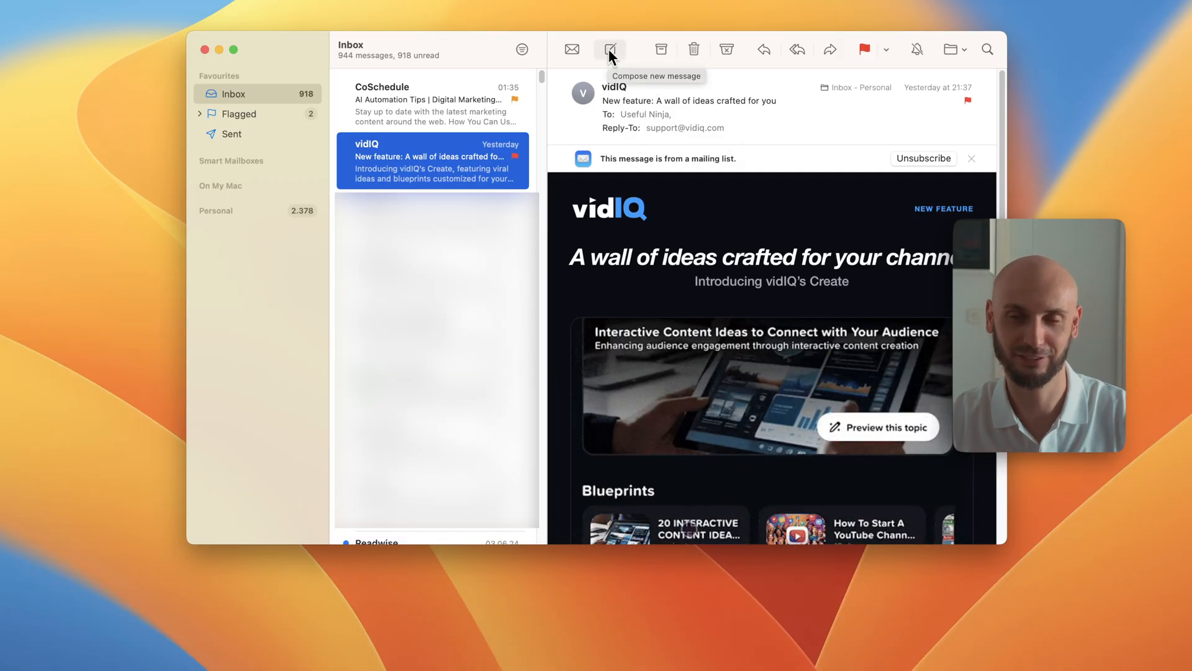
Start a new message, add the Priority header field and show its priority levels
{"action": "left_click", "coordinate": [609, 48]}
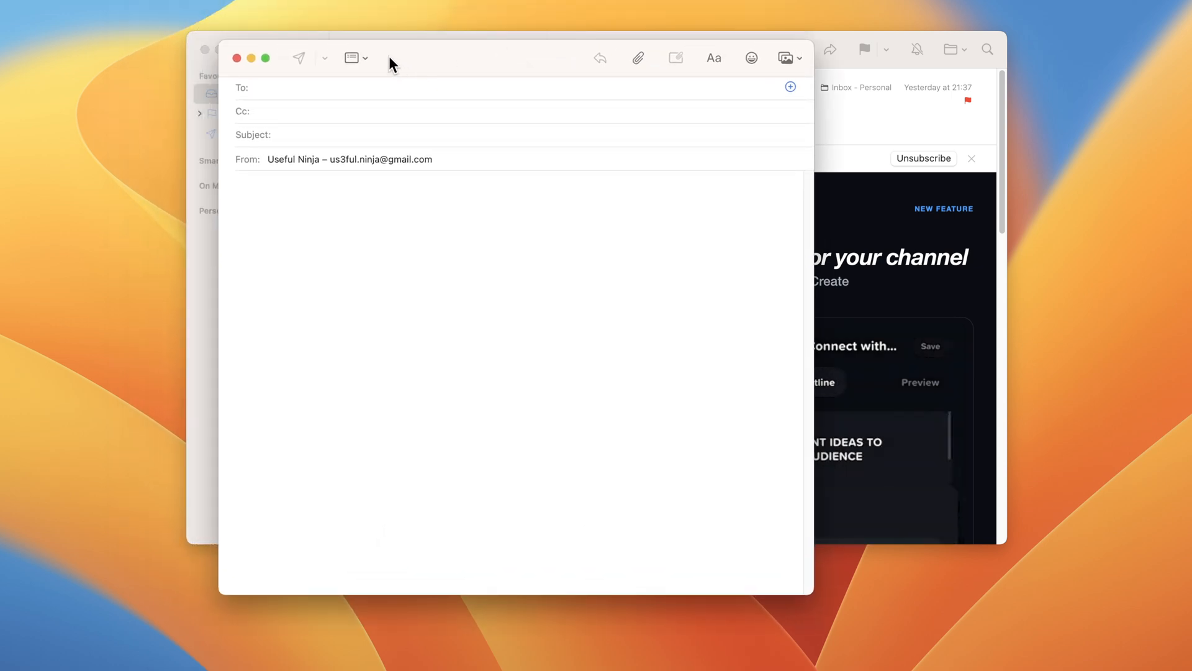
{"action": "left_click", "coordinate": [354, 59]}
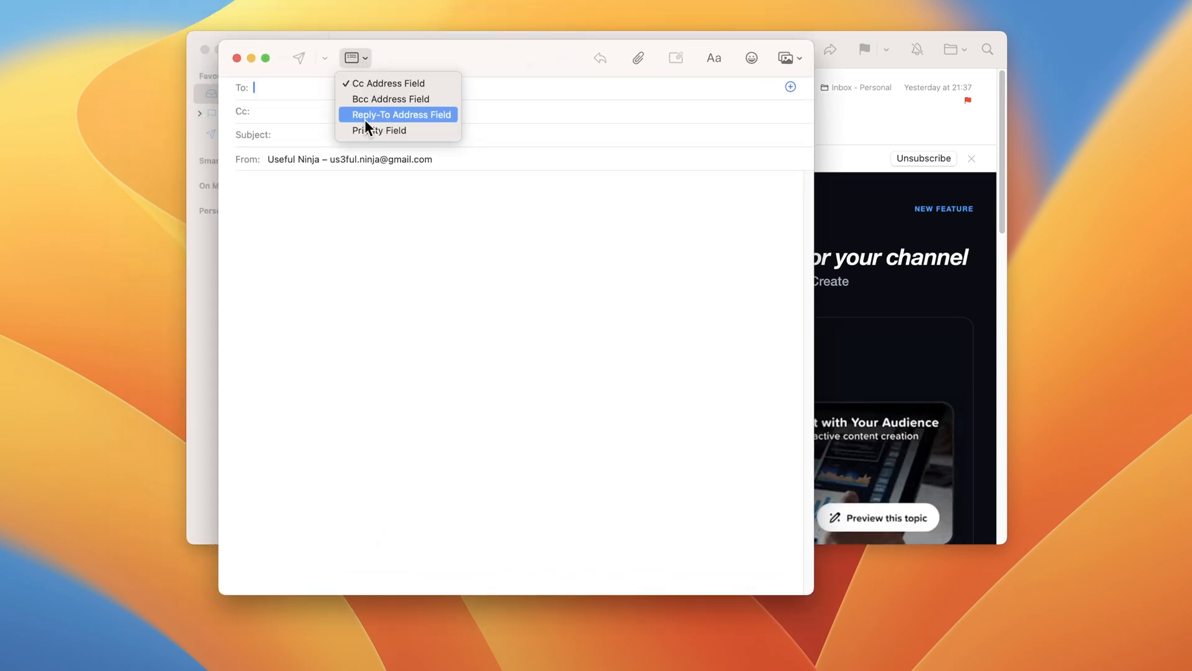
{"action": "left_click", "coordinate": [379, 131]}
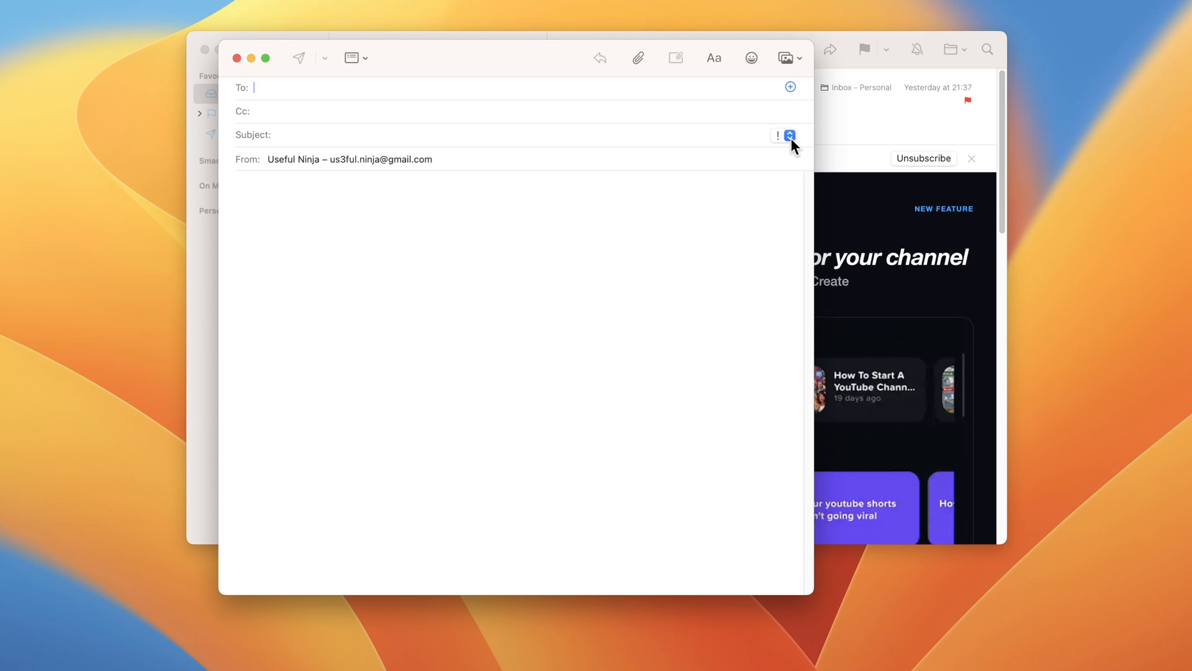
{"action": "left_click", "coordinate": [790, 136]}
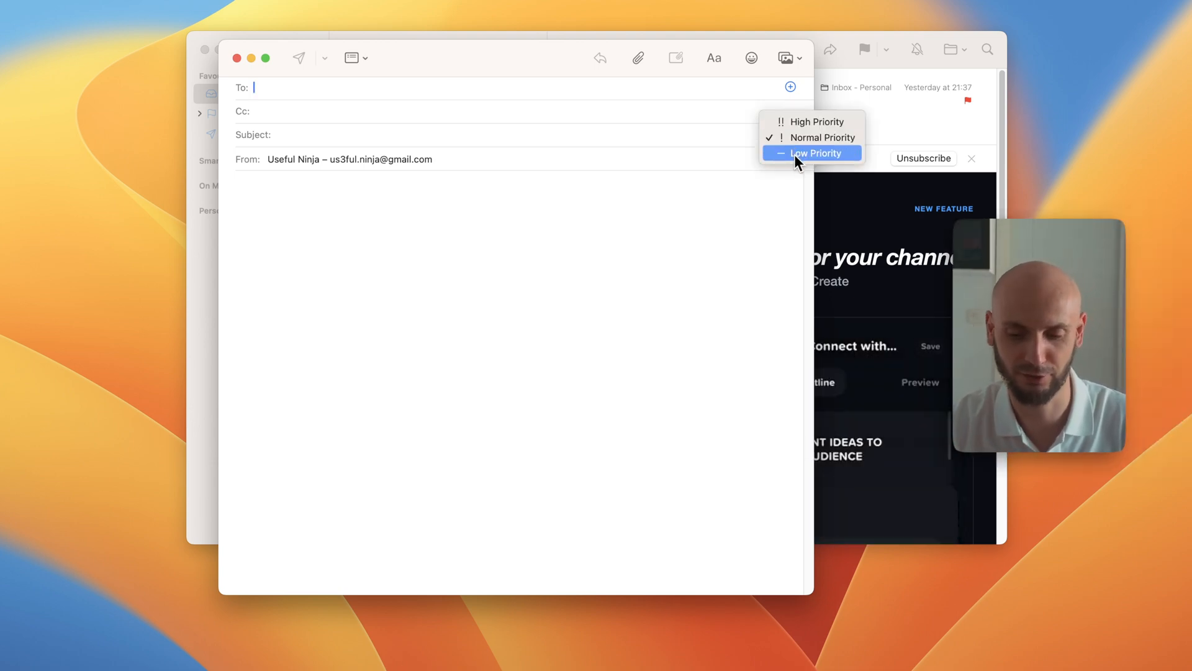
{"action": "mouse_move", "coordinate": [812, 122]}
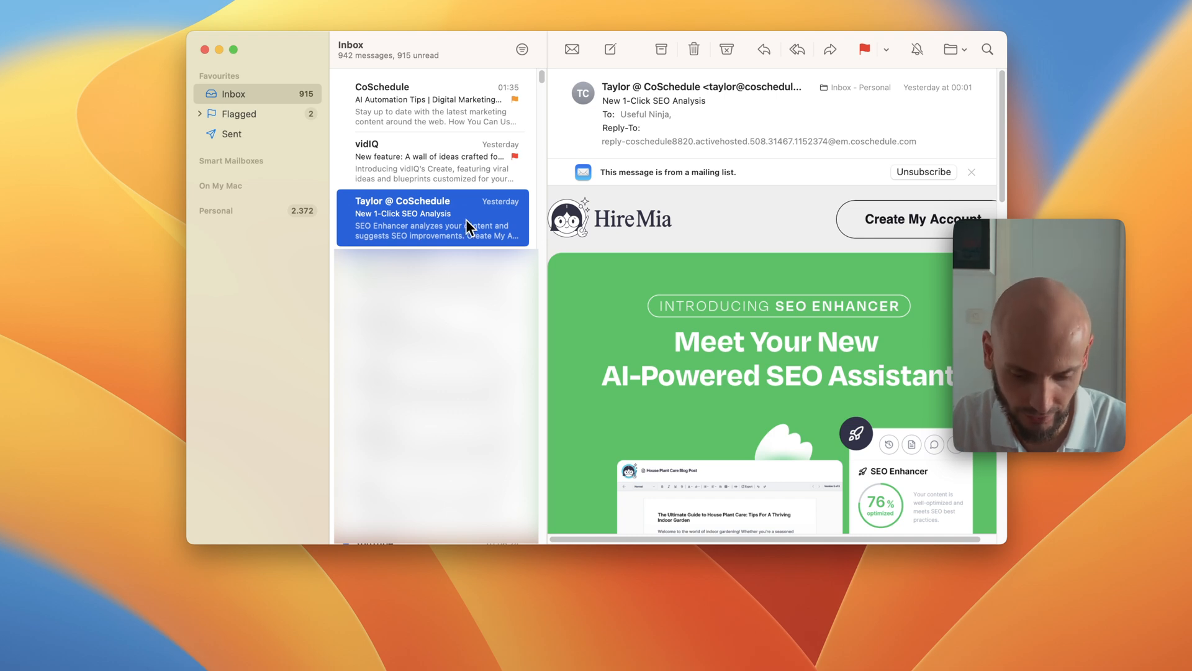
{"action": "mouse_move", "coordinate": [485, 237]}
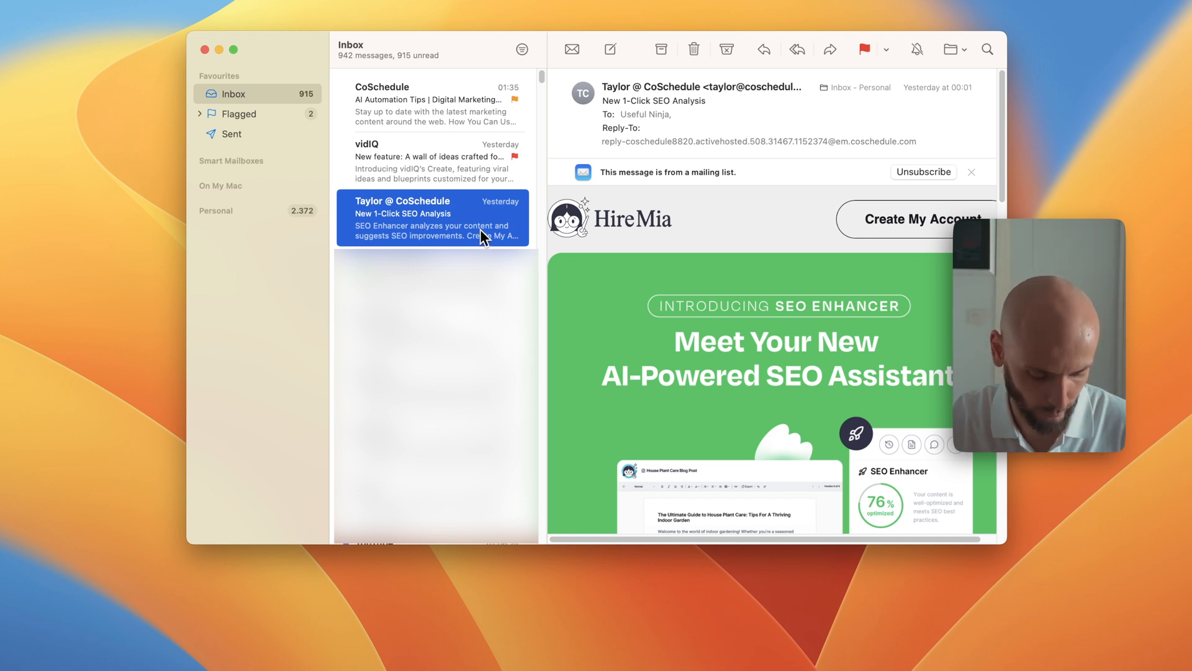
Archive the current message with Ctrl+Cmd+A, landing on the All Drafts mailbox
{"action": "key", "text": "ctrl+cmd+a"}
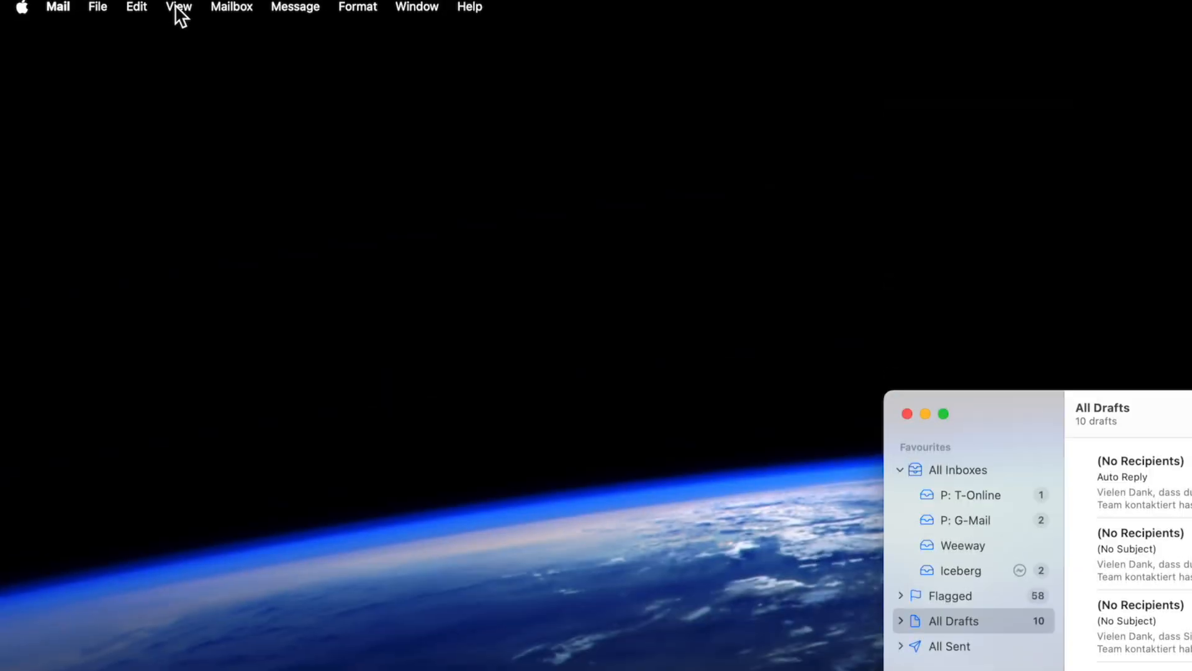
Check Online Status in the Mailbox menu and take the Iceberg account offline from the sidebar
{"action": "left_click", "coordinate": [231, 7]}
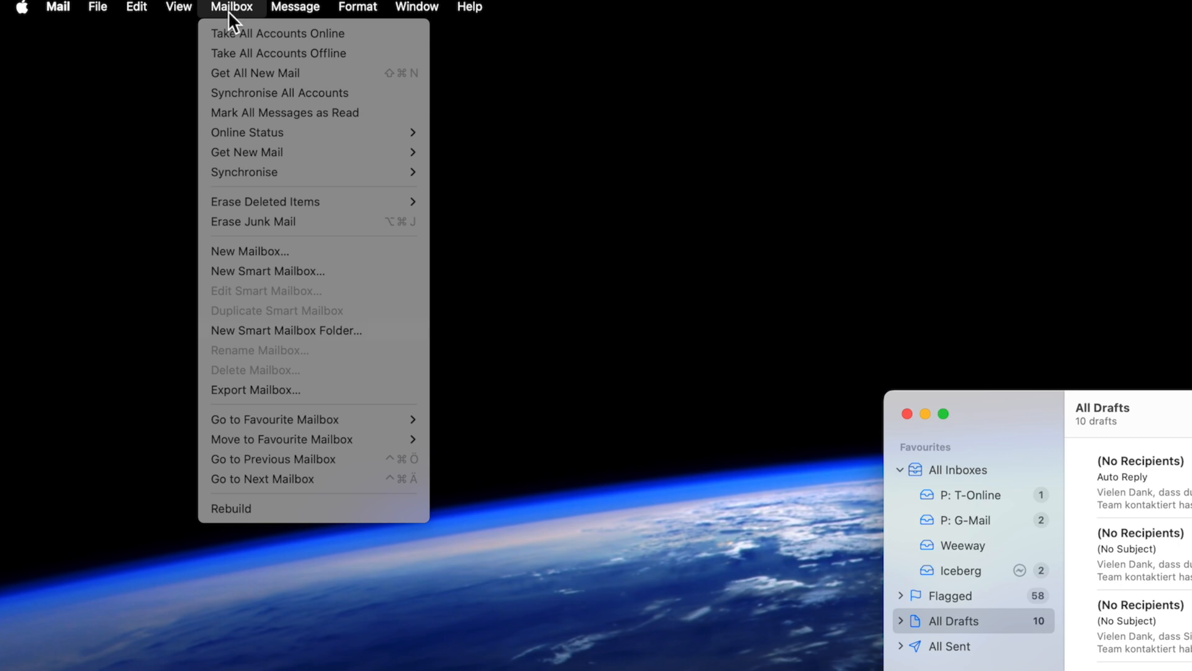
{"action": "mouse_move", "coordinate": [248, 132]}
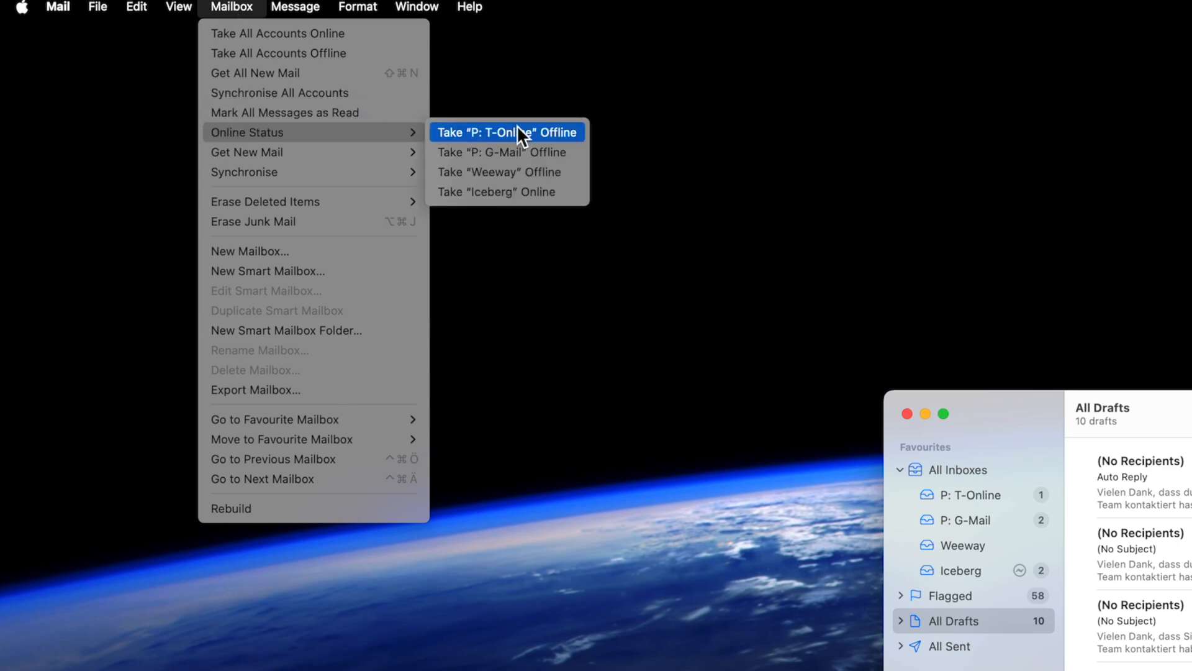
{"action": "mouse_move", "coordinate": [487, 171]}
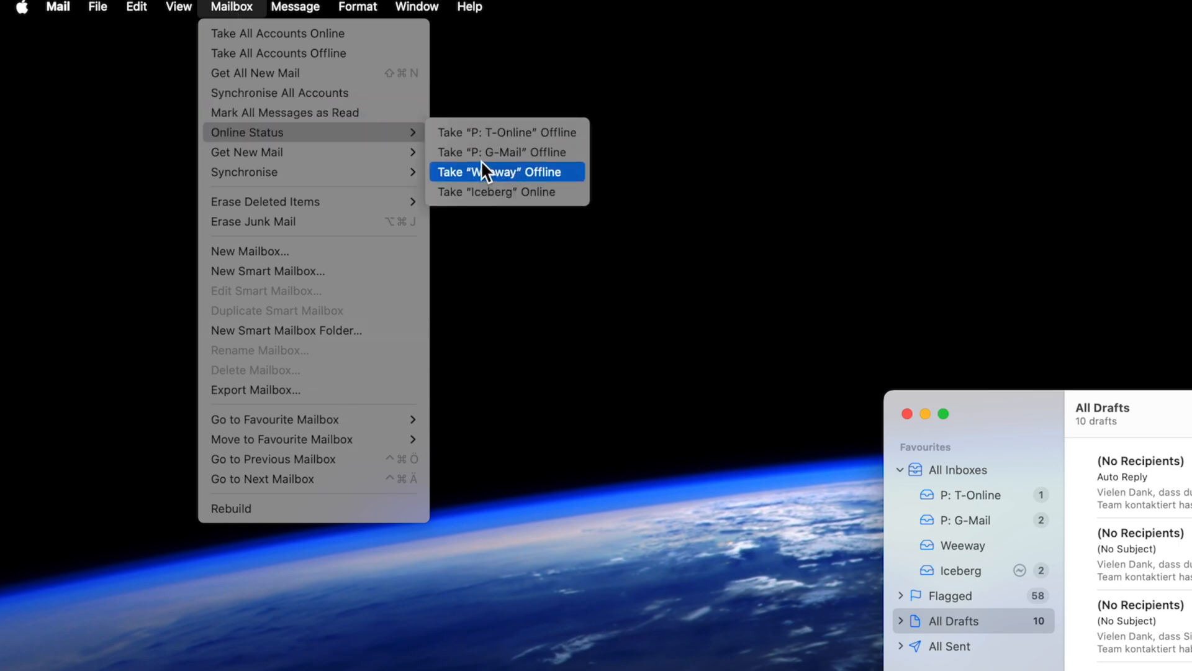
{"action": "mouse_move", "coordinate": [804, 401]}
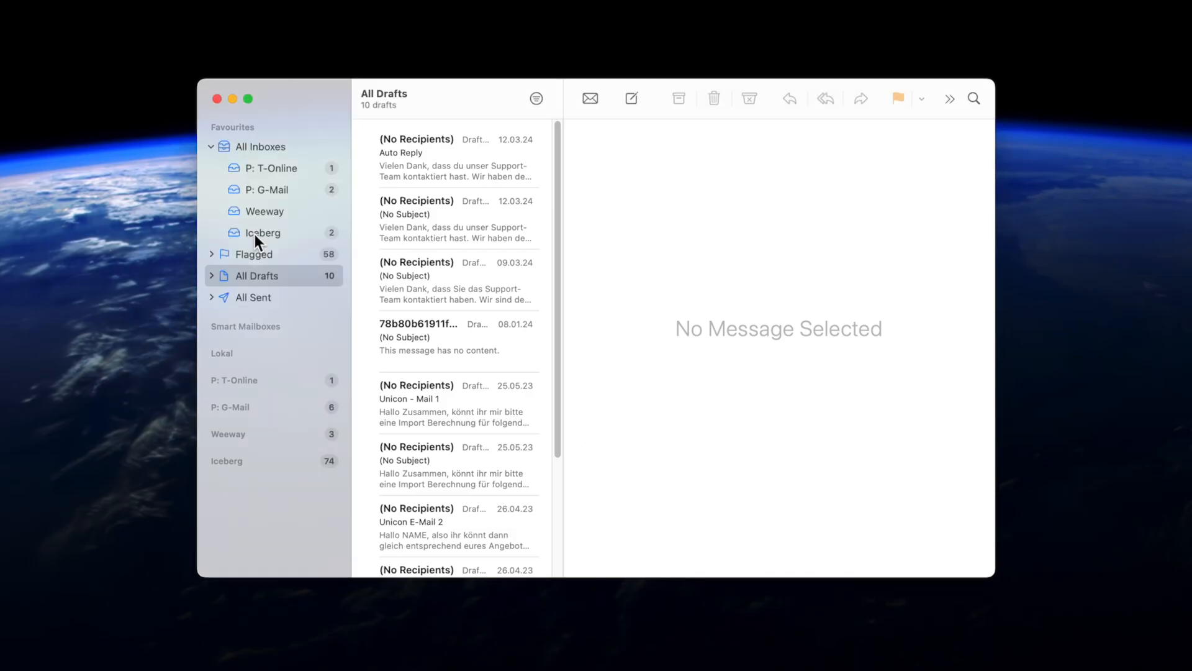
{"action": "right_click", "coordinate": [261, 232]}
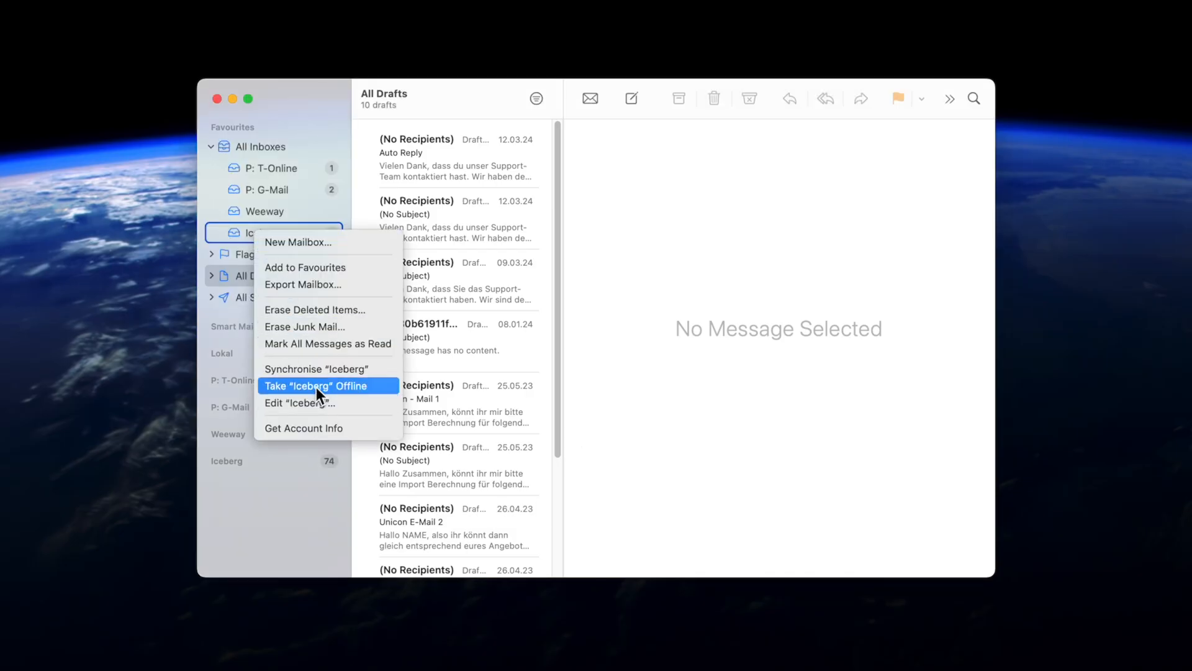
{"action": "left_click", "coordinate": [317, 385]}
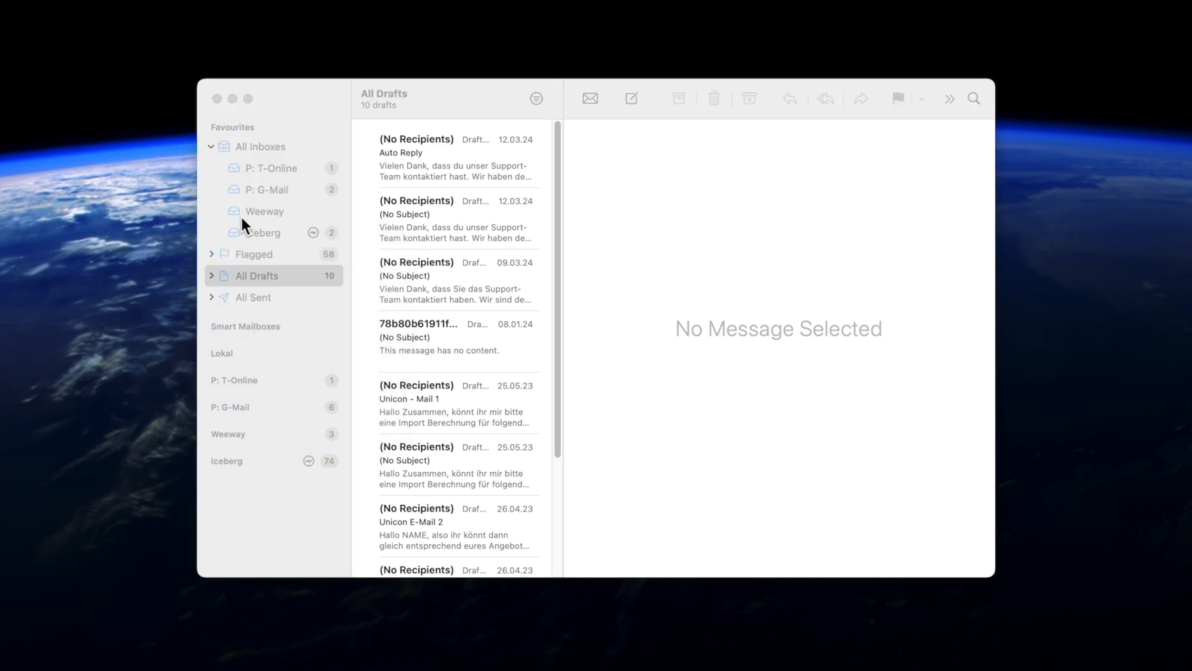
{"action": "right_click", "coordinate": [262, 233]}
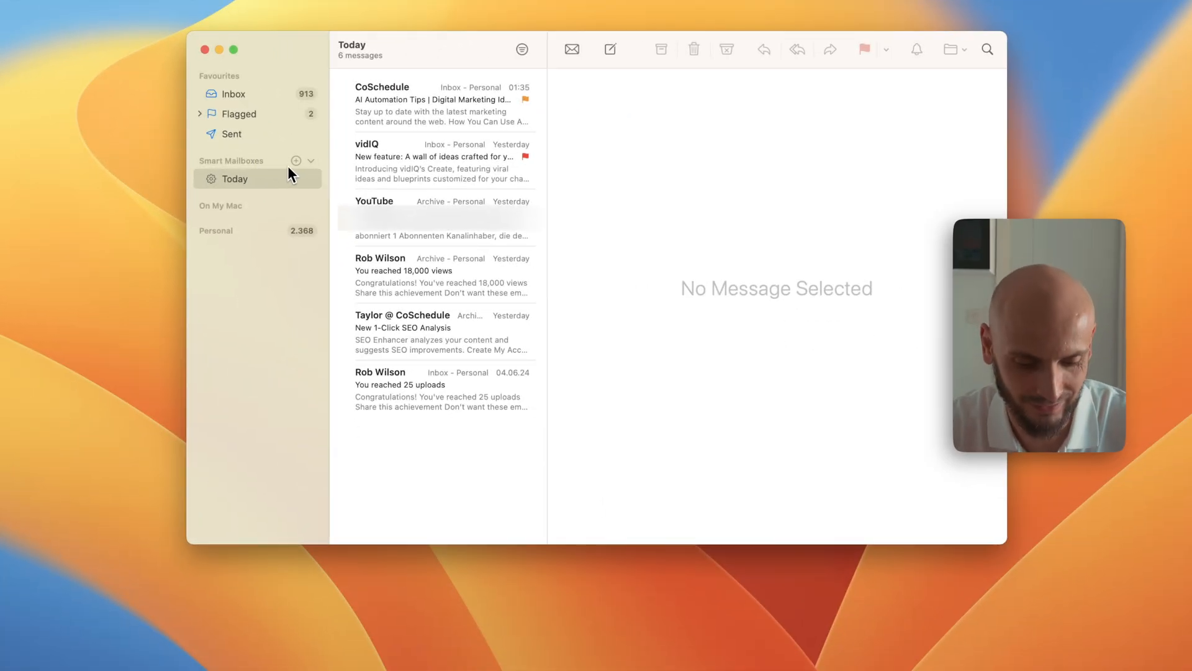
Create a Holiday smart mailbox matching Date received in the range 1.9.2007 to 1.10.2007
{"action": "left_click", "coordinate": [297, 160]}
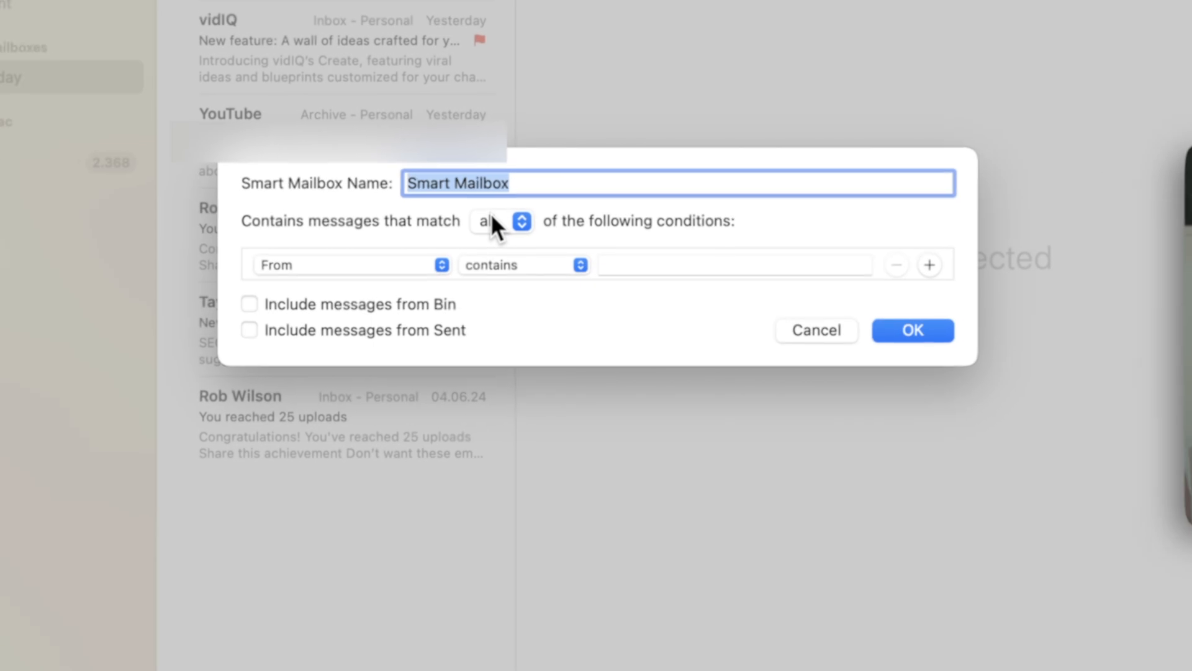
{"action": "type", "text": "Holiday"}
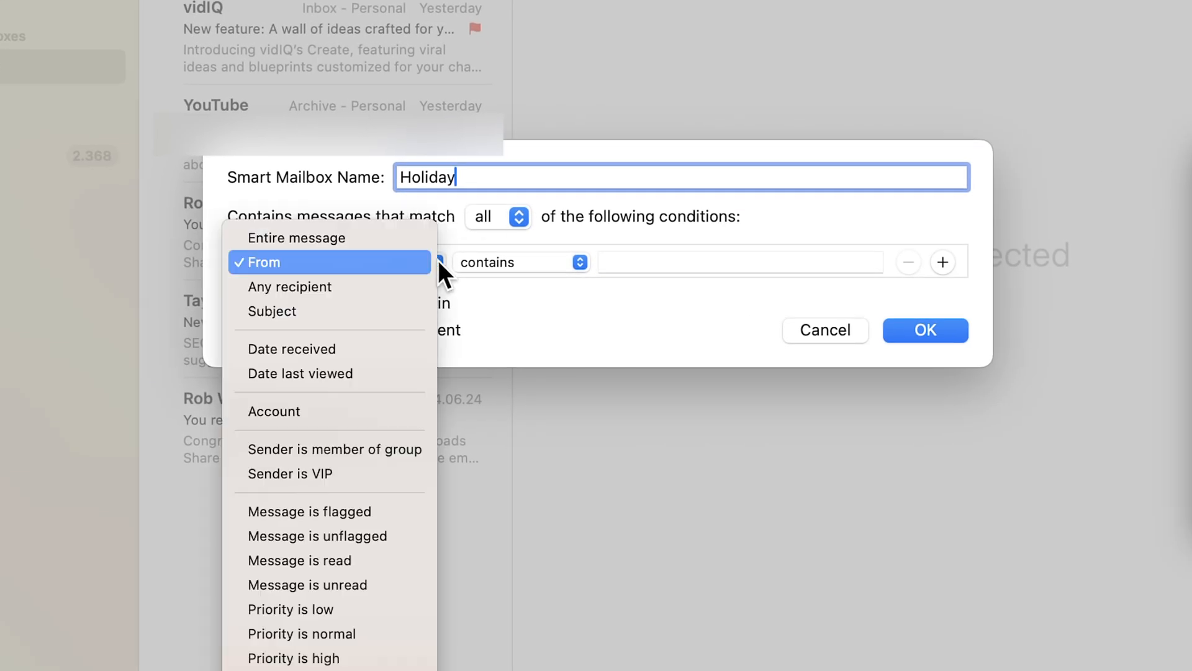
{"action": "mouse_move", "coordinate": [317, 349]}
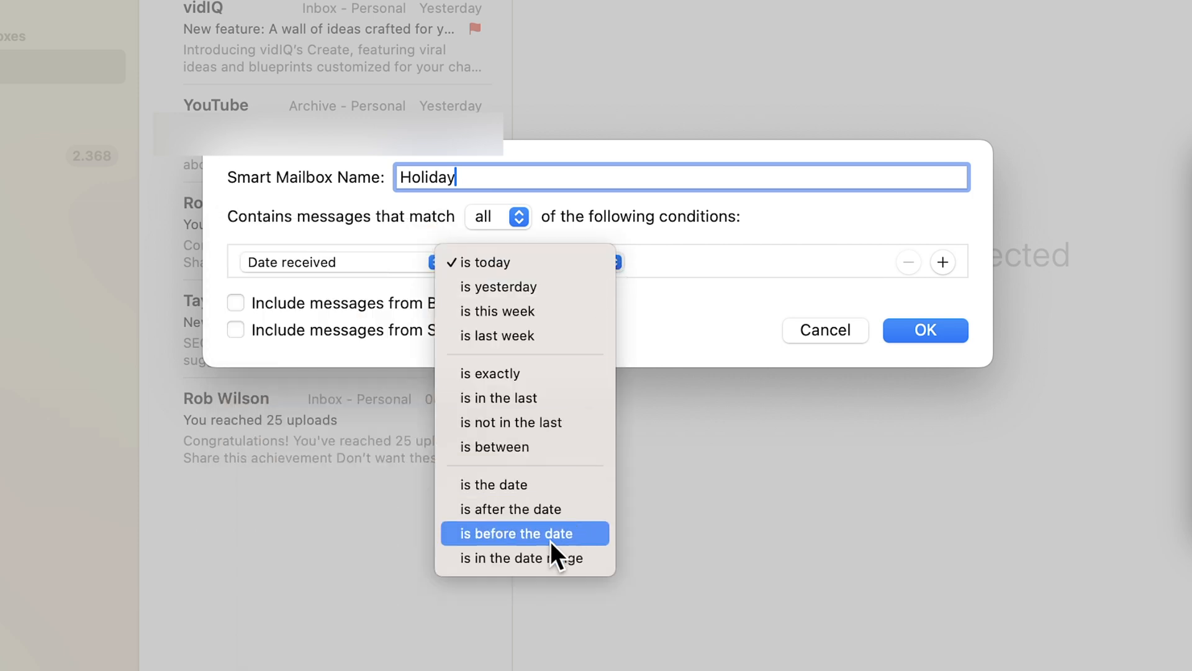
{"action": "mouse_move", "coordinate": [529, 557]}
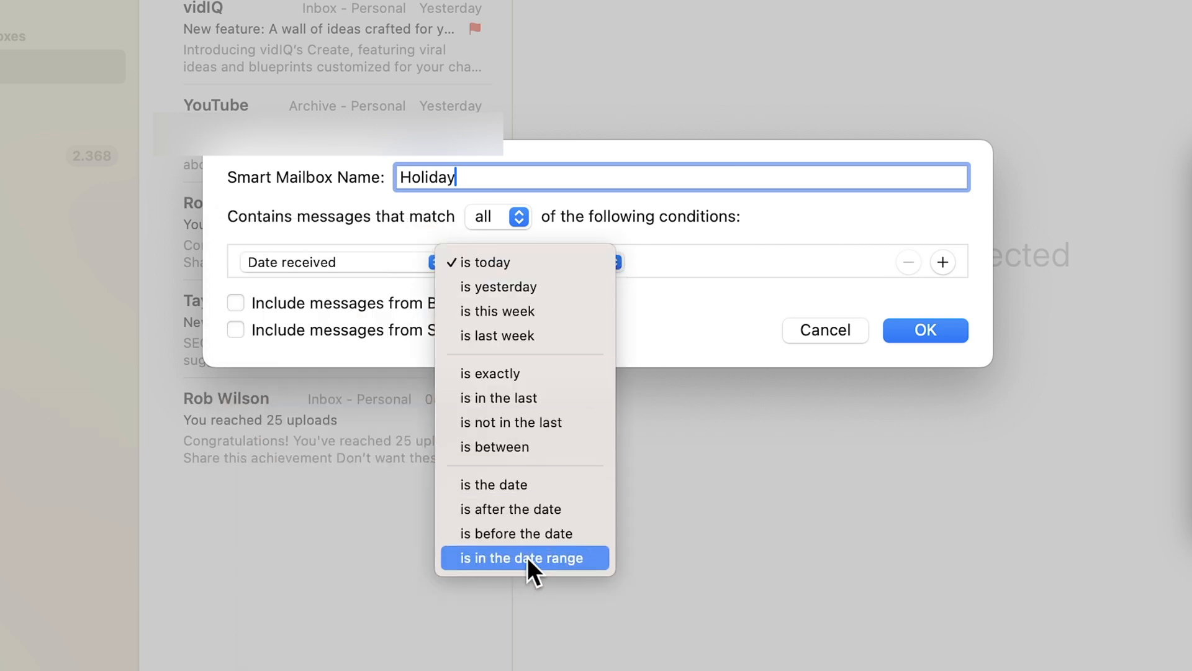
{"action": "left_click", "coordinate": [522, 558]}
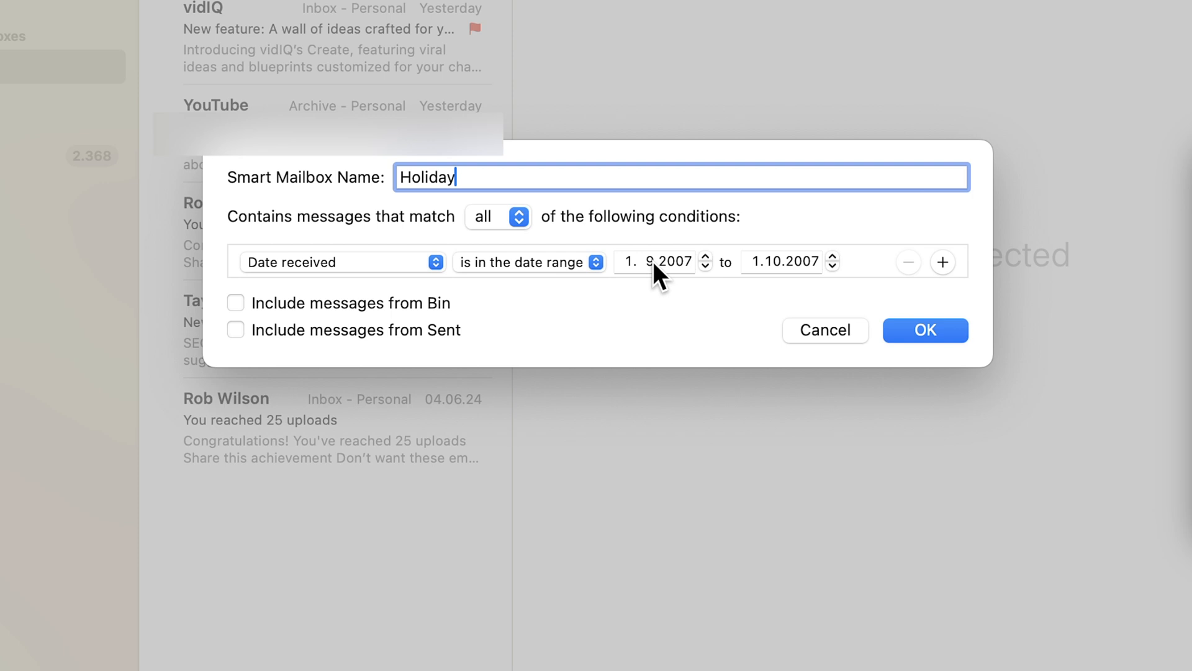
{"action": "mouse_move", "coordinate": [796, 306]}
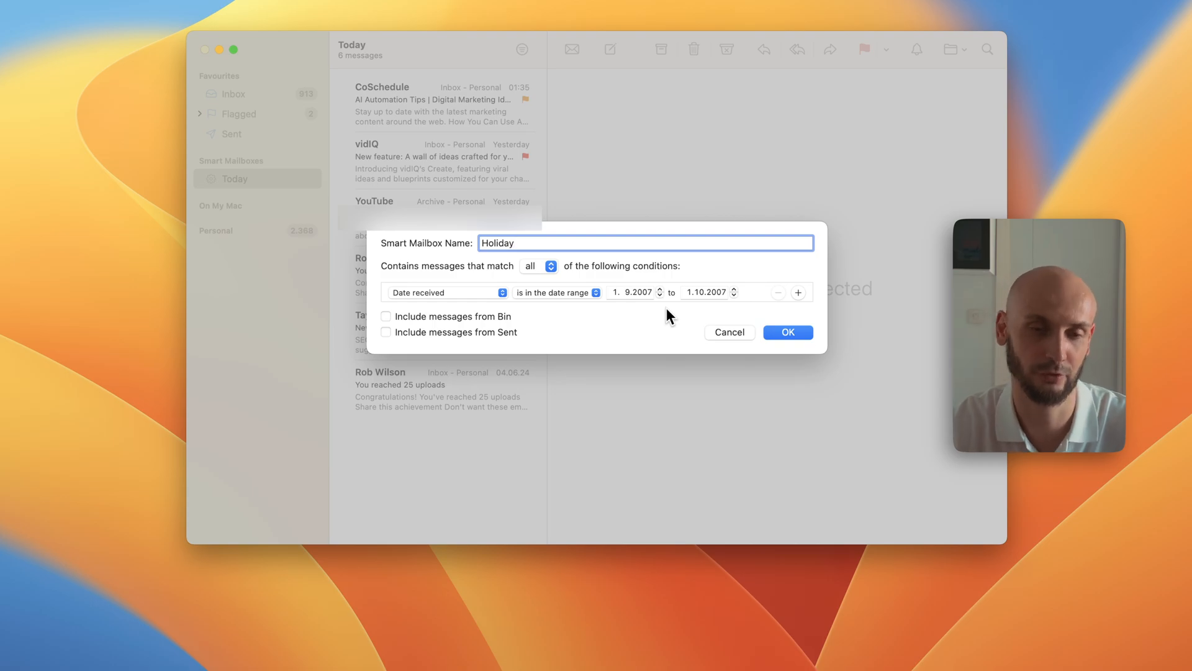
{"action": "left_click", "coordinate": [727, 332]}
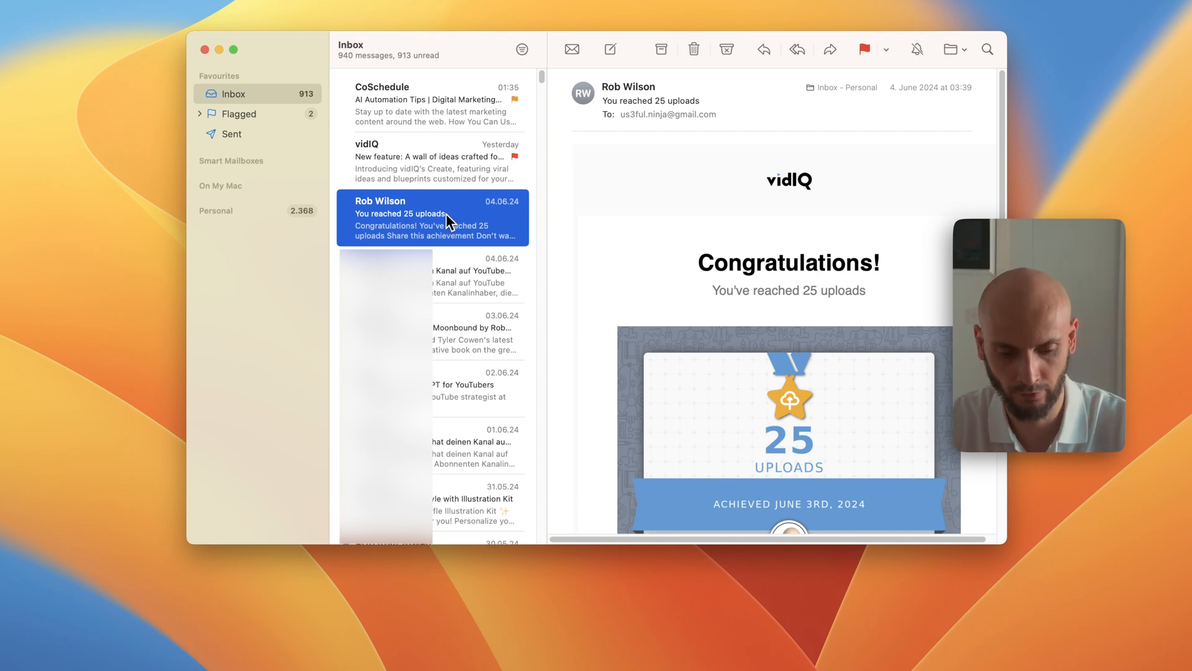
{"action": "right_click", "coordinate": [431, 219]}
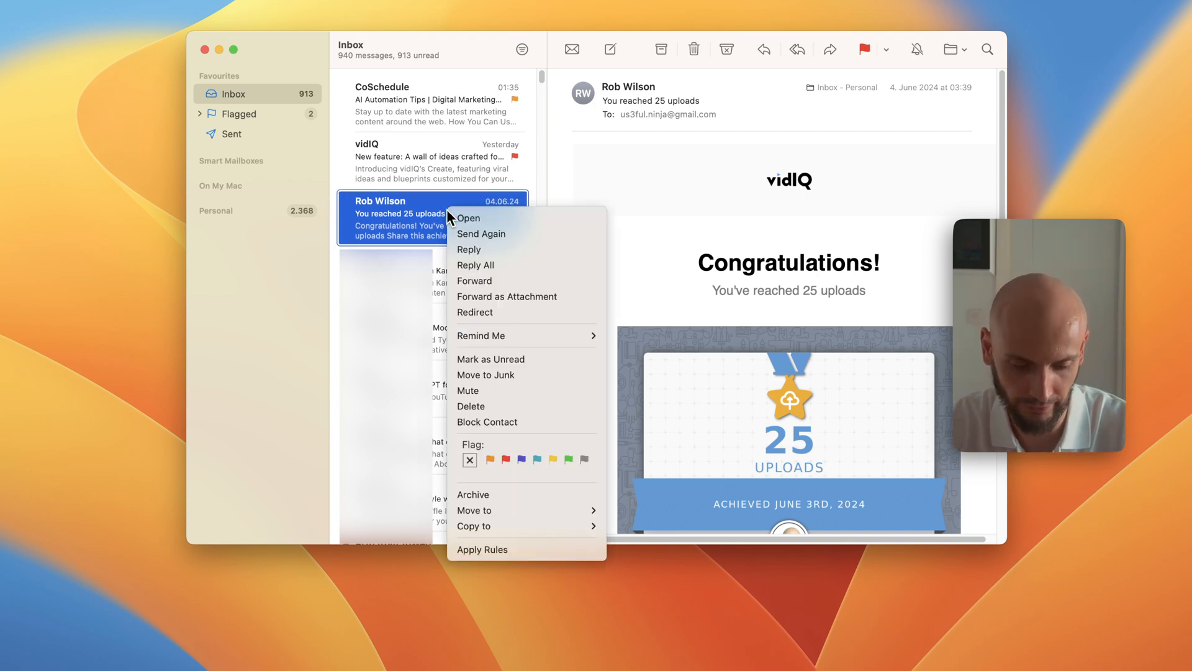
{"action": "mouse_move", "coordinate": [481, 336]}
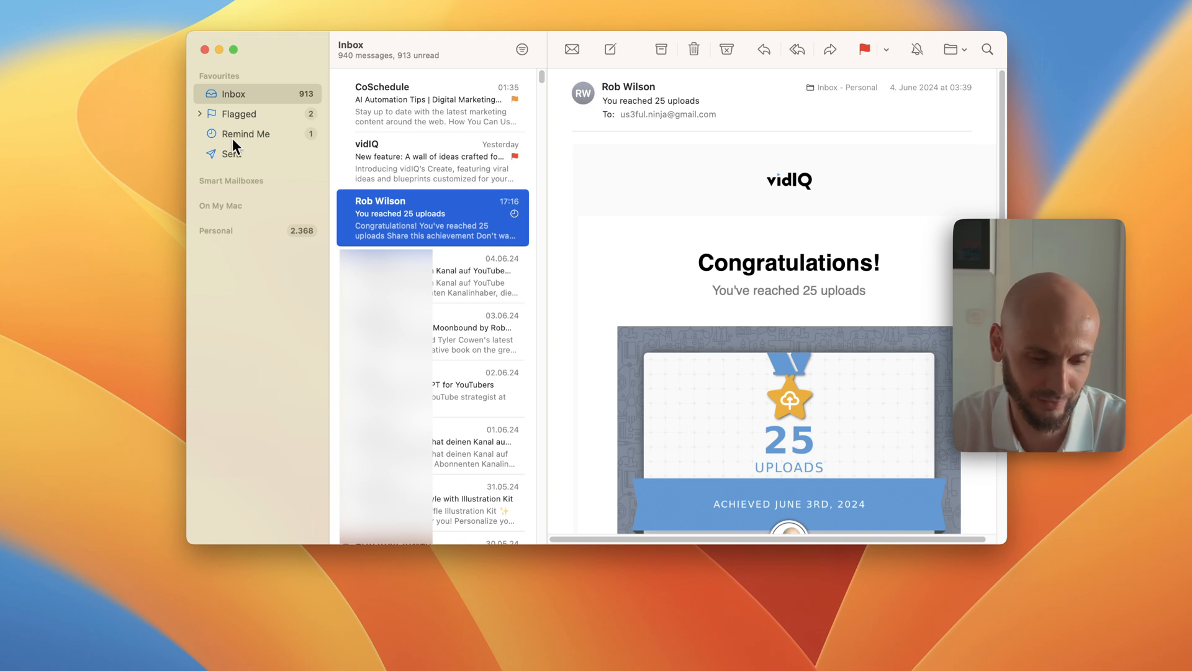
{"action": "mouse_move", "coordinate": [221, 142]}
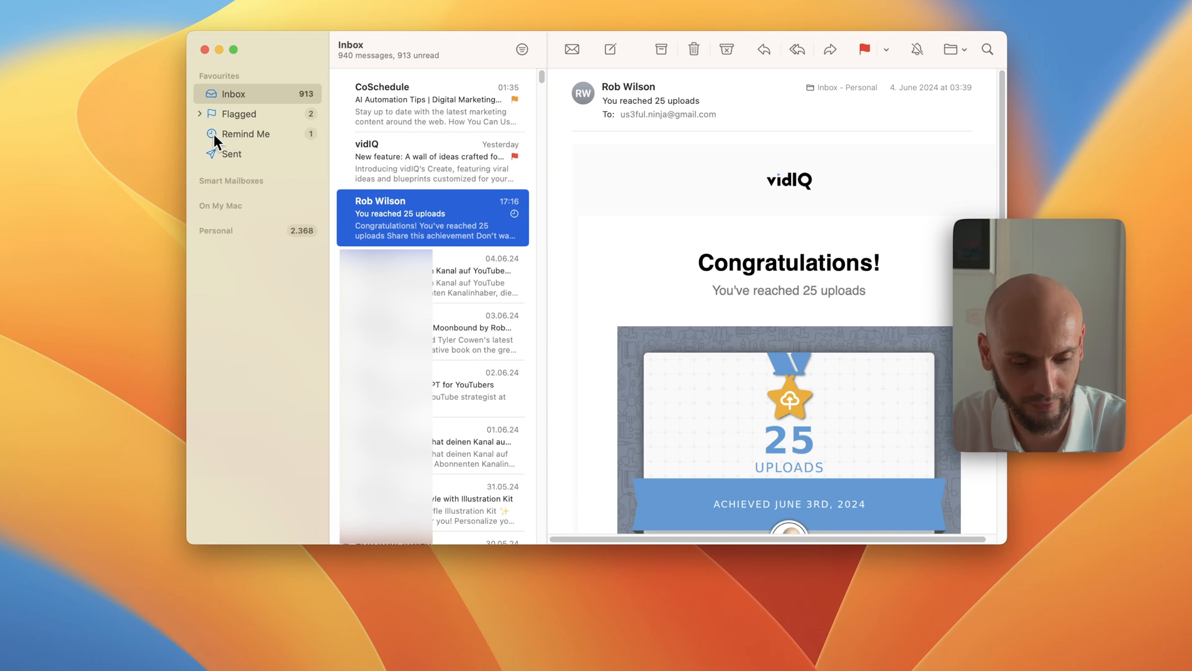
{"action": "mouse_move", "coordinate": [519, 225]}
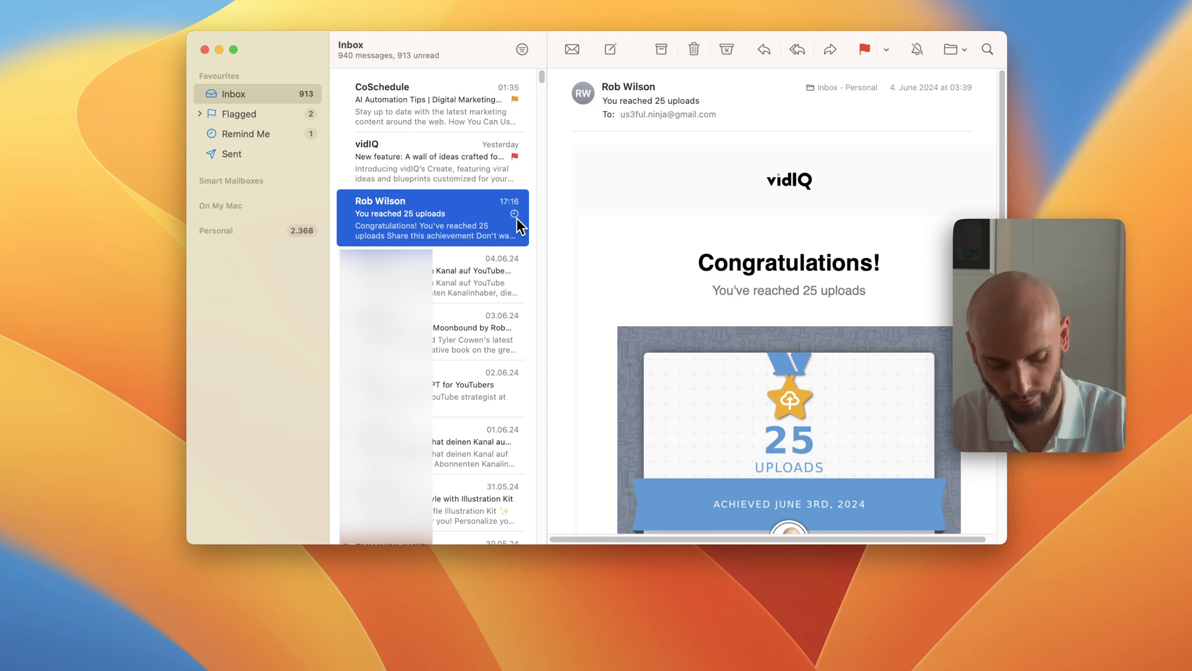
{"action": "key", "text": "cmd+space"}
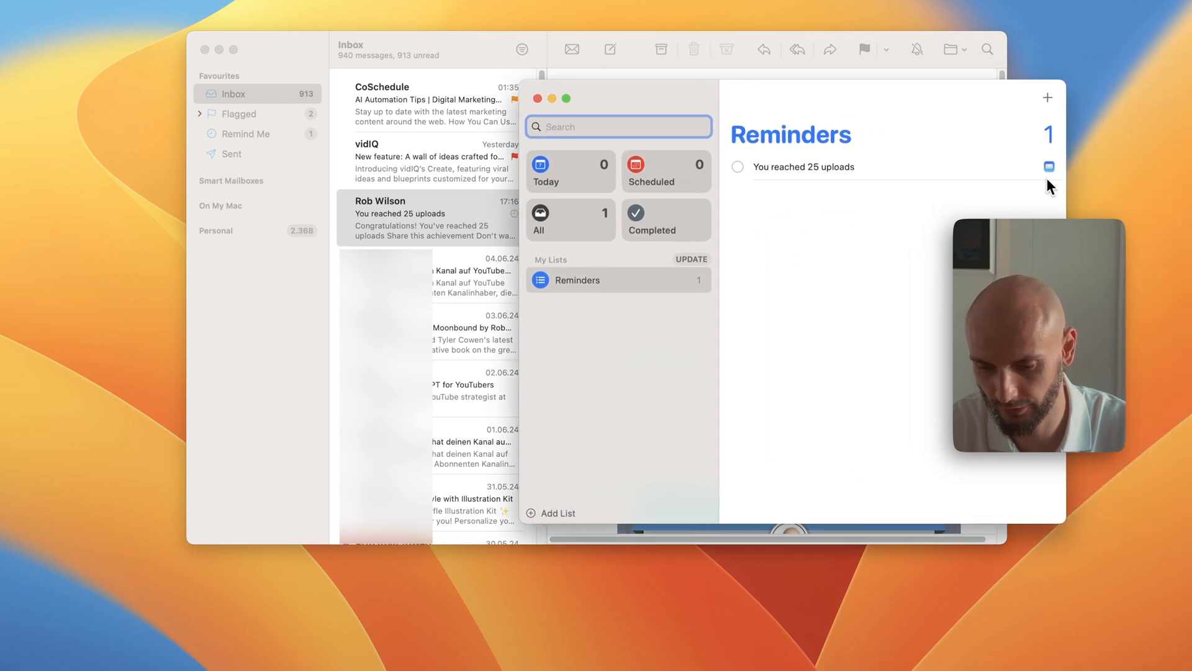
{"action": "mouse_move", "coordinate": [1052, 179]}
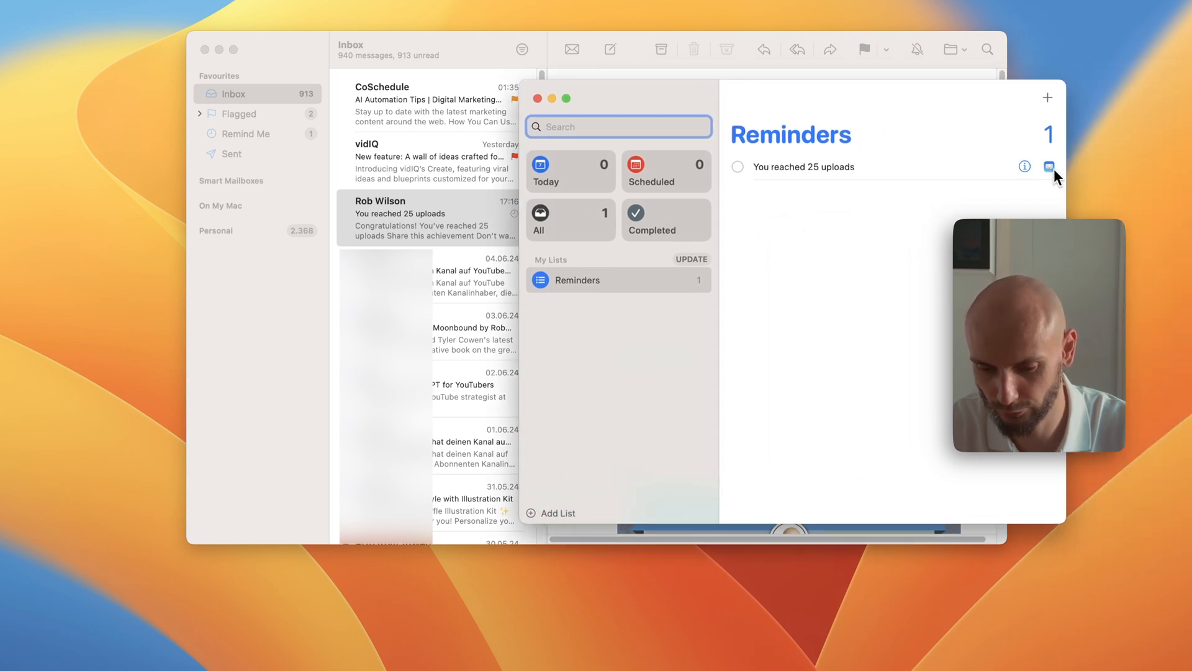
{"action": "mouse_move", "coordinate": [798, 180]}
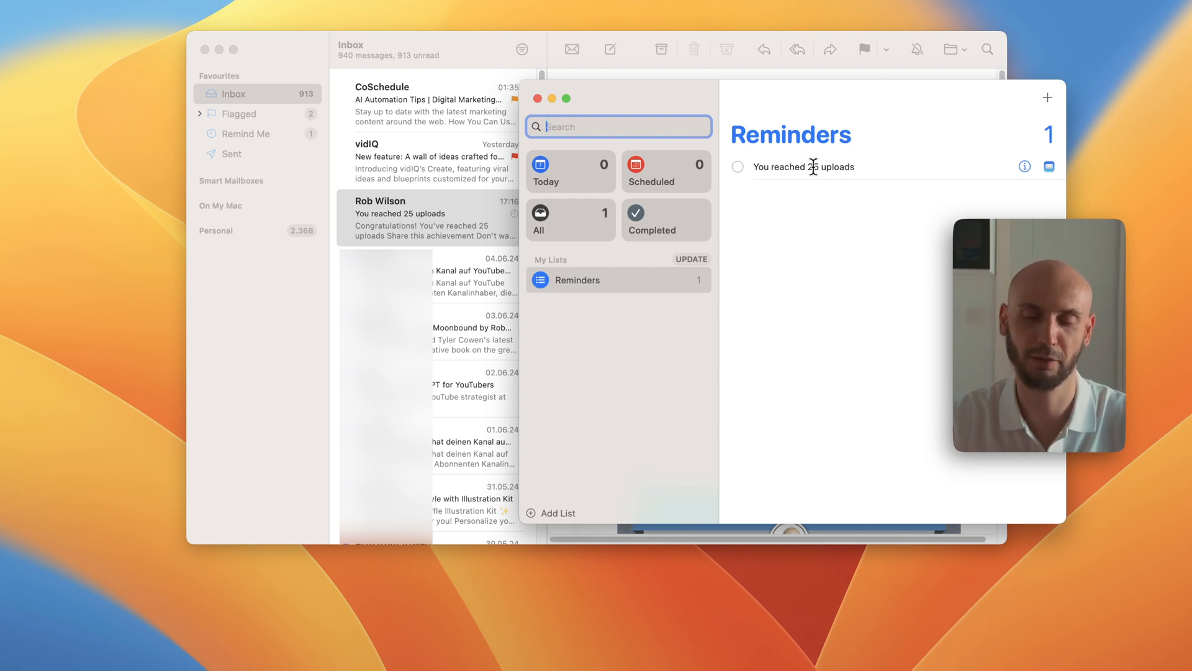
View and close the details of the You reached 25 uploads reminder
{"action": "left_click", "coordinate": [1024, 166]}
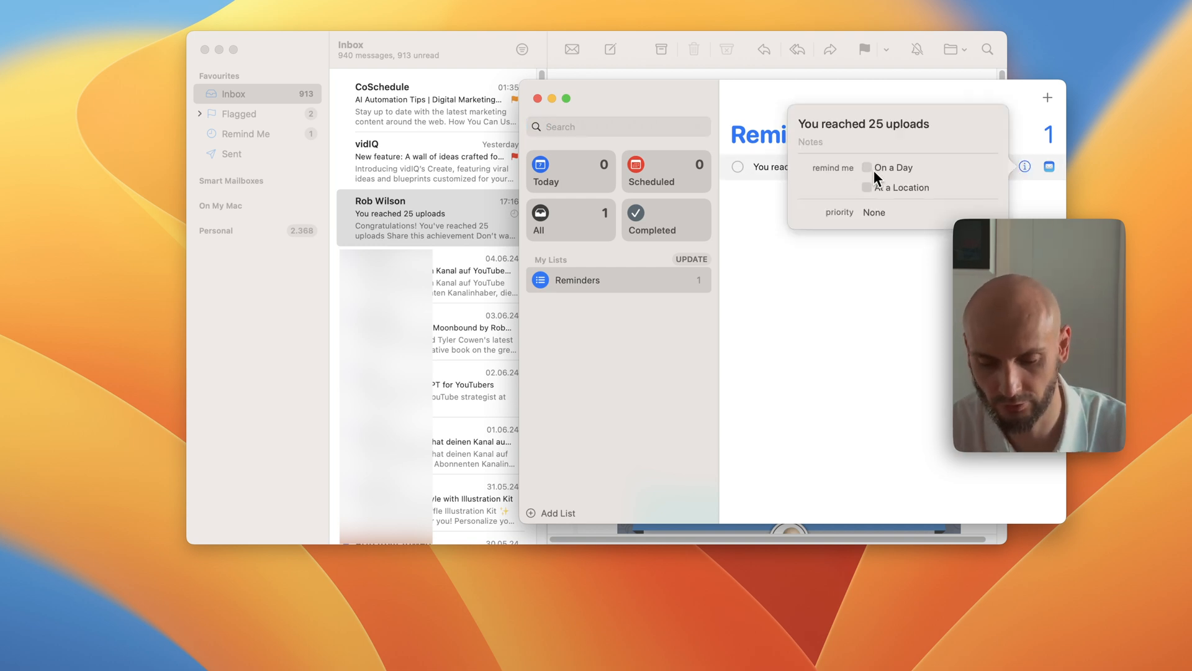
{"action": "left_click", "coordinate": [836, 297]}
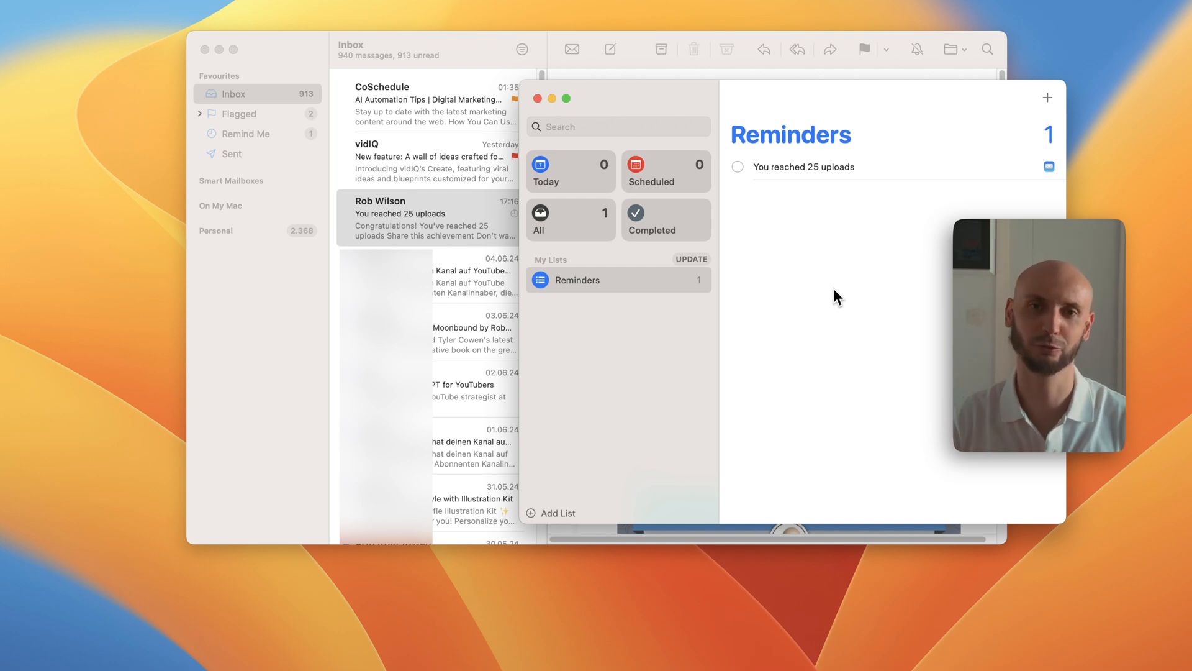
{"action": "mouse_move", "coordinate": [828, 285]}
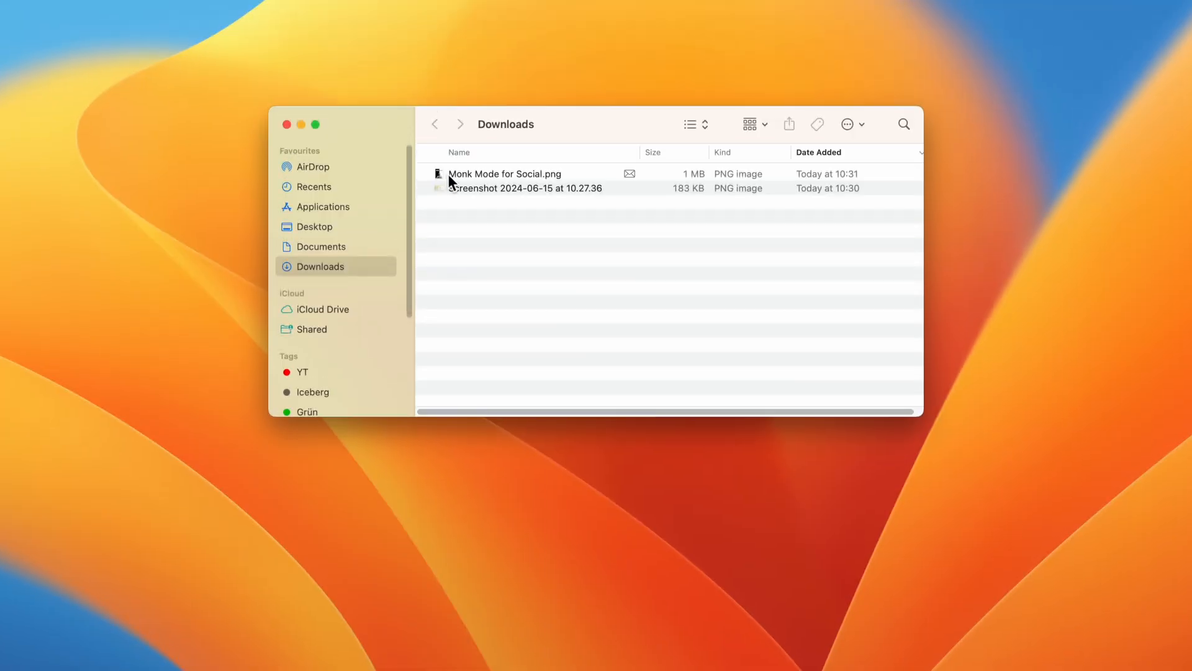
Open Monk Mode for Social.png from Downloads in Preview
{"action": "left_click", "coordinate": [504, 174]}
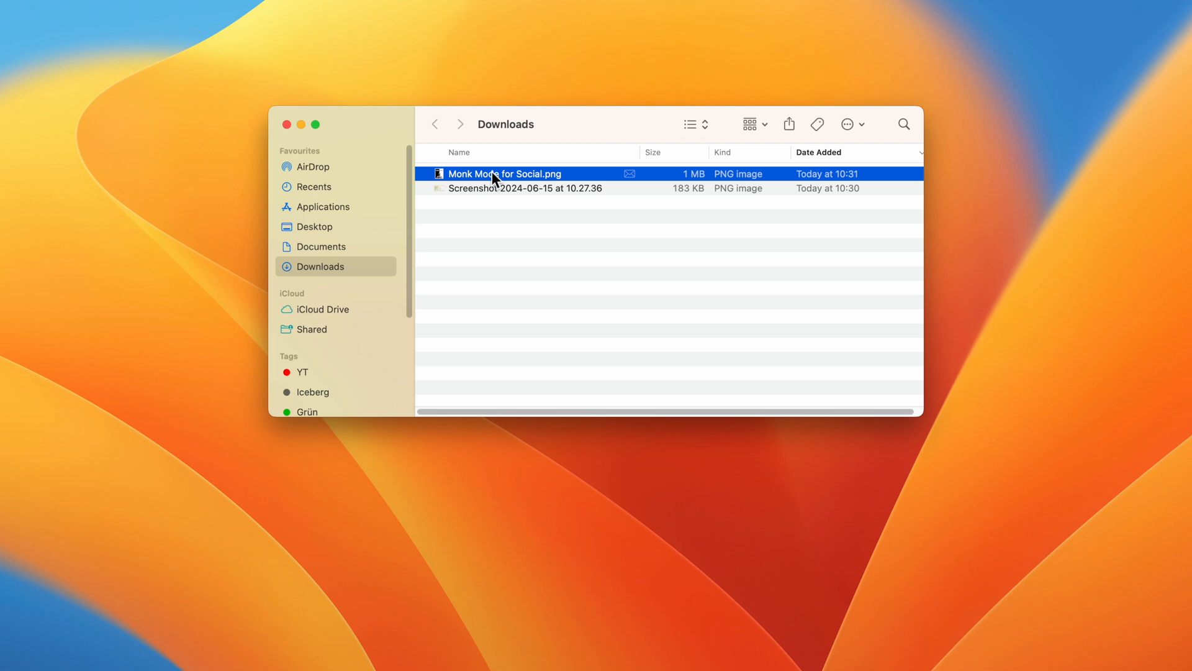
{"action": "double_click", "coordinate": [503, 174]}
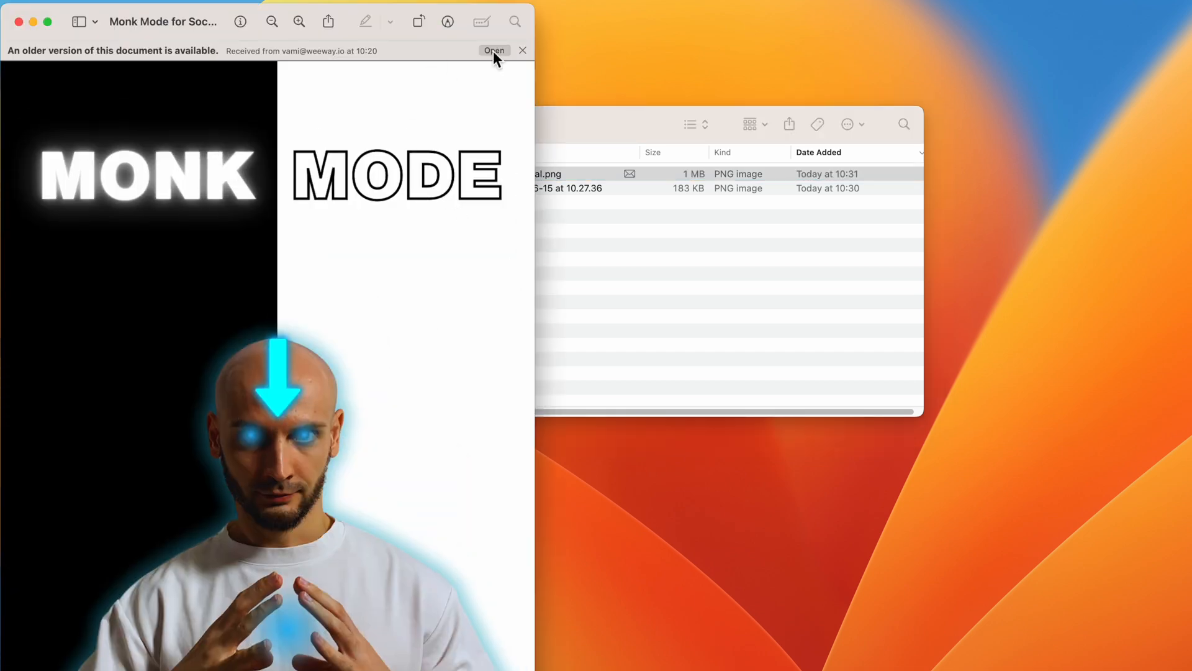
{"action": "mouse_move", "coordinate": [168, 64]}
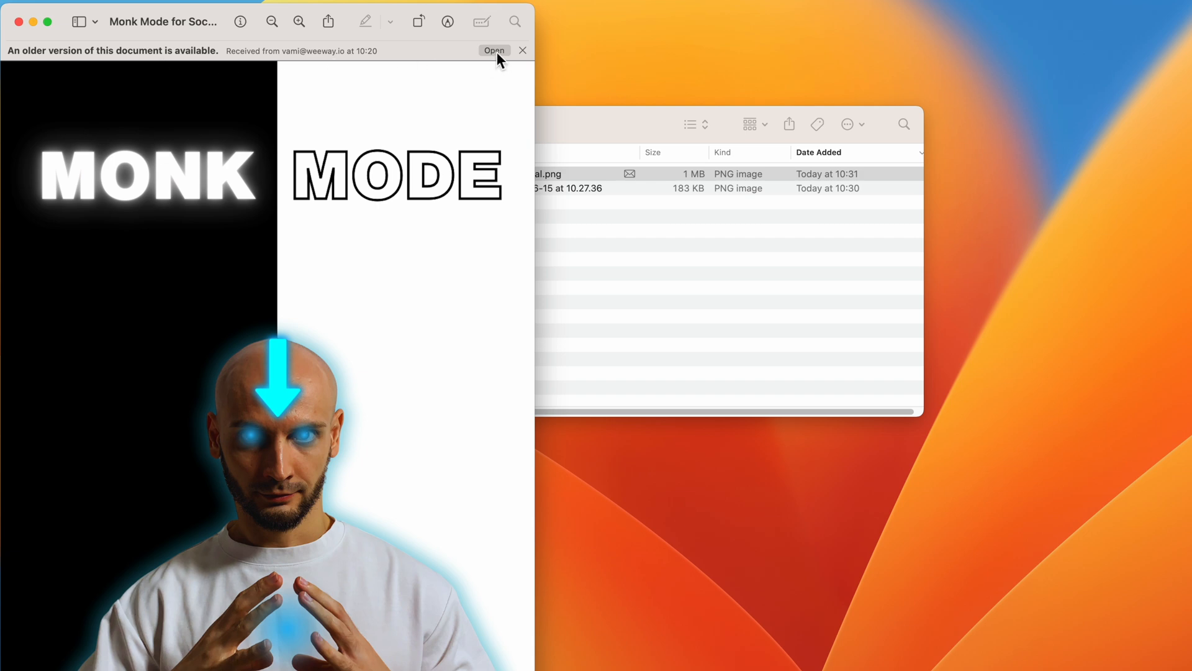
{"action": "mouse_move", "coordinate": [631, 182]}
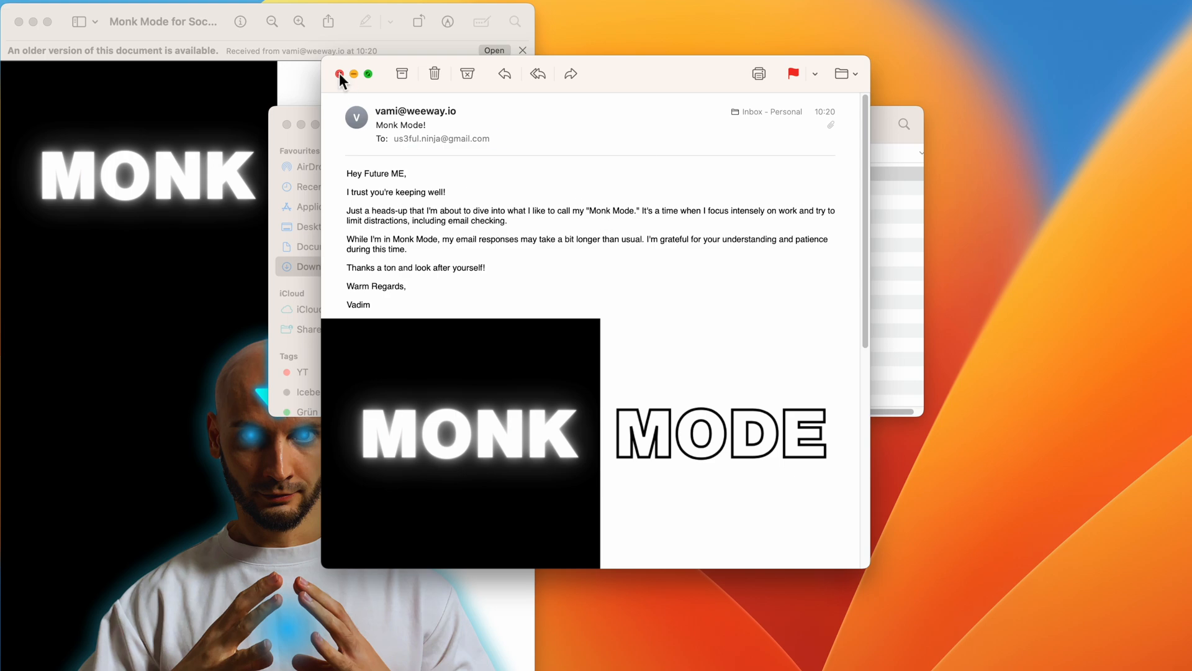
Close the Monk Mode email and start a new message with body text Hi :)
{"action": "left_click", "coordinate": [339, 74]}
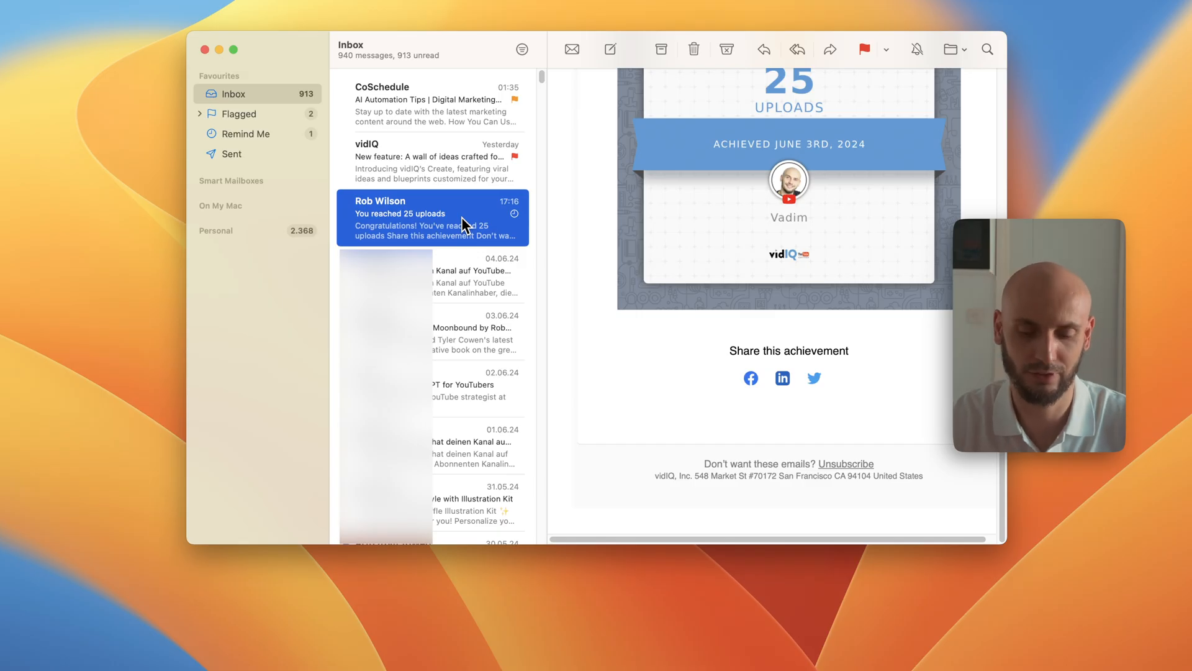
{"action": "left_click", "coordinate": [610, 48]}
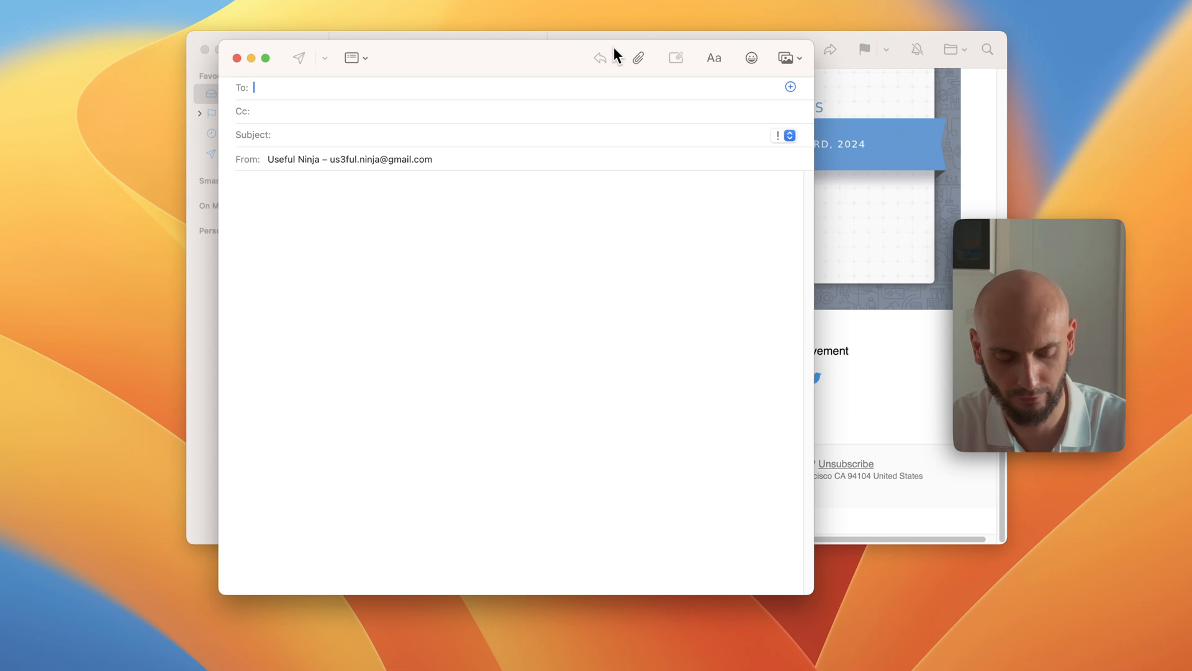
{"action": "left_click", "coordinate": [293, 186]}
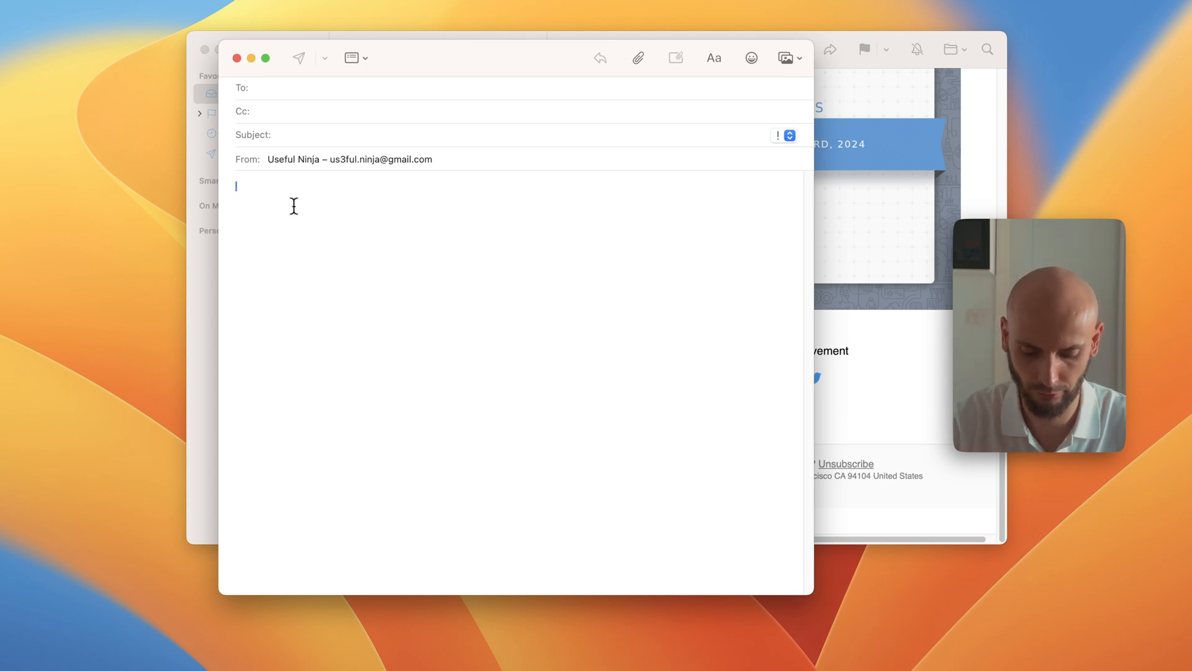
{"action": "type", "text": "Hi"}
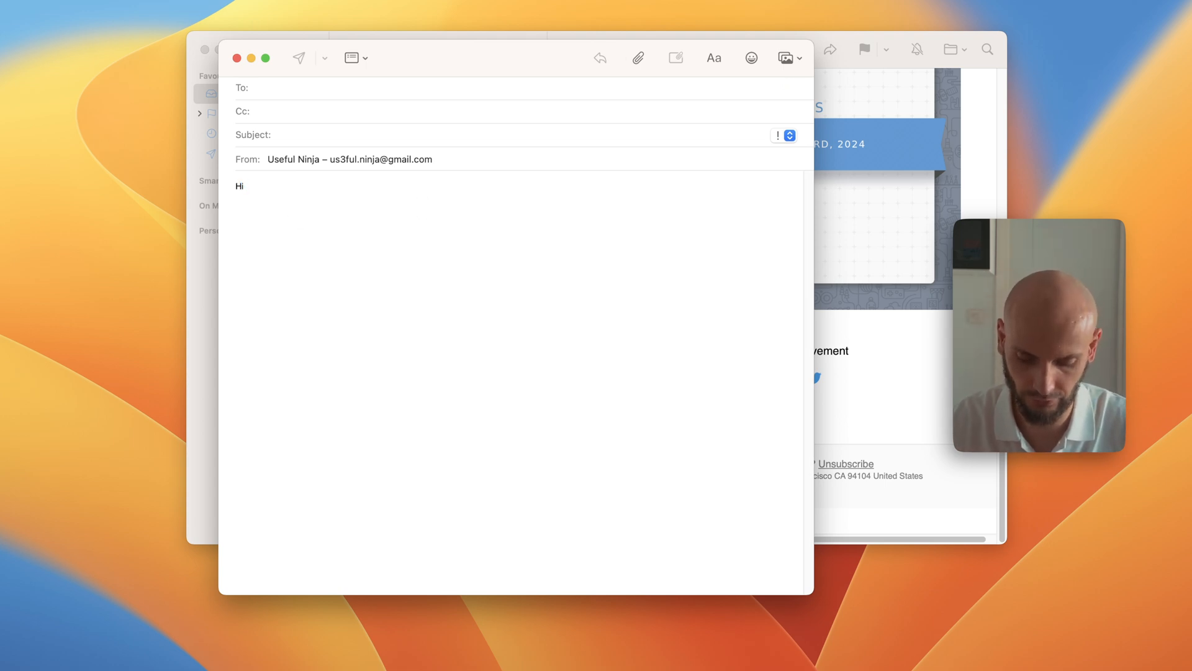
{"action": "type", "text": ":)"}
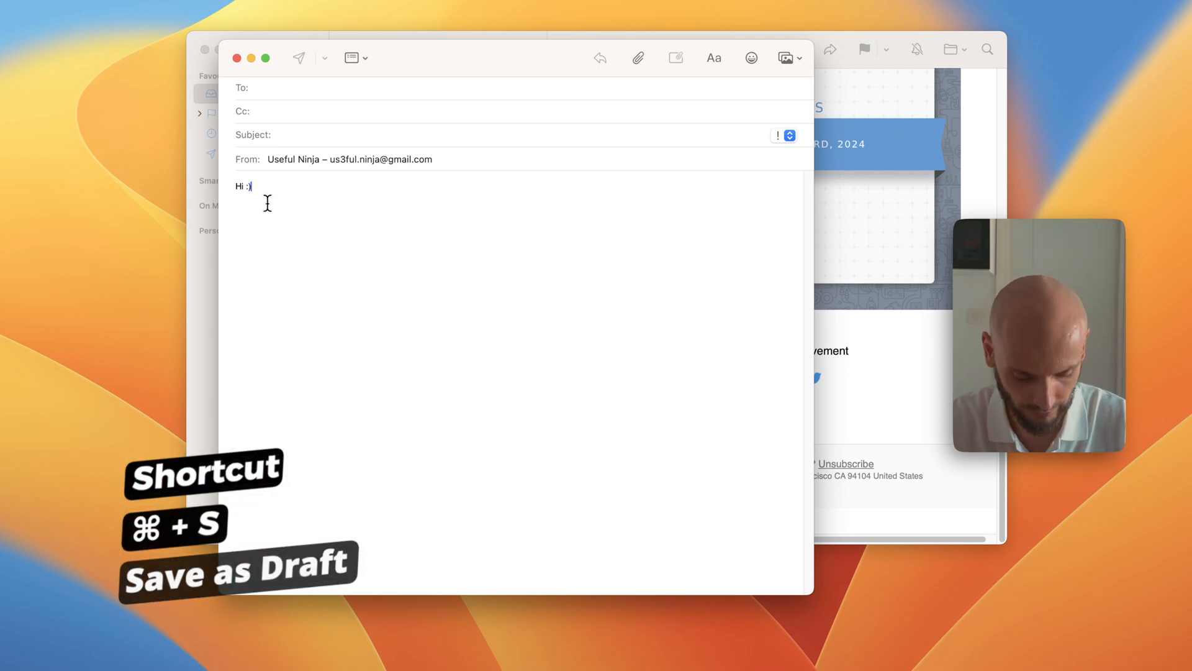
{"action": "mouse_move", "coordinate": [357, 154]}
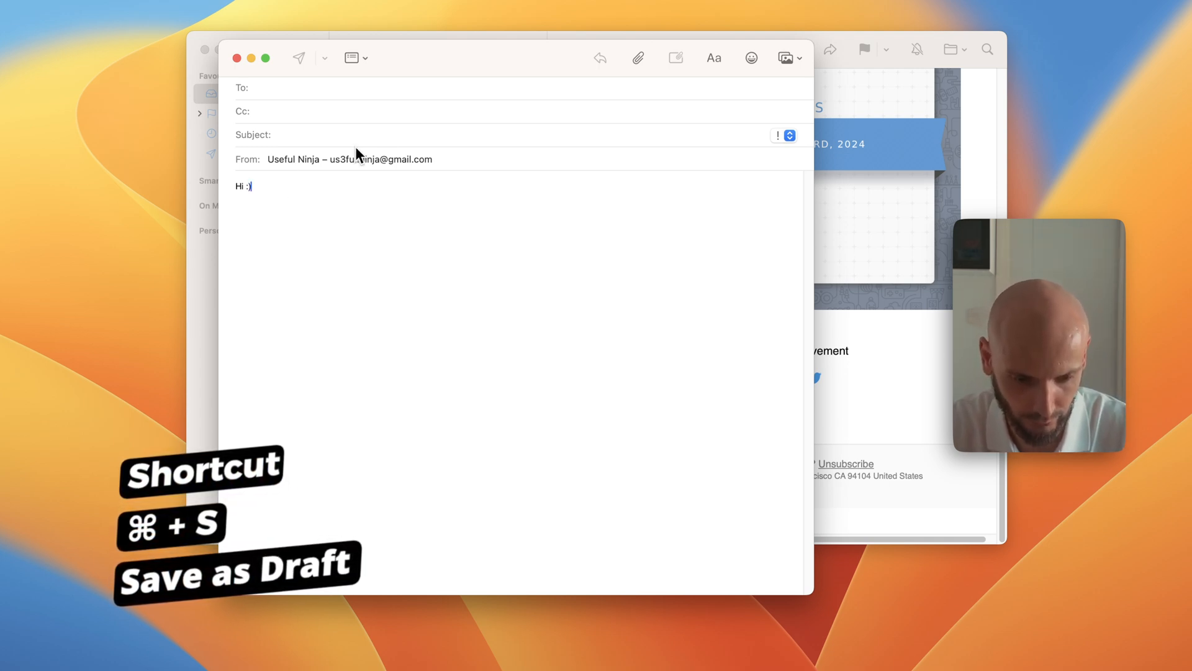
Save the Hi :) message as a draft and show its context menu in the Drafts mailbox
{"action": "key", "text": "cmd+s"}
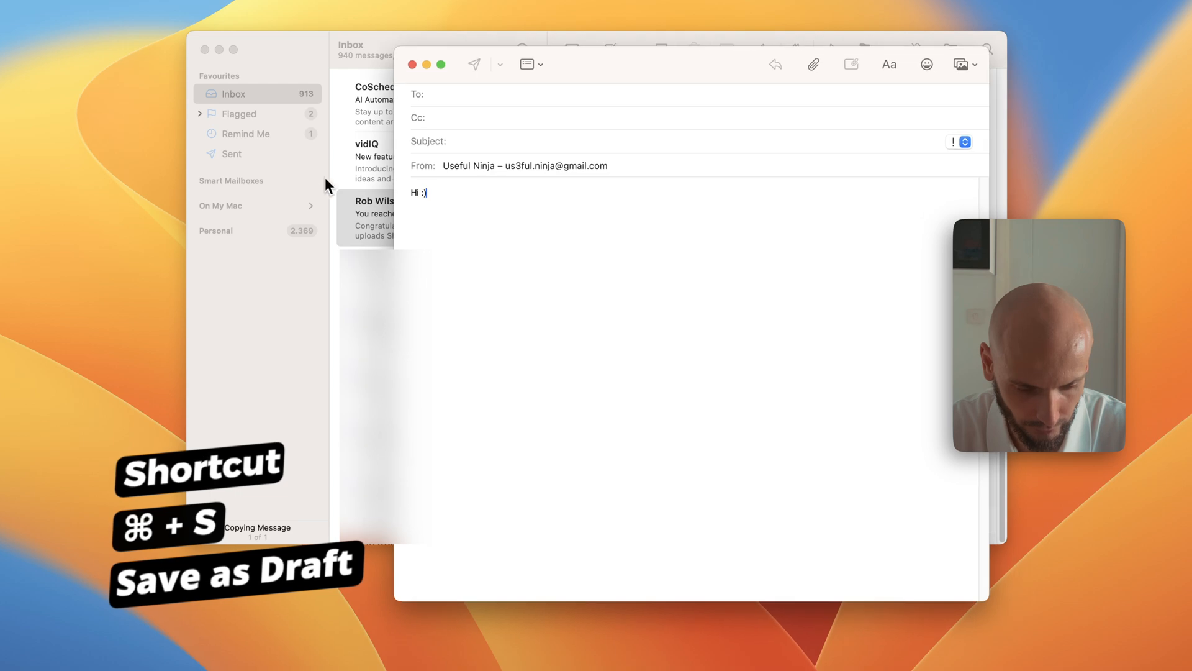
{"action": "key", "text": "cmd+s"}
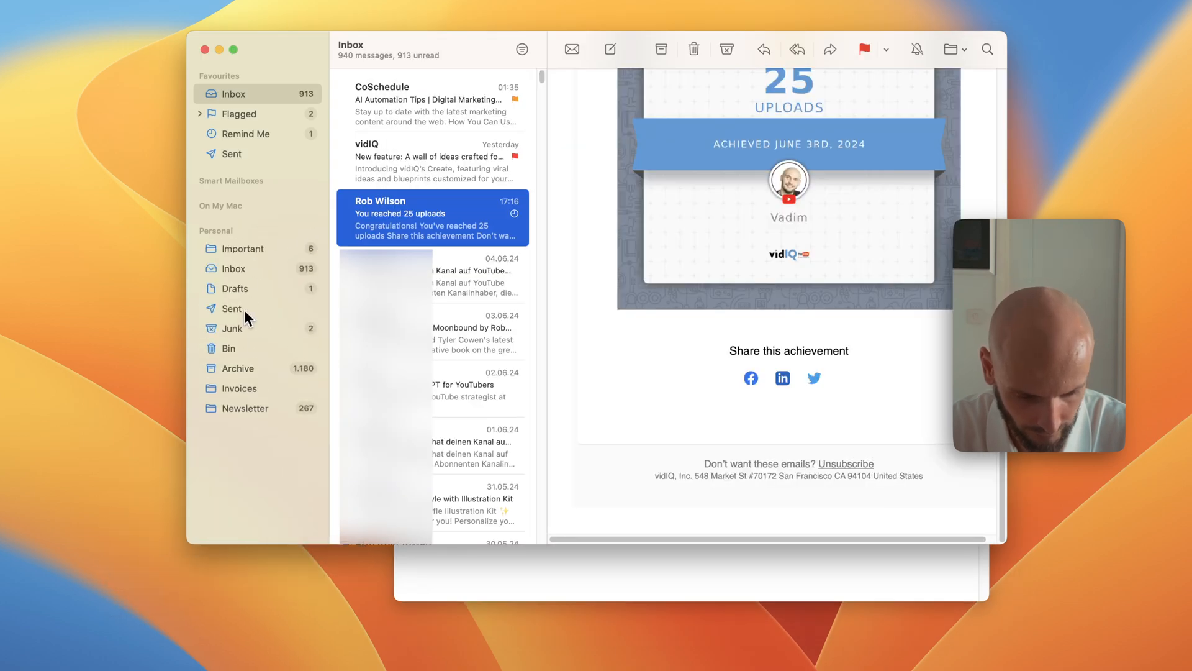
{"action": "left_click", "coordinate": [235, 288]}
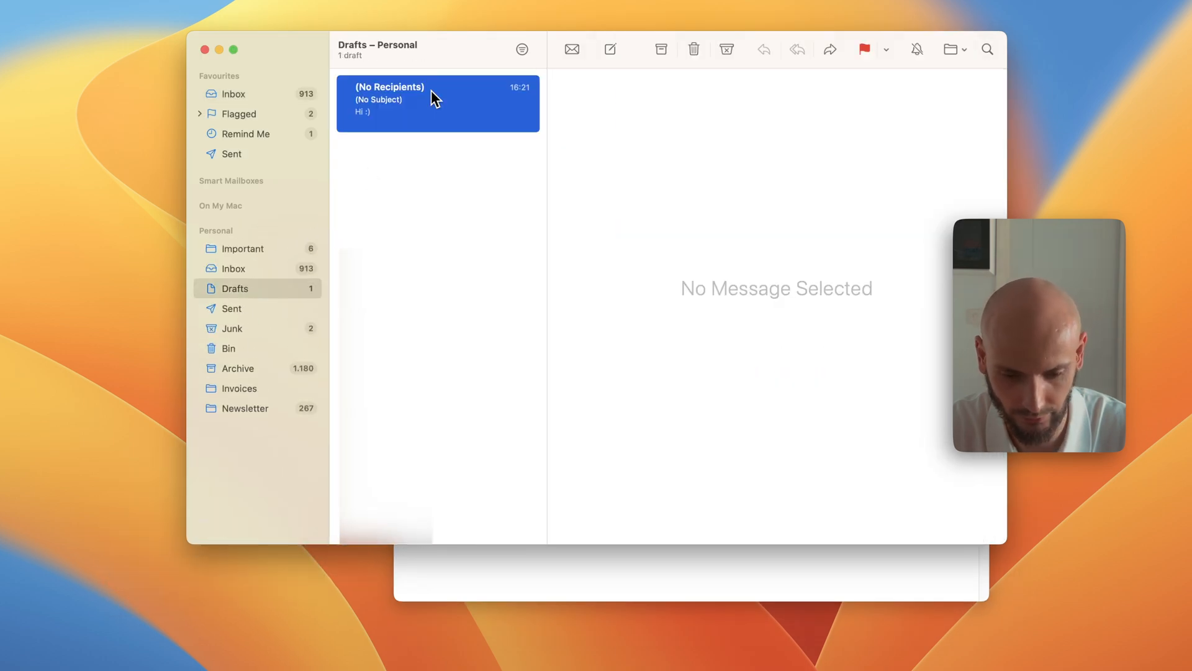
{"action": "left_click", "coordinate": [436, 103]}
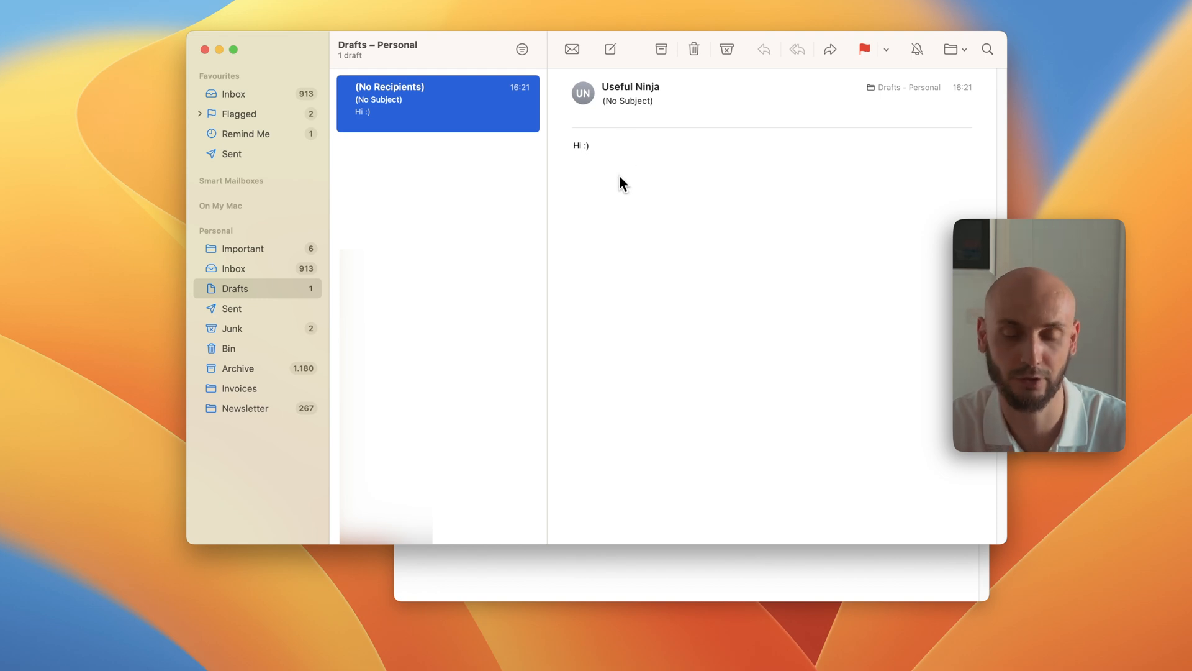
{"action": "right_click", "coordinate": [437, 104]}
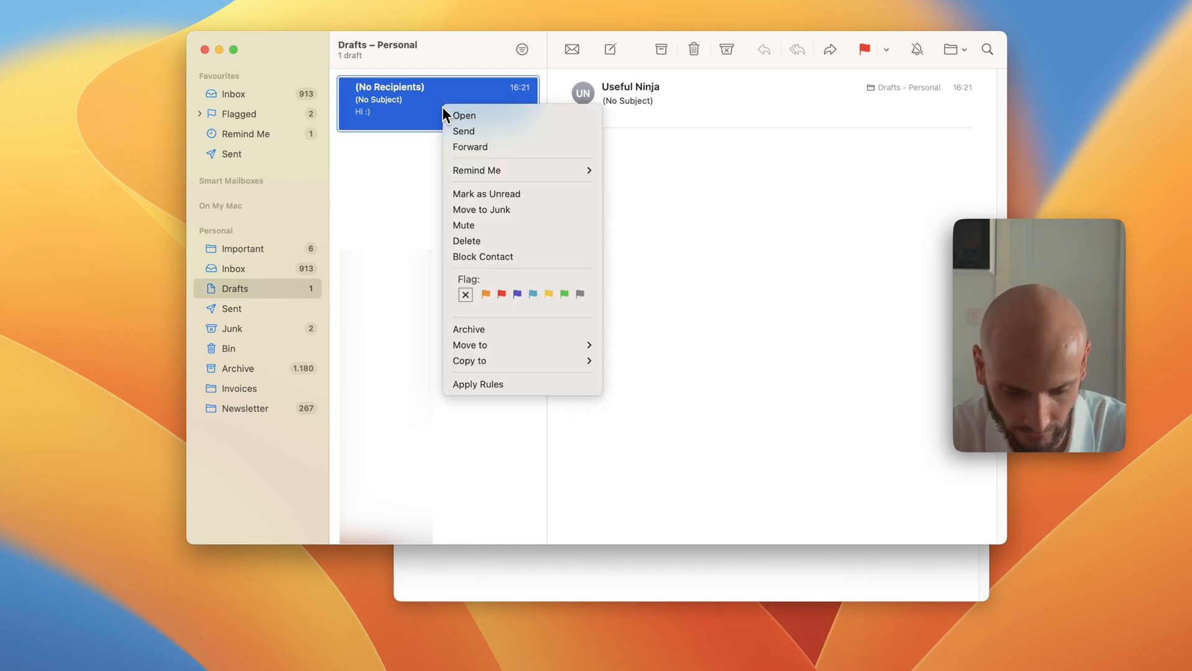
{"action": "mouse_move", "coordinate": [468, 130]}
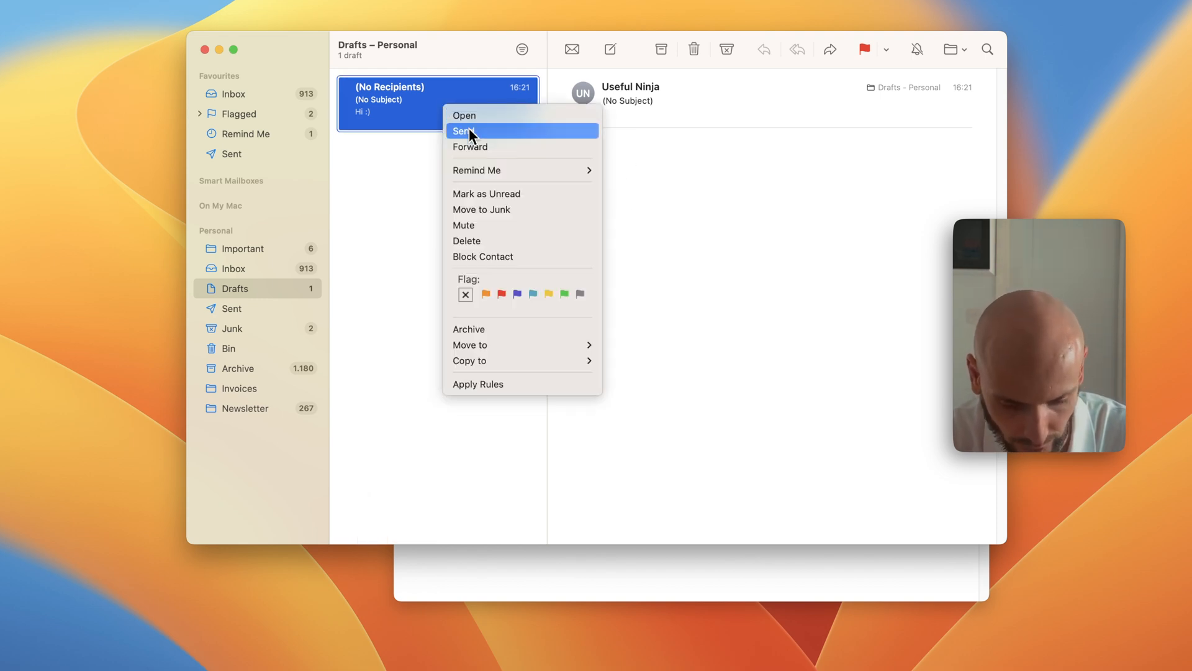
Mark the opened 'Hi :)' draft as High Priority from the priority pop-up, then close it
{"action": "left_click", "coordinate": [463, 114]}
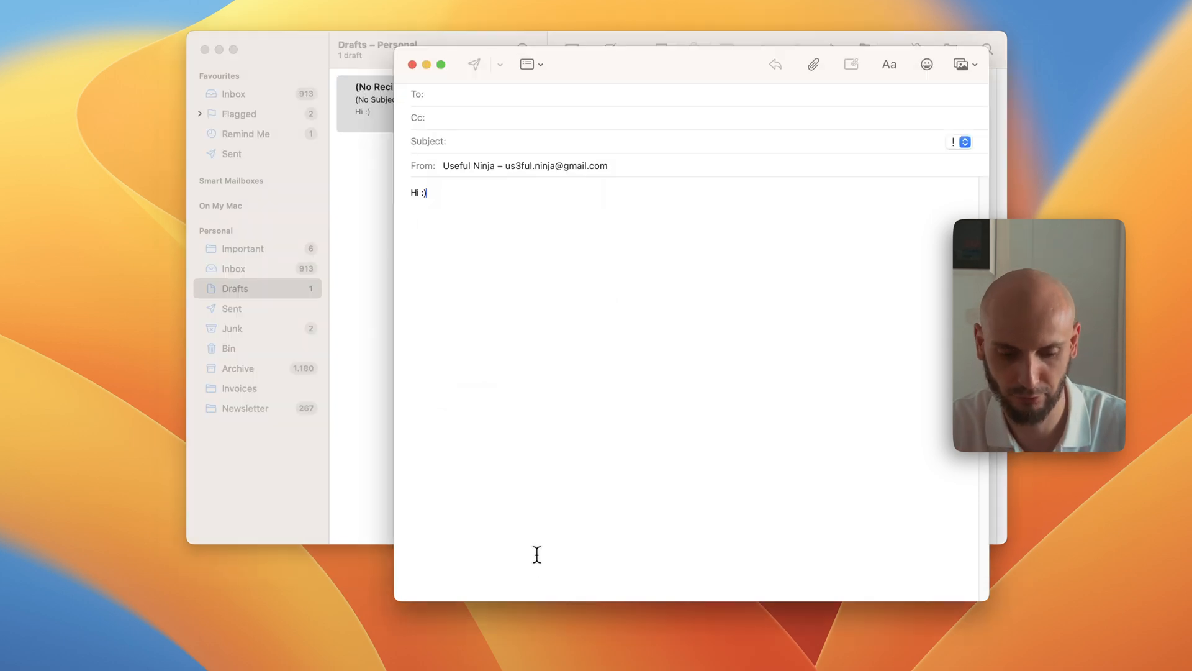
{"action": "mouse_move", "coordinate": [270, 48]}
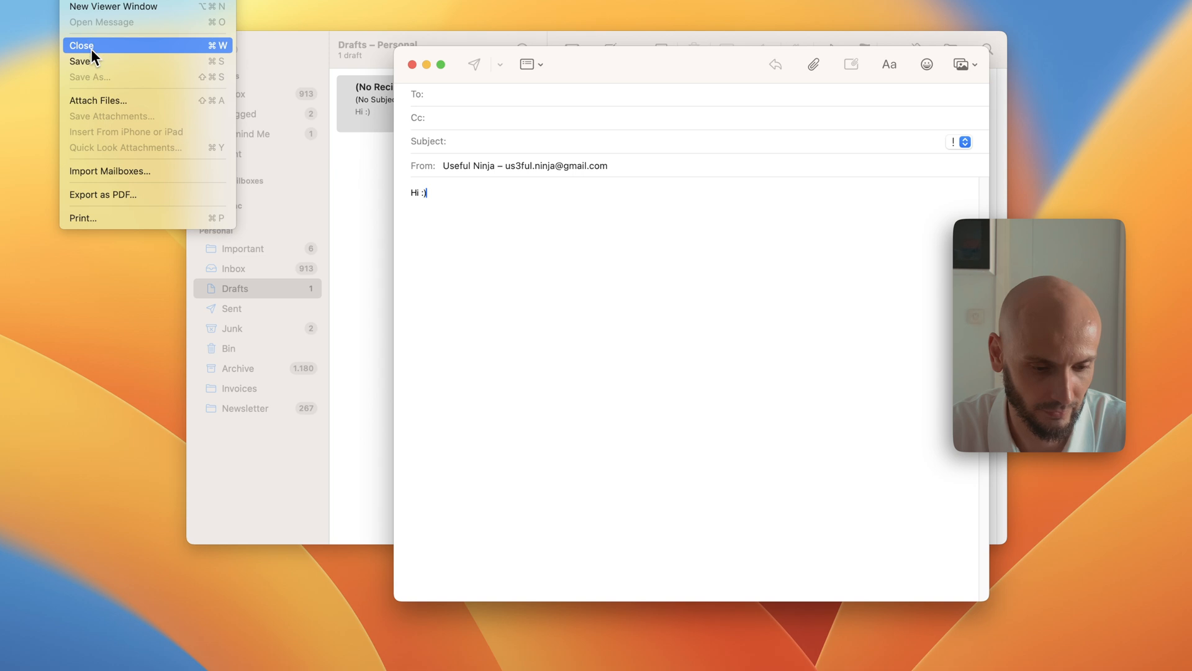
{"action": "mouse_move", "coordinate": [373, 25]}
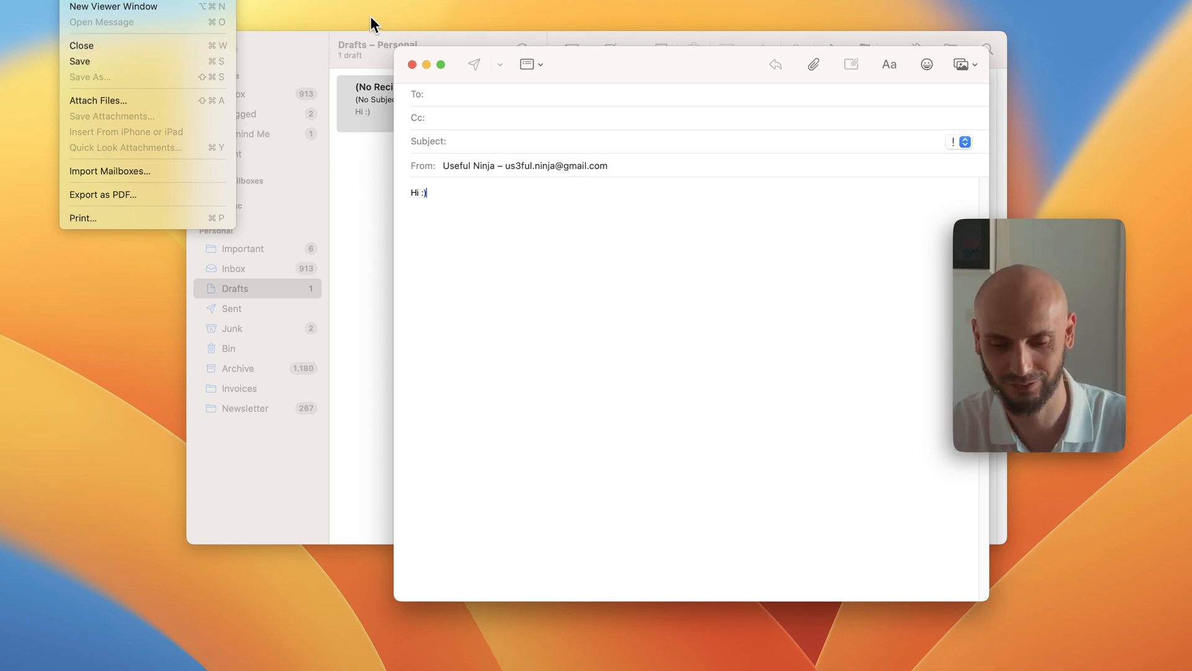
{"action": "mouse_move", "coordinate": [834, 161]}
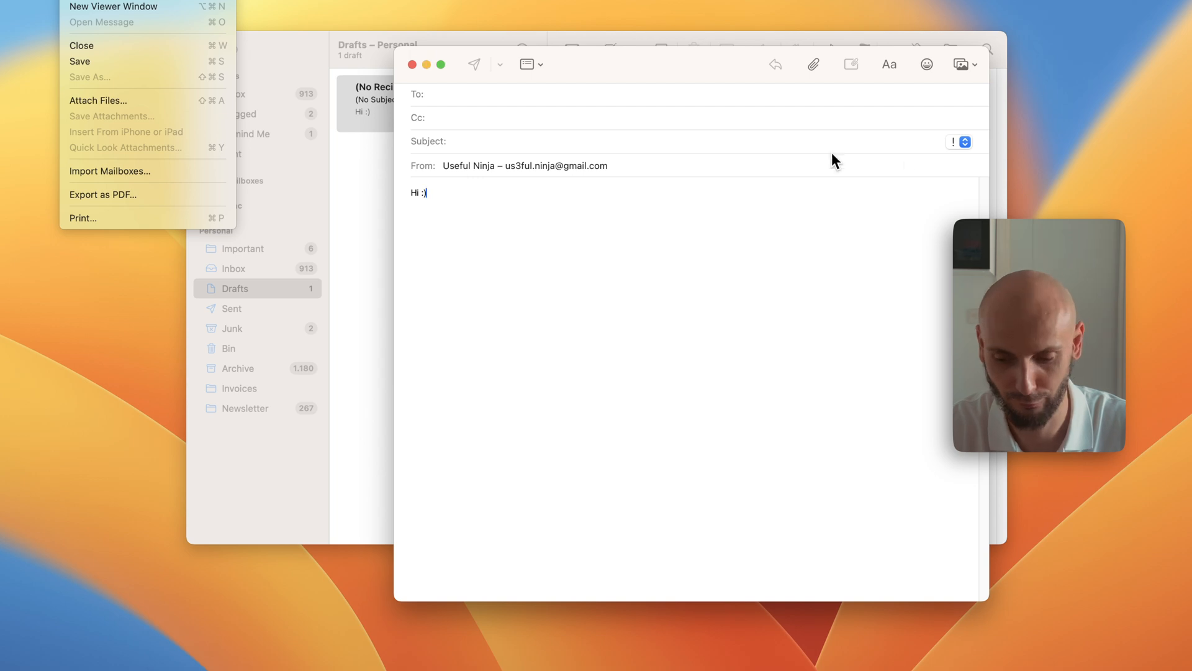
{"action": "left_click", "coordinate": [961, 142]}
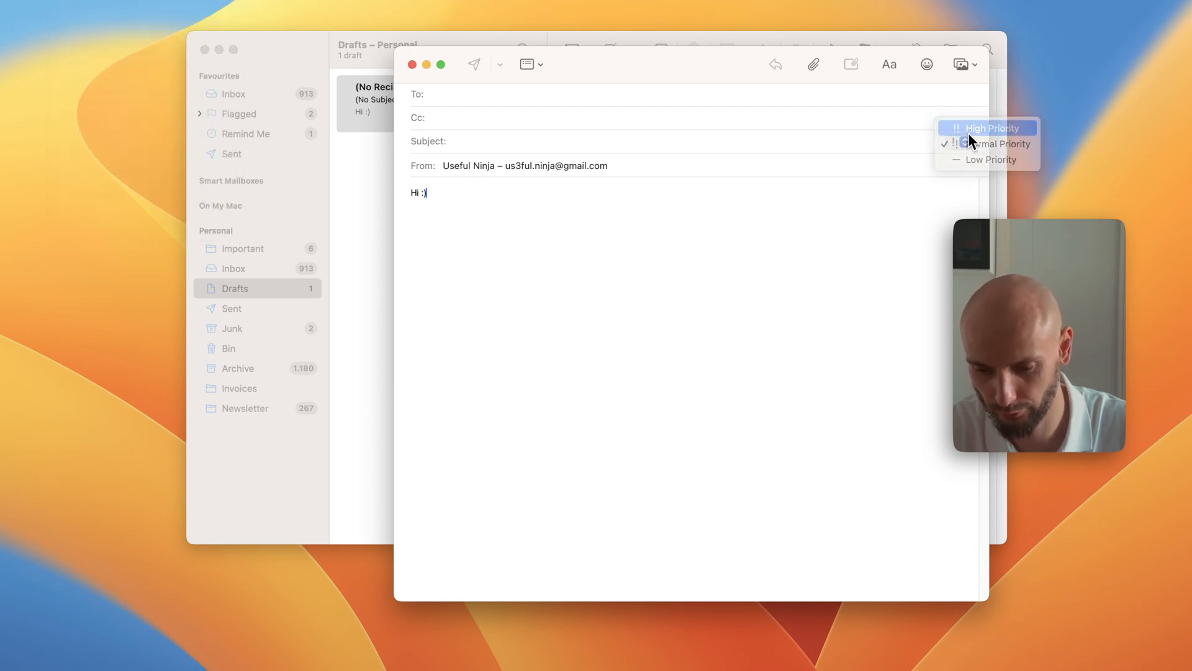
{"action": "left_click", "coordinate": [988, 126]}
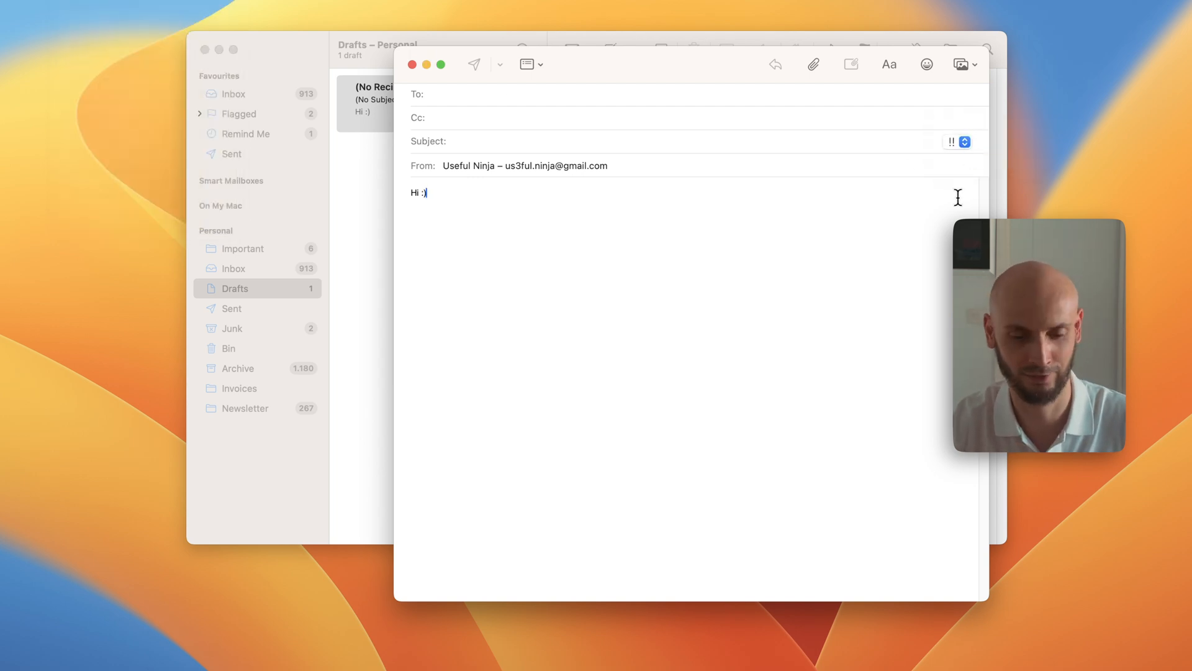
{"action": "mouse_move", "coordinate": [698, 235]}
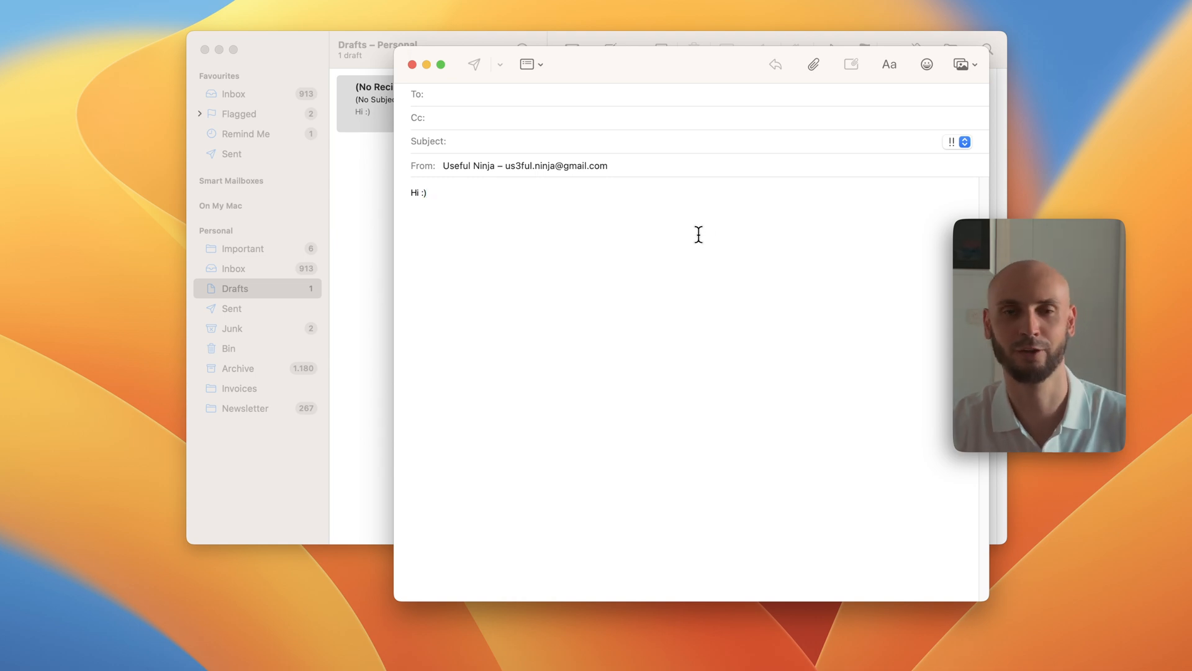
{"action": "left_click", "coordinate": [412, 63]}
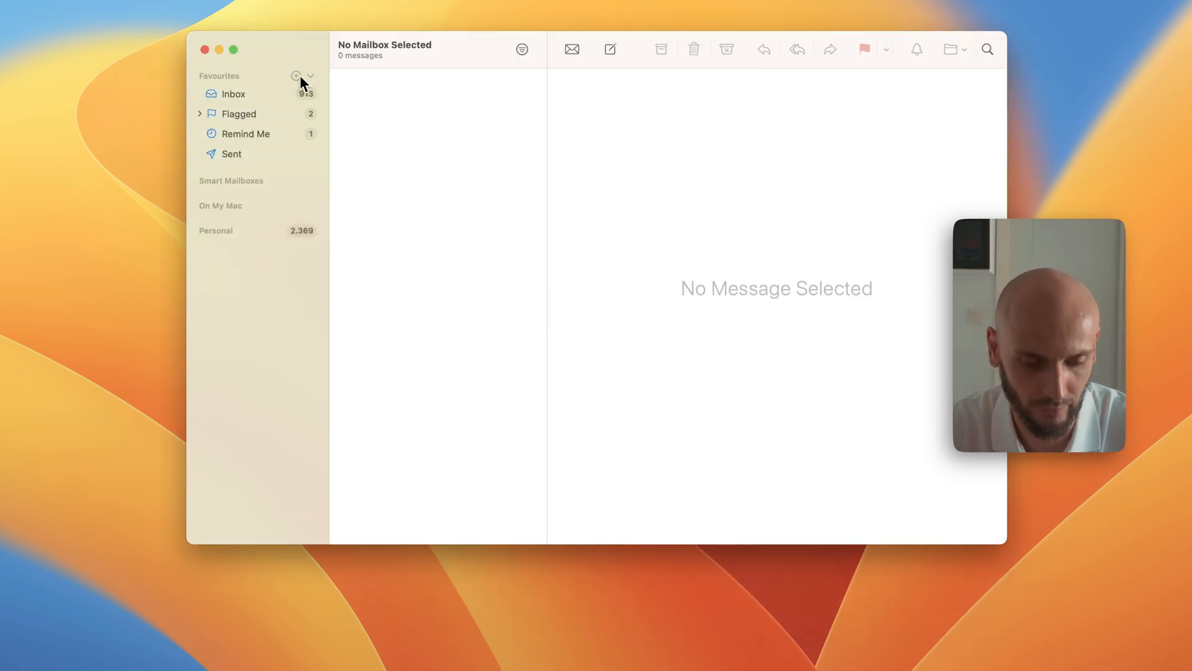
Begin an Add Favourite dialog and list the mailboxes available to add
{"action": "left_click", "coordinate": [297, 76]}
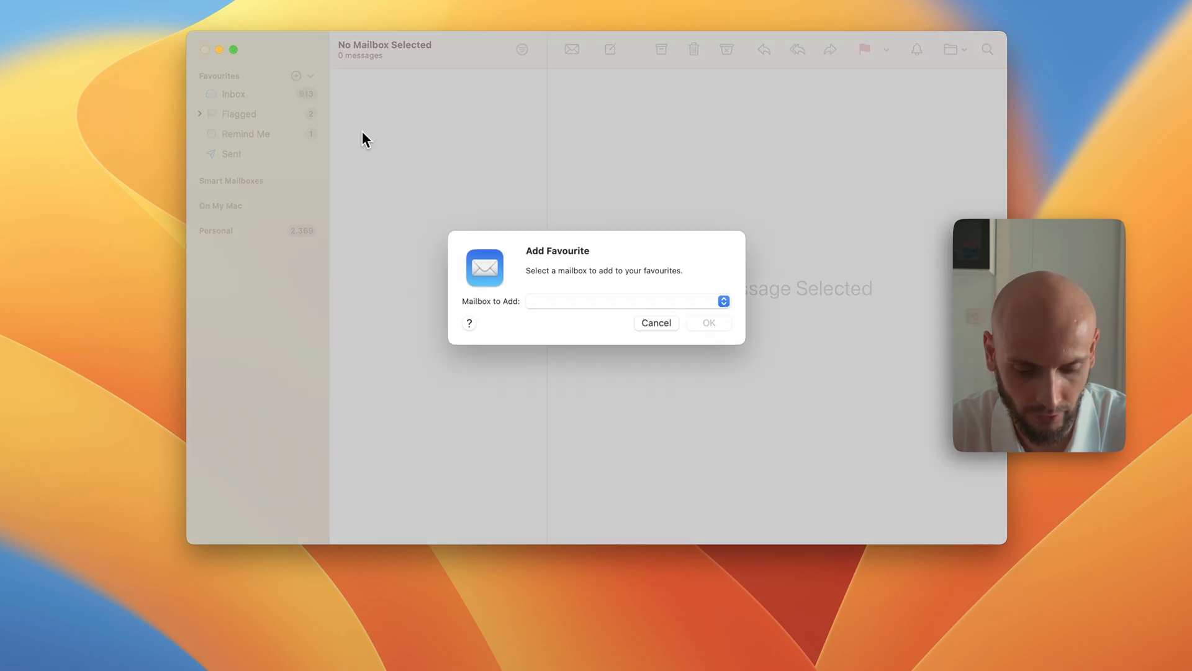
{"action": "left_click", "coordinate": [720, 300]}
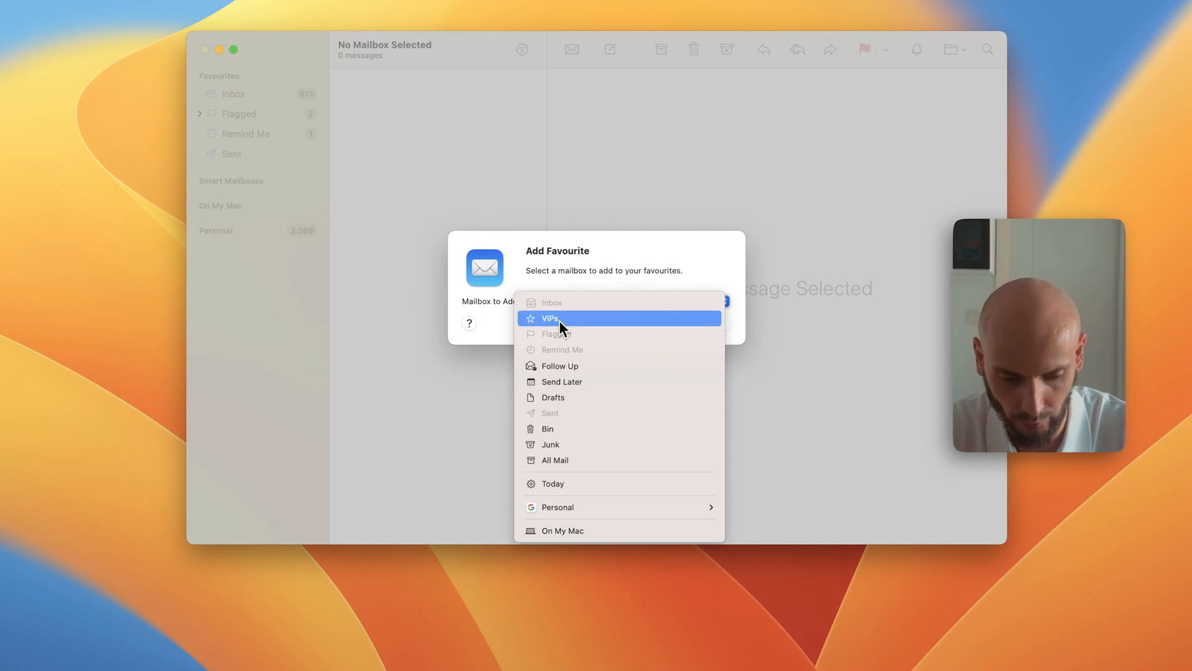
{"action": "mouse_move", "coordinate": [574, 386]}
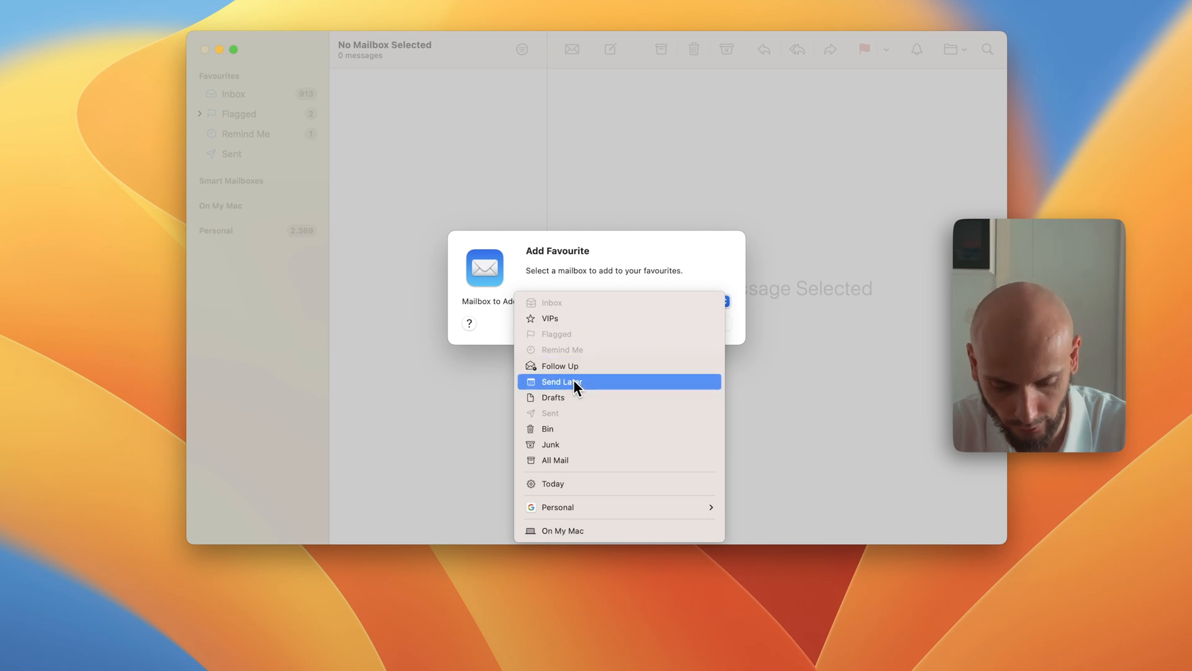
{"action": "mouse_move", "coordinate": [563, 507]}
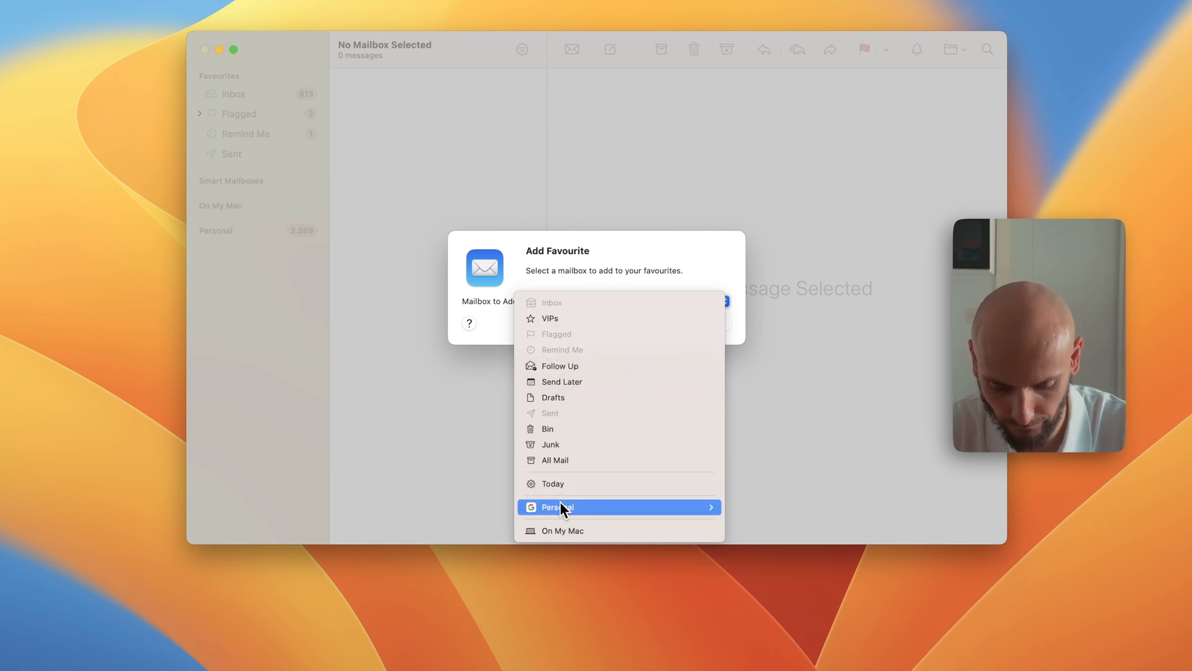
{"action": "mouse_move", "coordinate": [587, 398]}
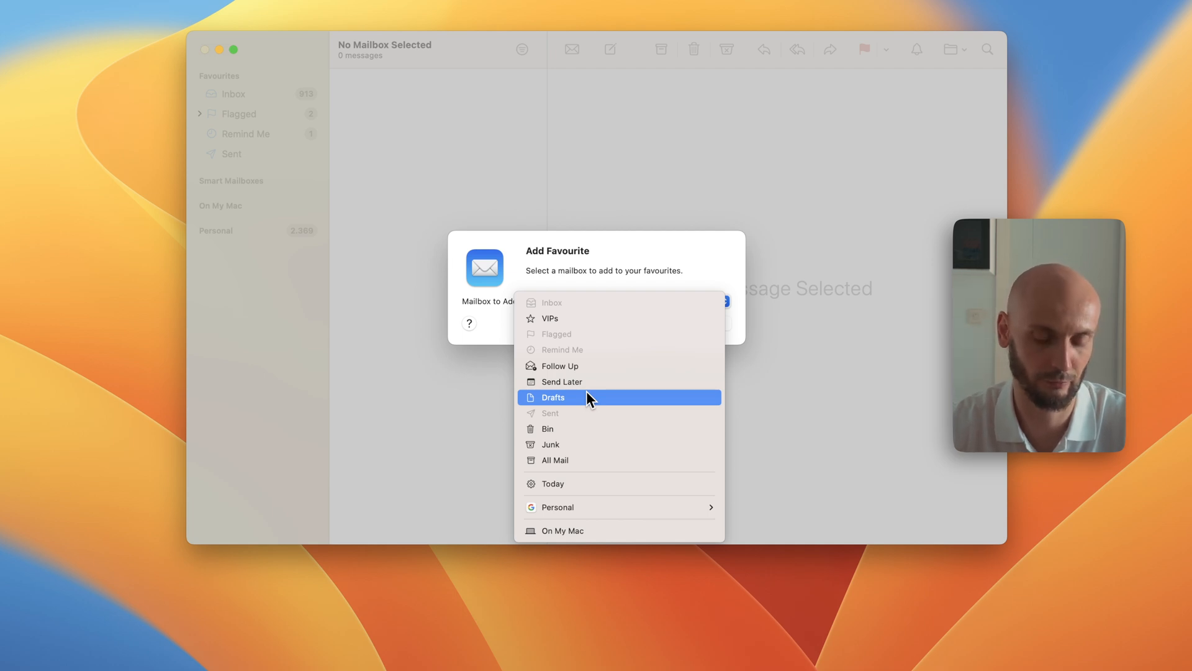
{"action": "mouse_move", "coordinate": [551, 234]}
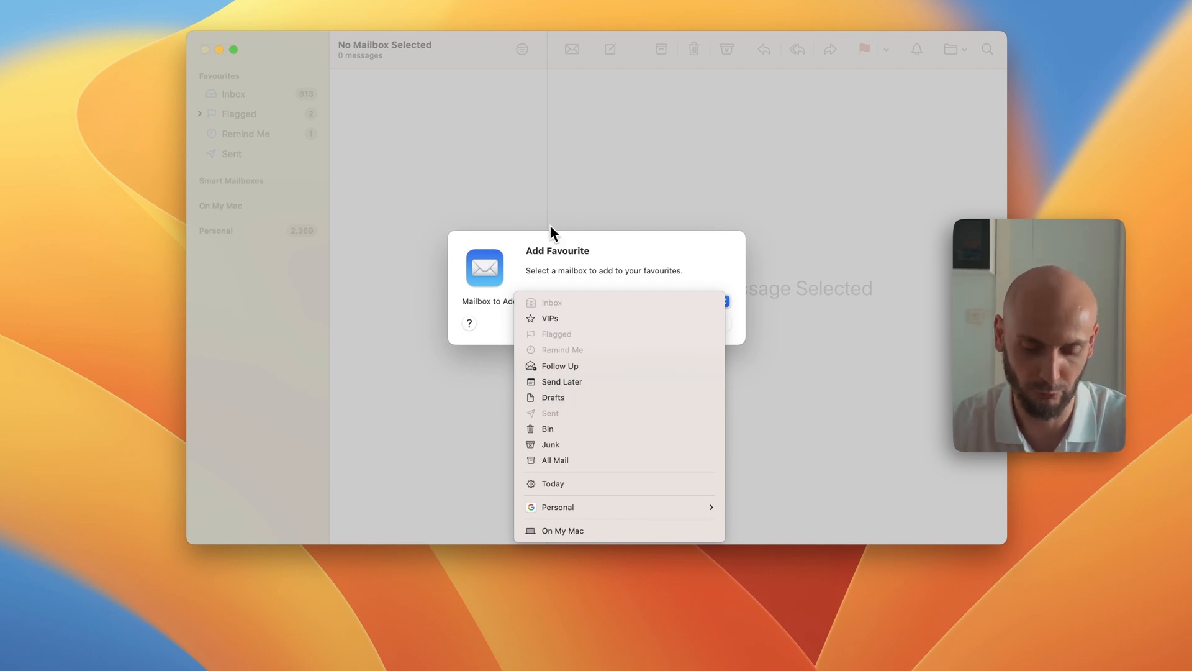
{"action": "mouse_move", "coordinate": [486, 197]}
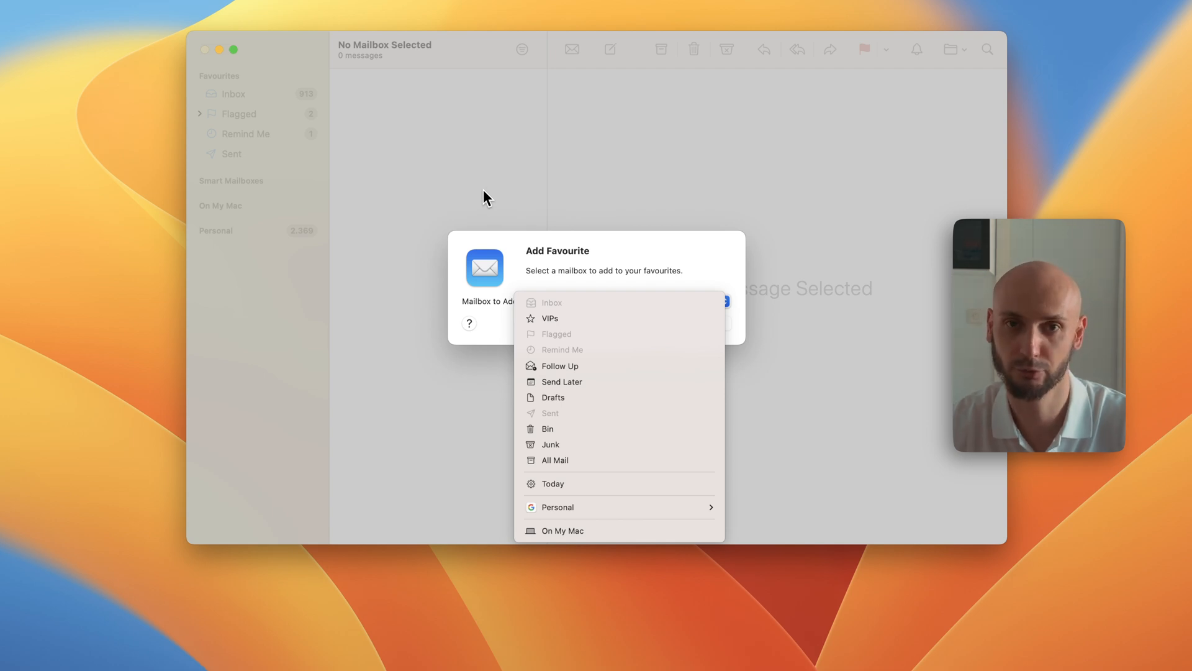
{"action": "mouse_move", "coordinate": [493, 190]}
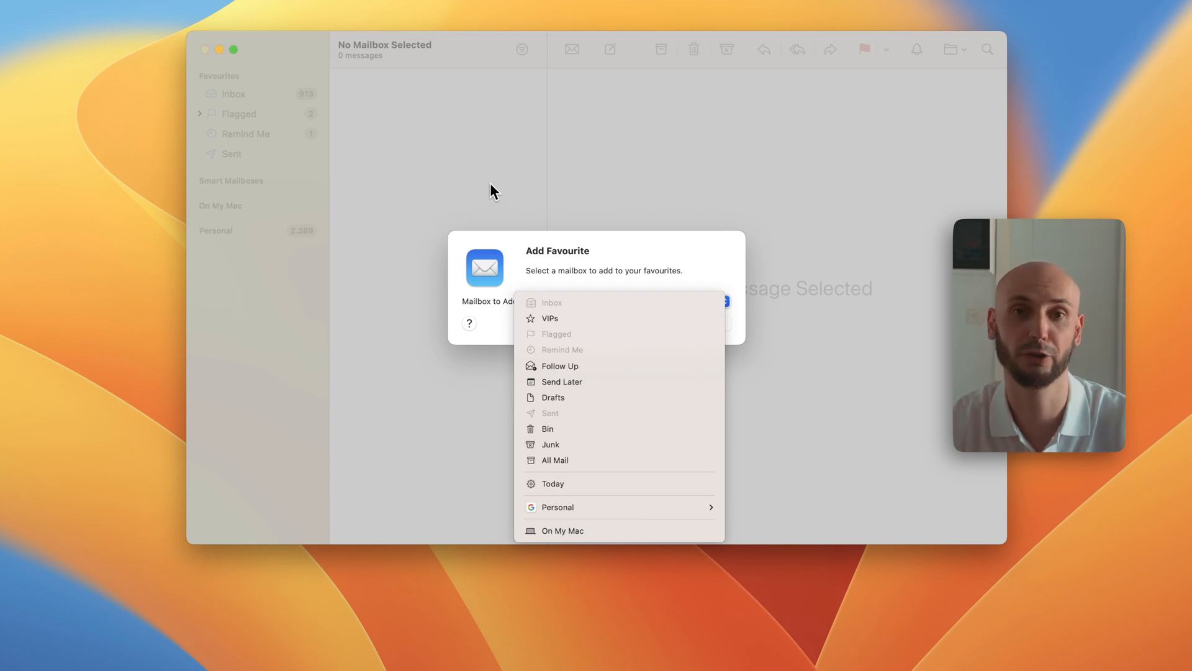
Choose the mailbox to add as the new favourite
{"action": "left_click", "coordinate": [553, 483]}
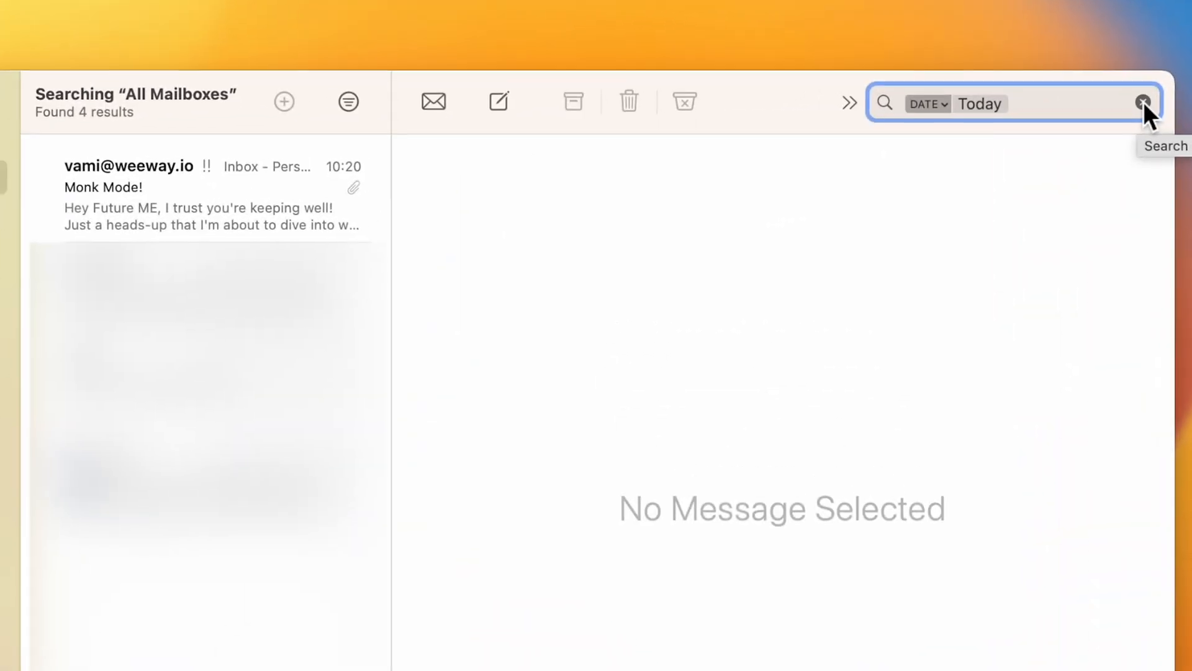
Search for mail from sender 'vami', then replace it with the Swipe File flag search
{"action": "type", "text": "vami"}
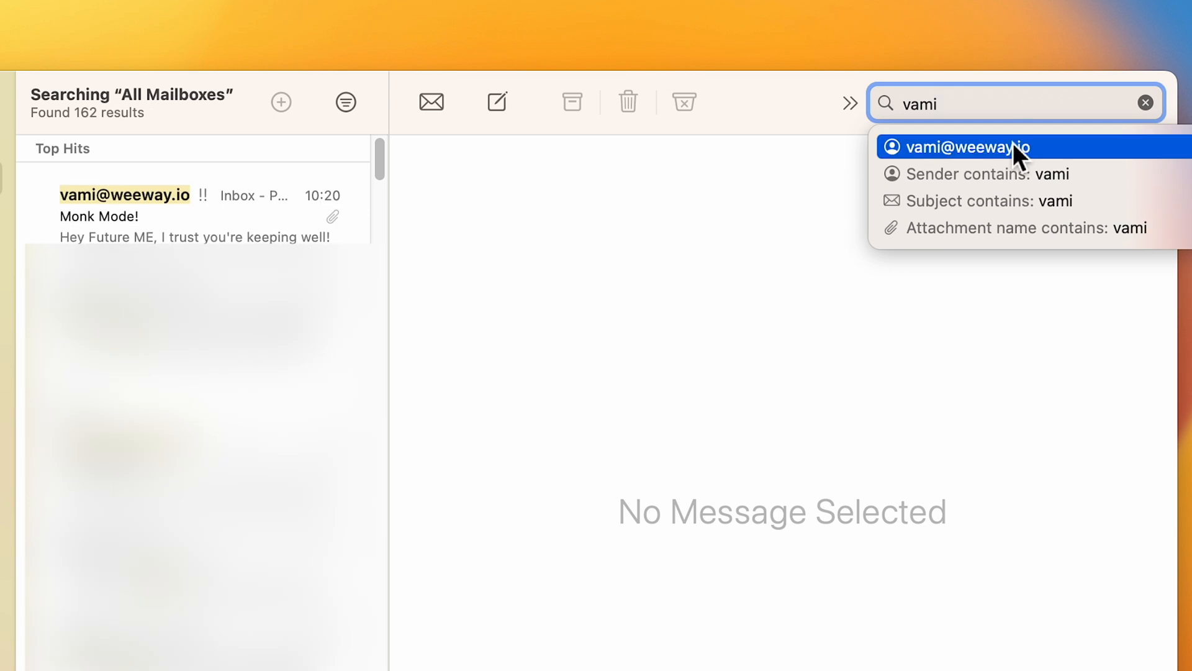
{"action": "left_click", "coordinate": [966, 147]}
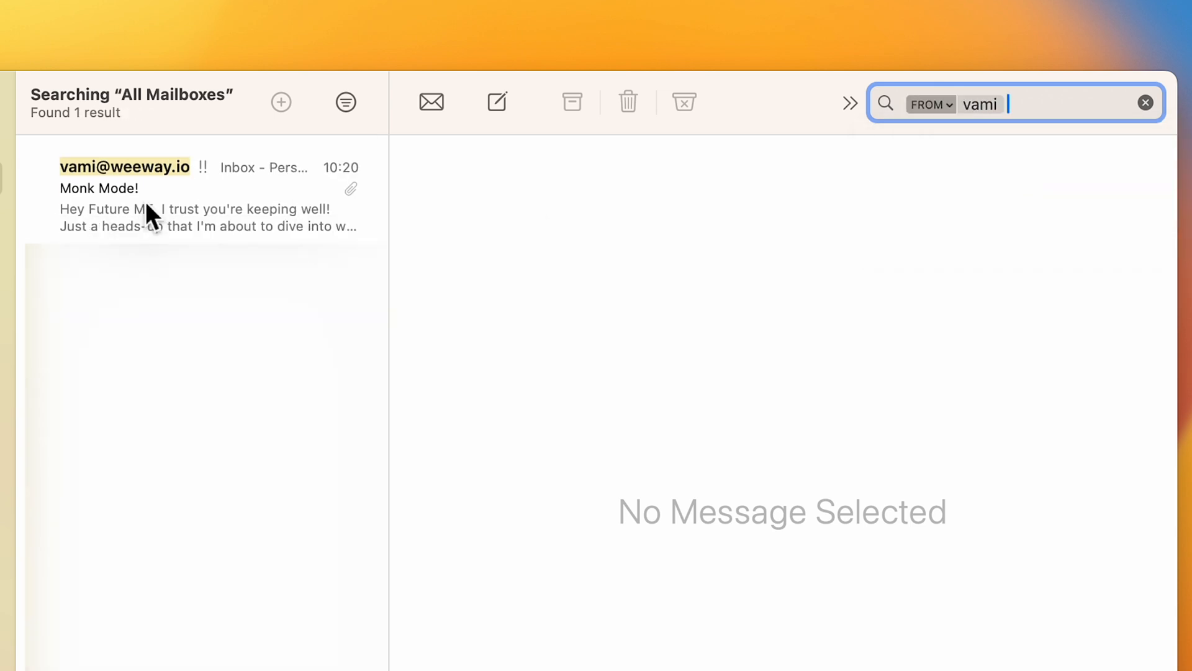
{"action": "mouse_move", "coordinate": [1041, 110]}
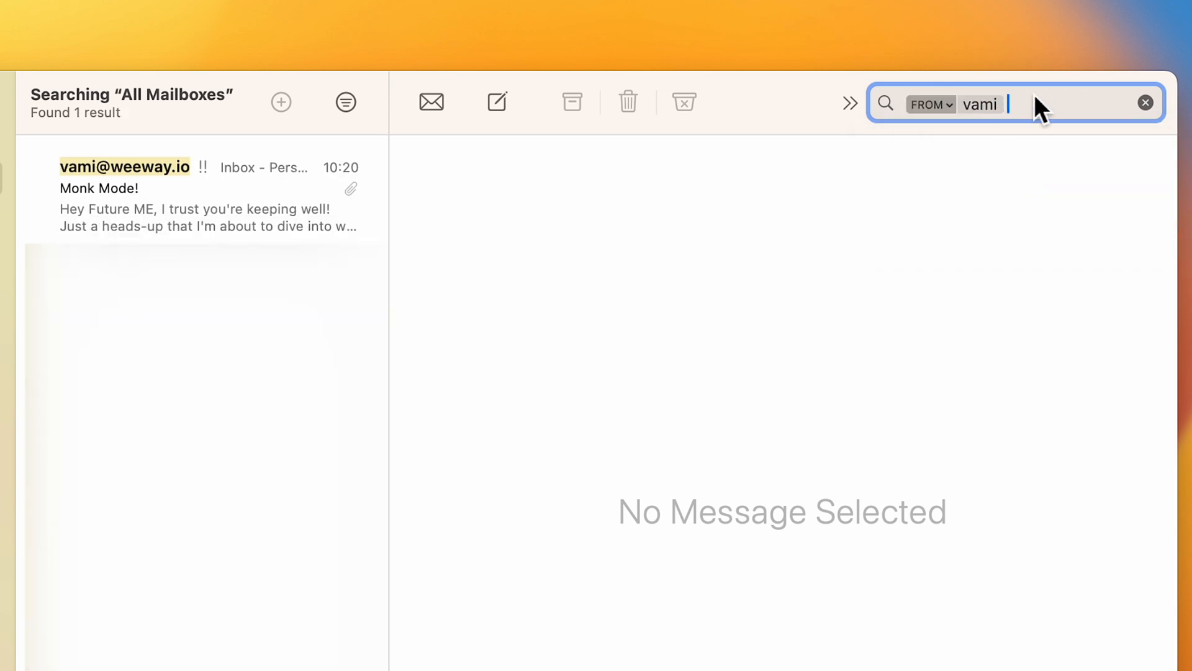
{"action": "mouse_move", "coordinate": [1152, 114]}
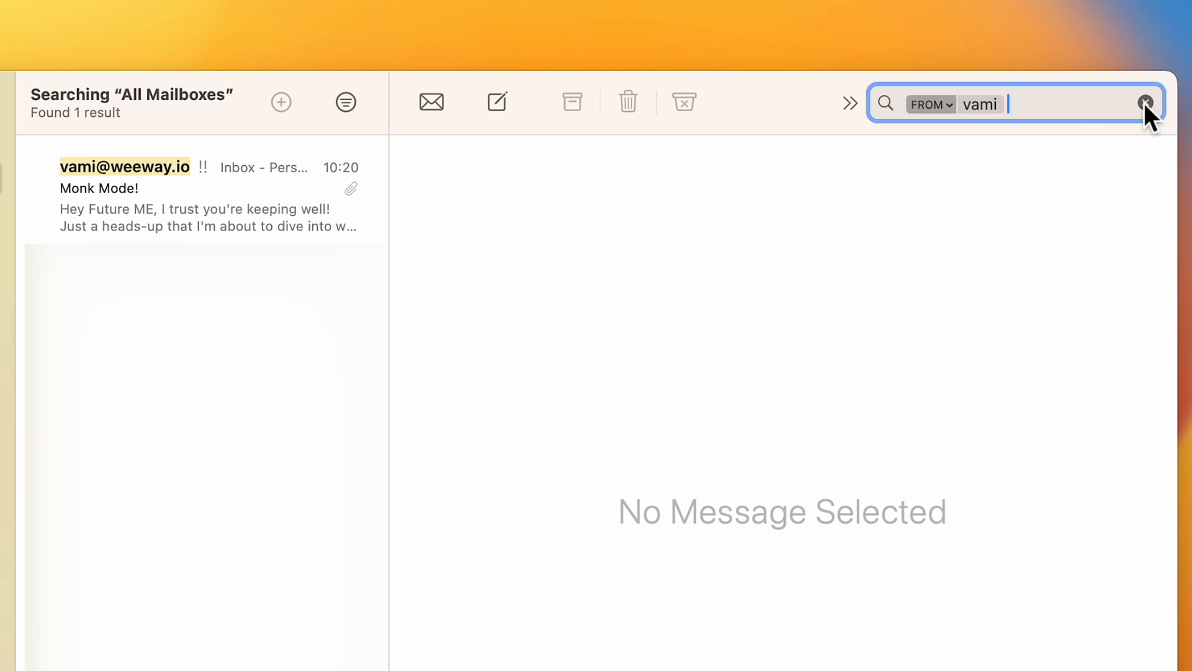
{"action": "type", "text": "swi"}
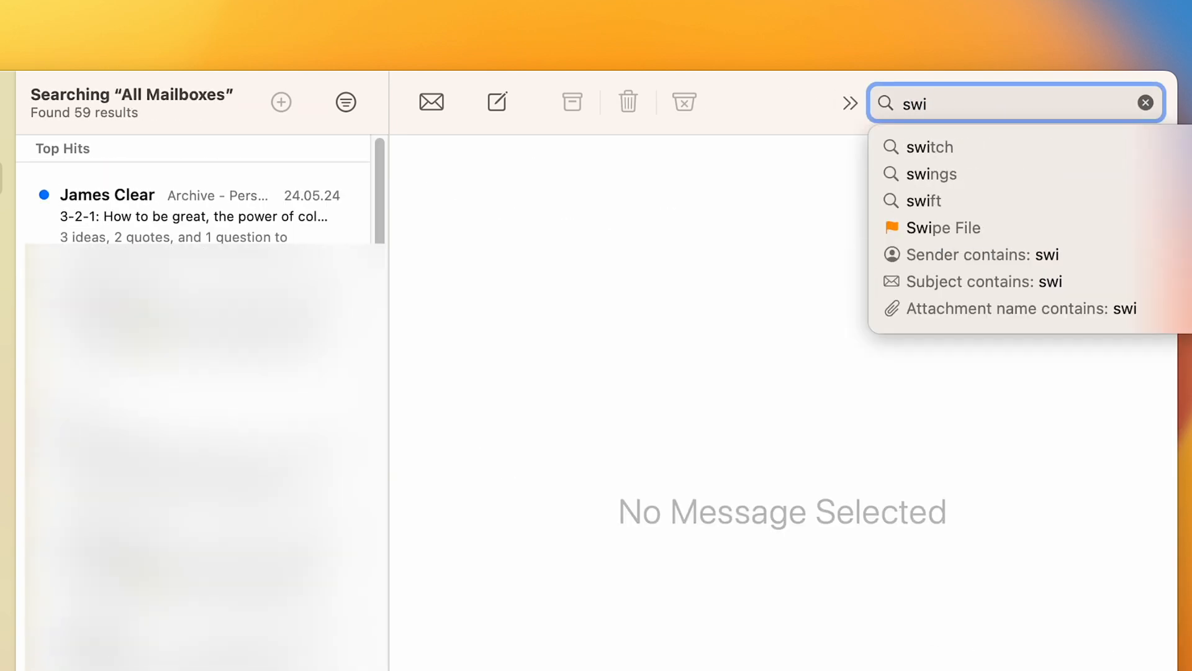
{"action": "left_click", "coordinate": [944, 228]}
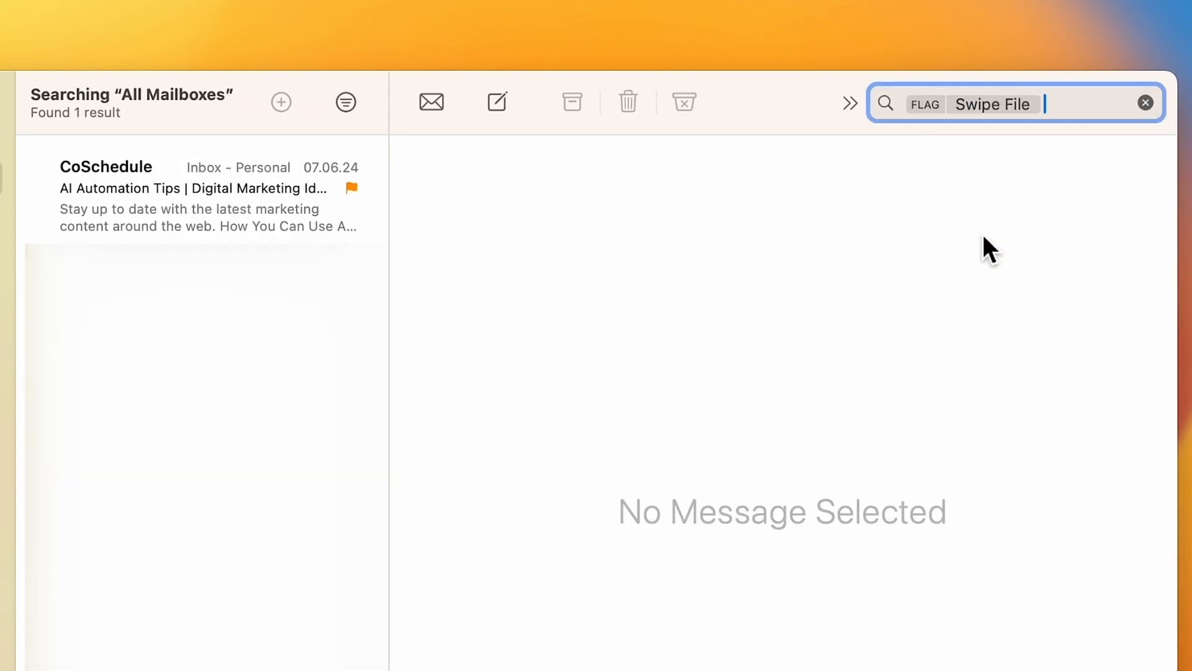
{"action": "mouse_move", "coordinate": [878, 129]}
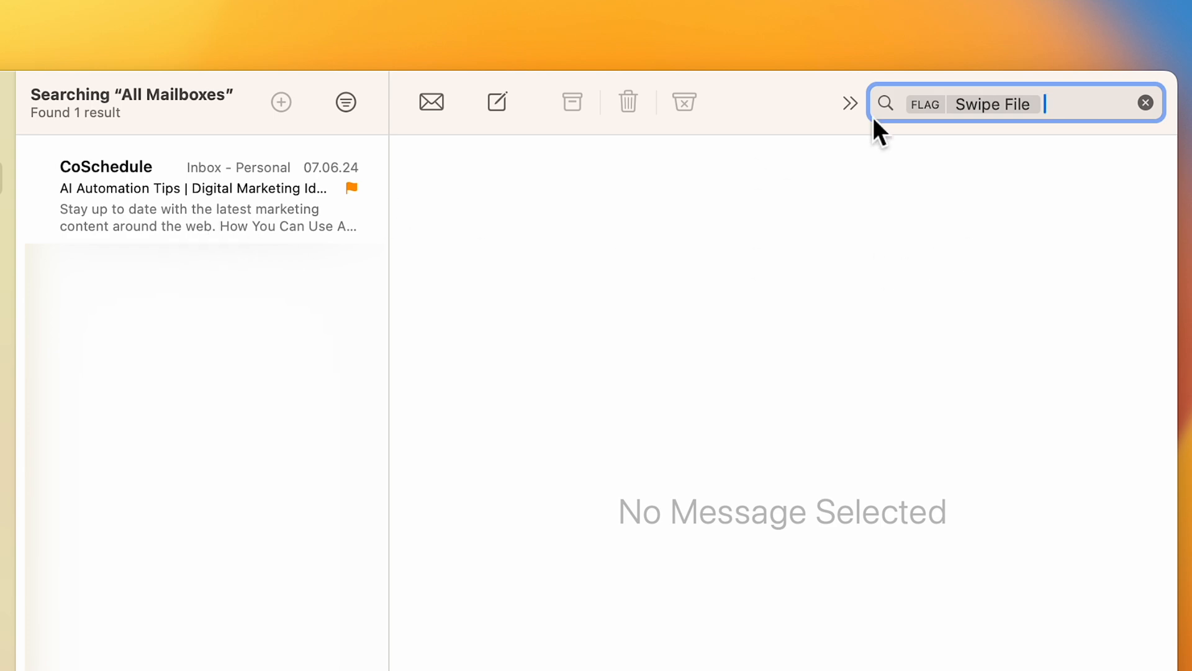
{"action": "left_click", "coordinate": [1146, 103]}
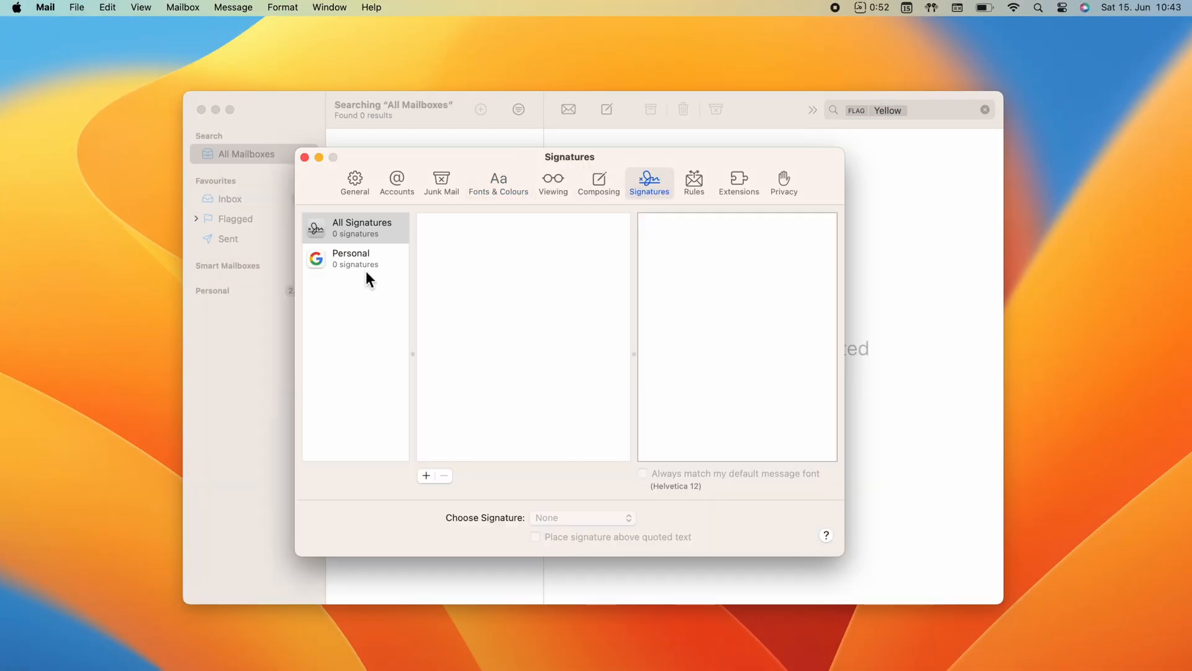
Select the Personal account and begin typing the 'Hi :) Subscribe' signature text
{"action": "left_click", "coordinate": [426, 476]}
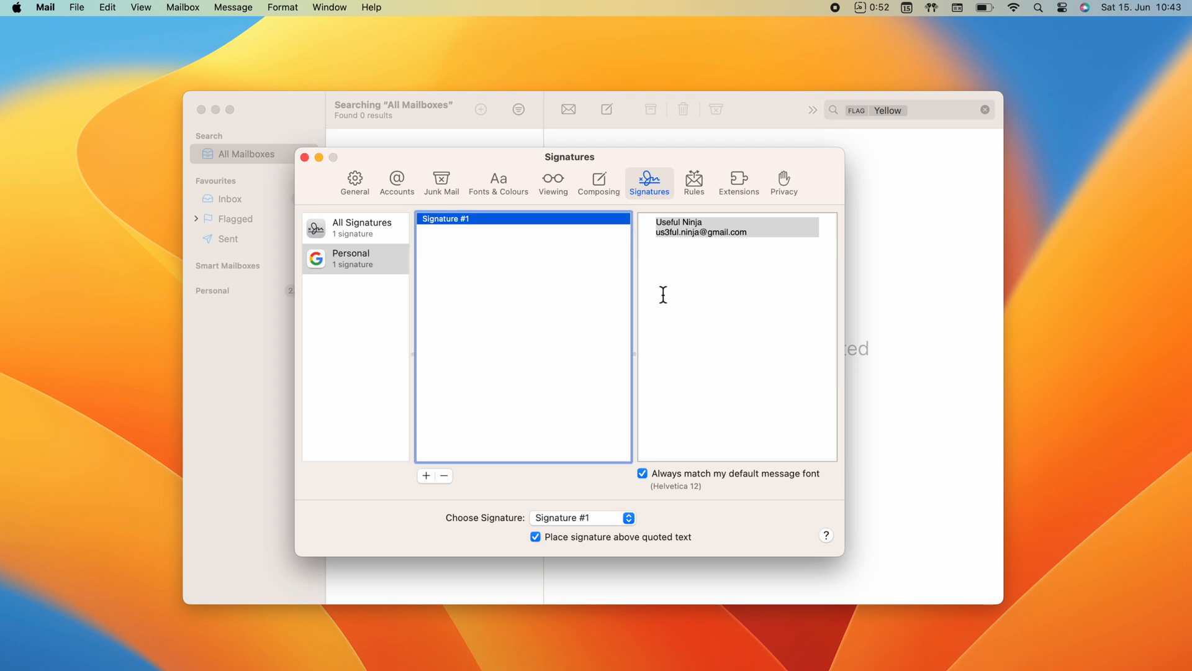
{"action": "type", "text": "Hi :) Subscribe"}
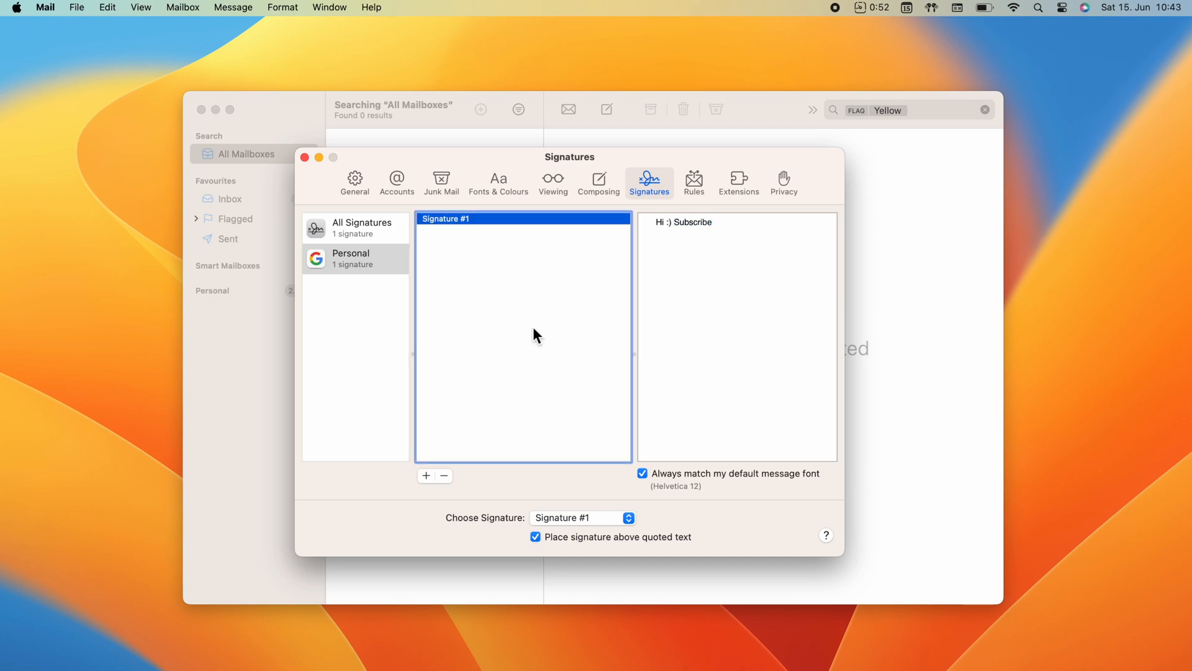
{"action": "mouse_move", "coordinate": [772, 258]}
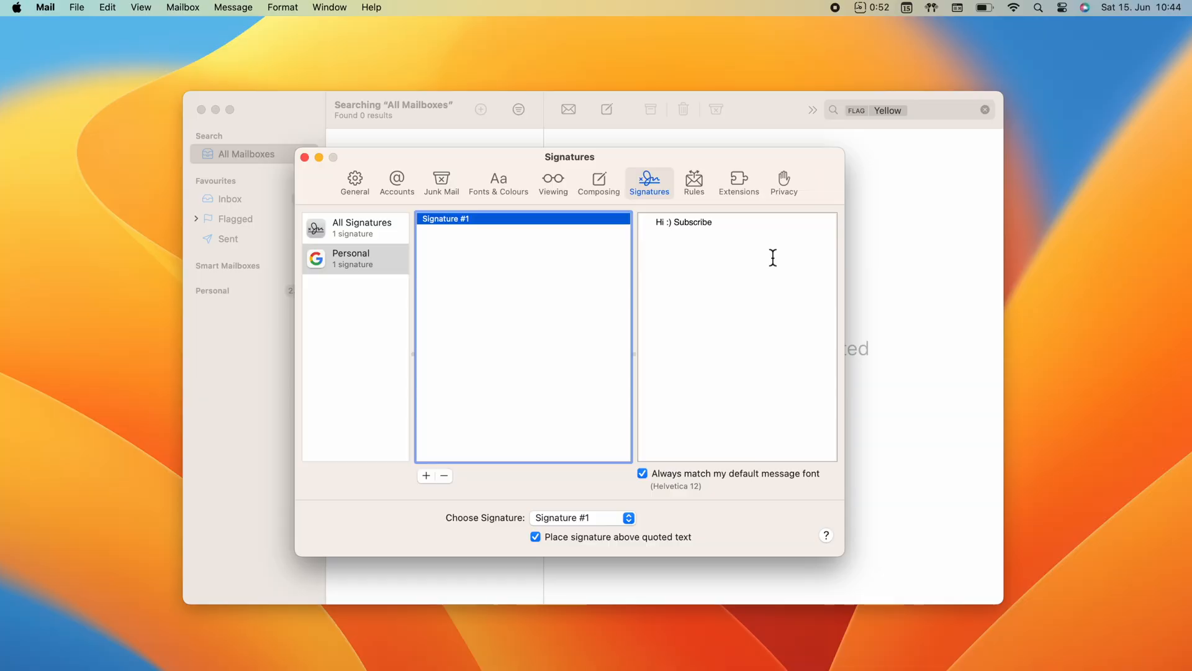